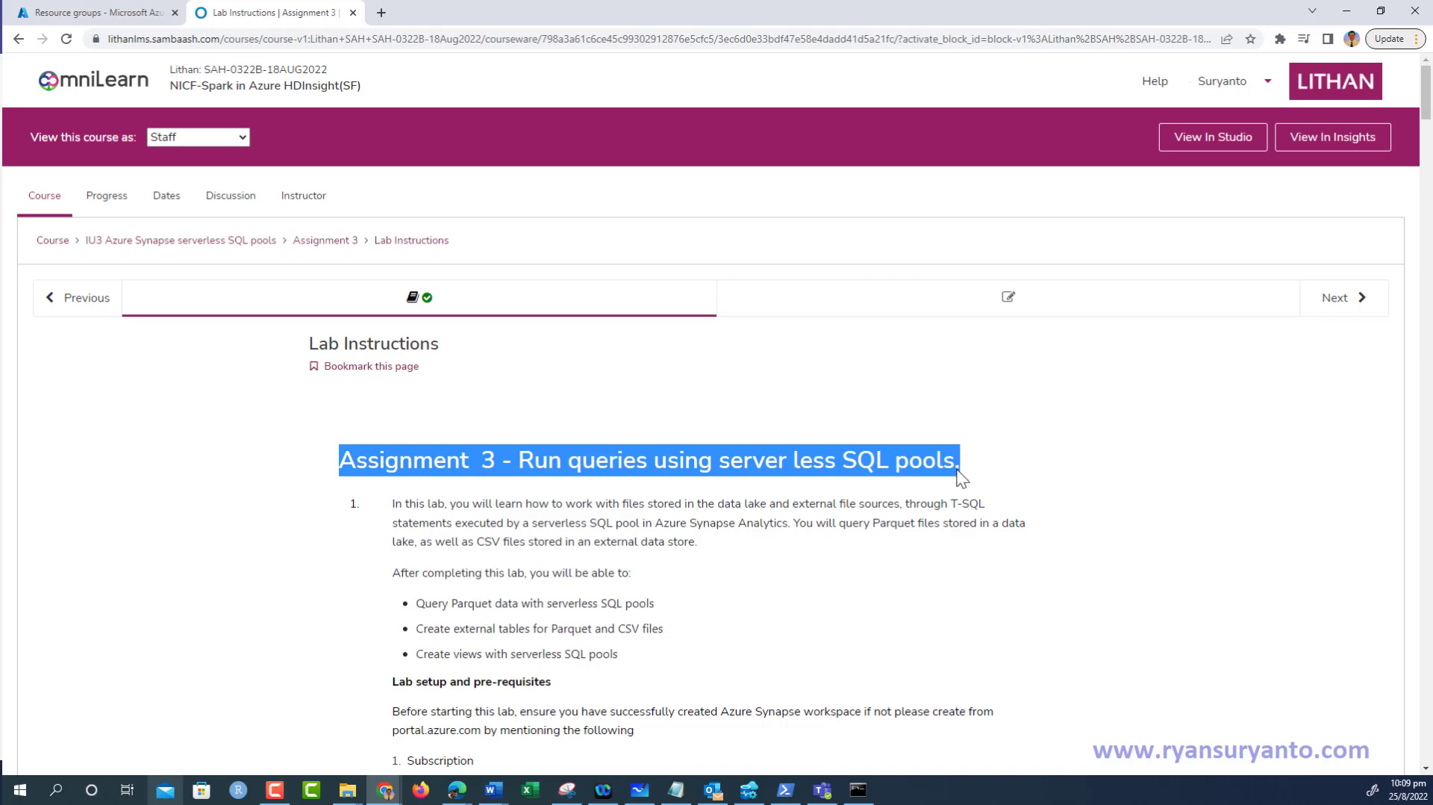
mouse_move(767, 485)
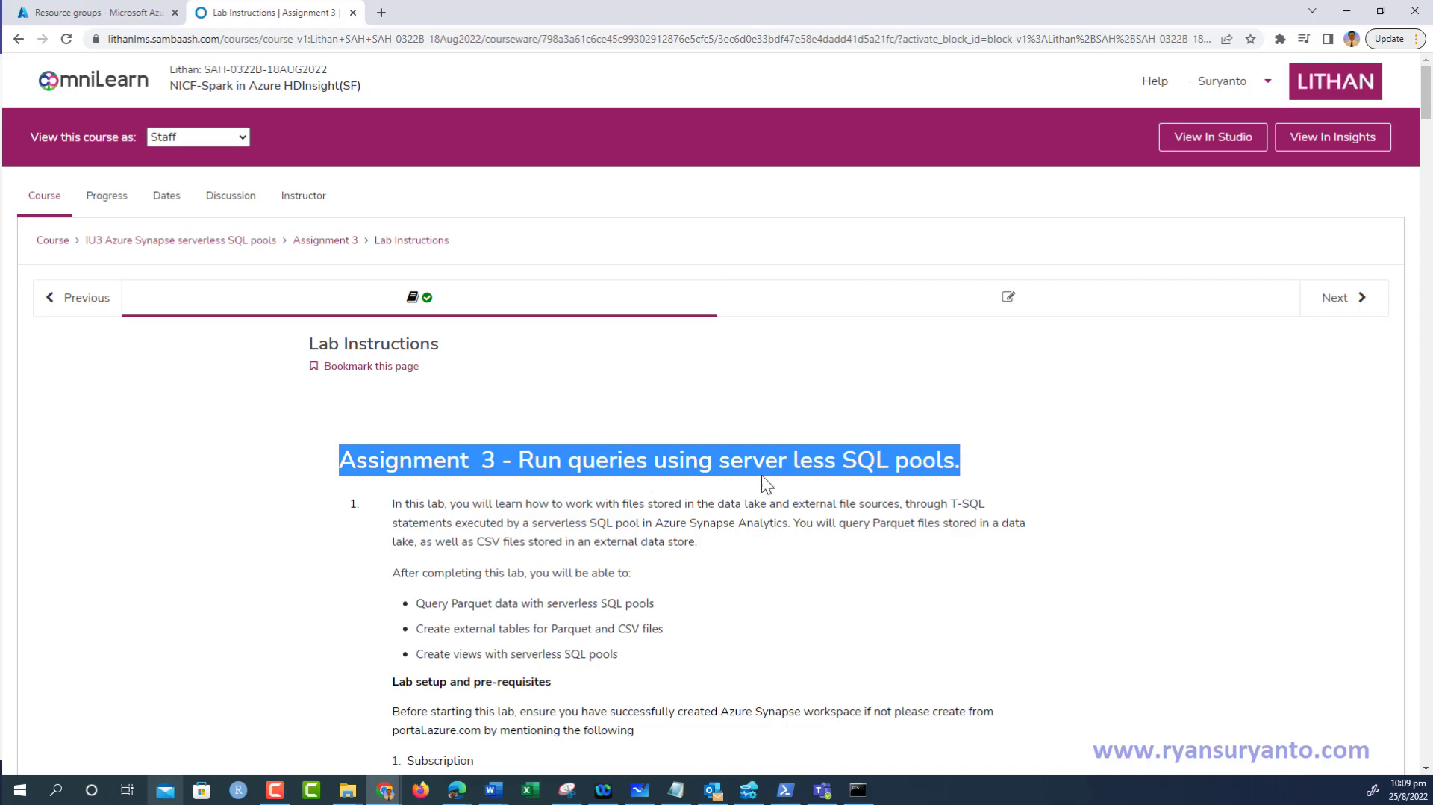
mouse_move(1012, 475)
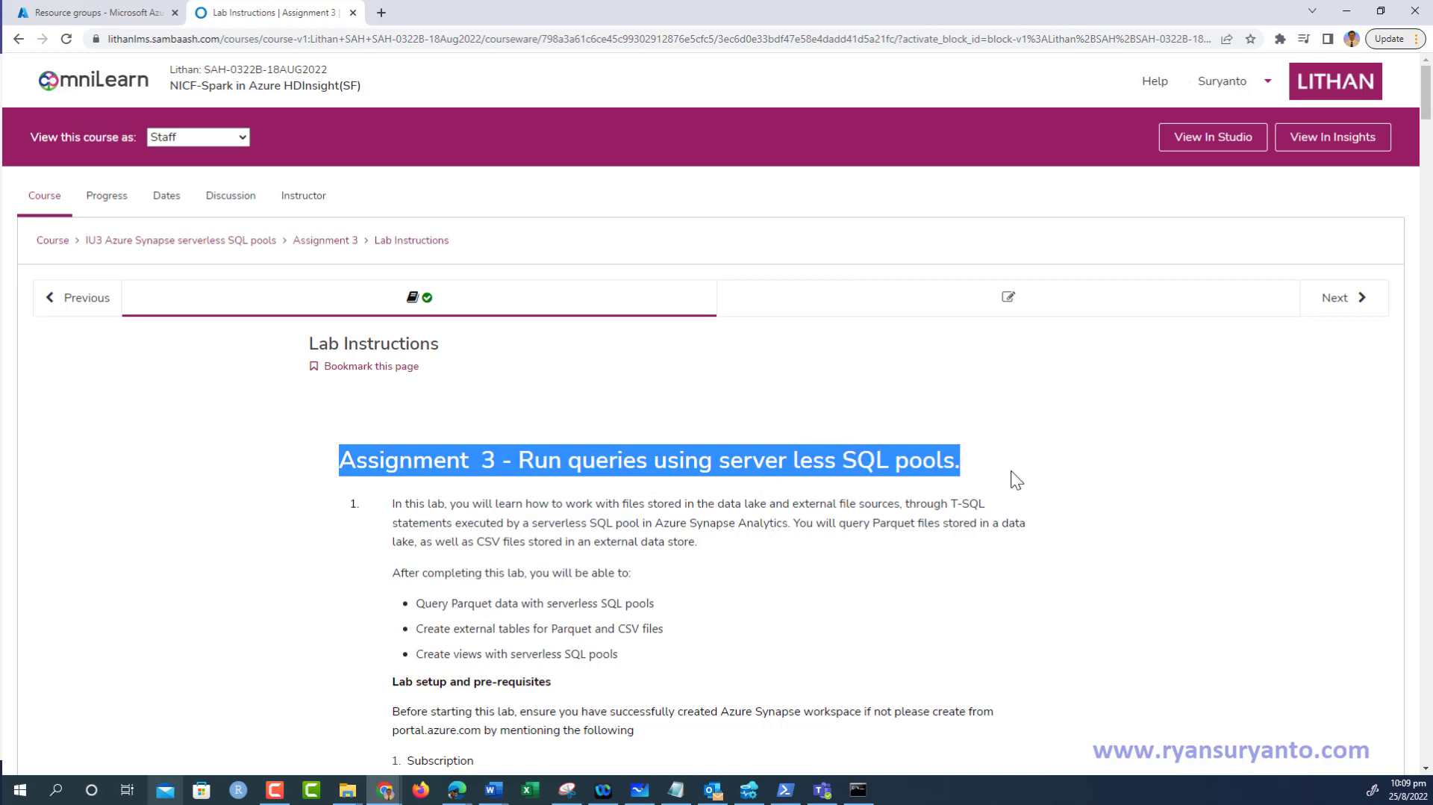
Scroll through the lab instructions, highlighting the Task 1 heading.
scroll("down", 3)
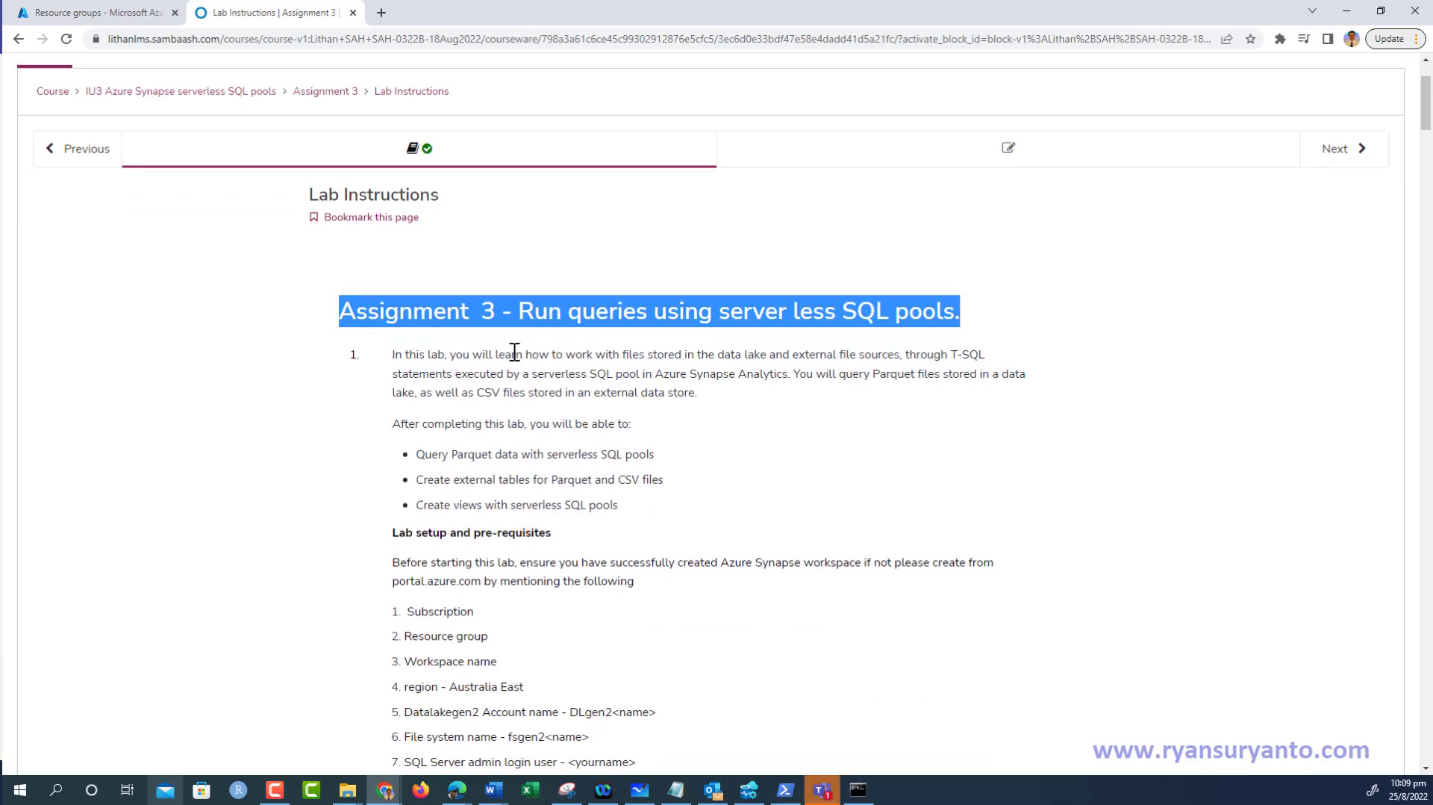
scroll("down", 3)
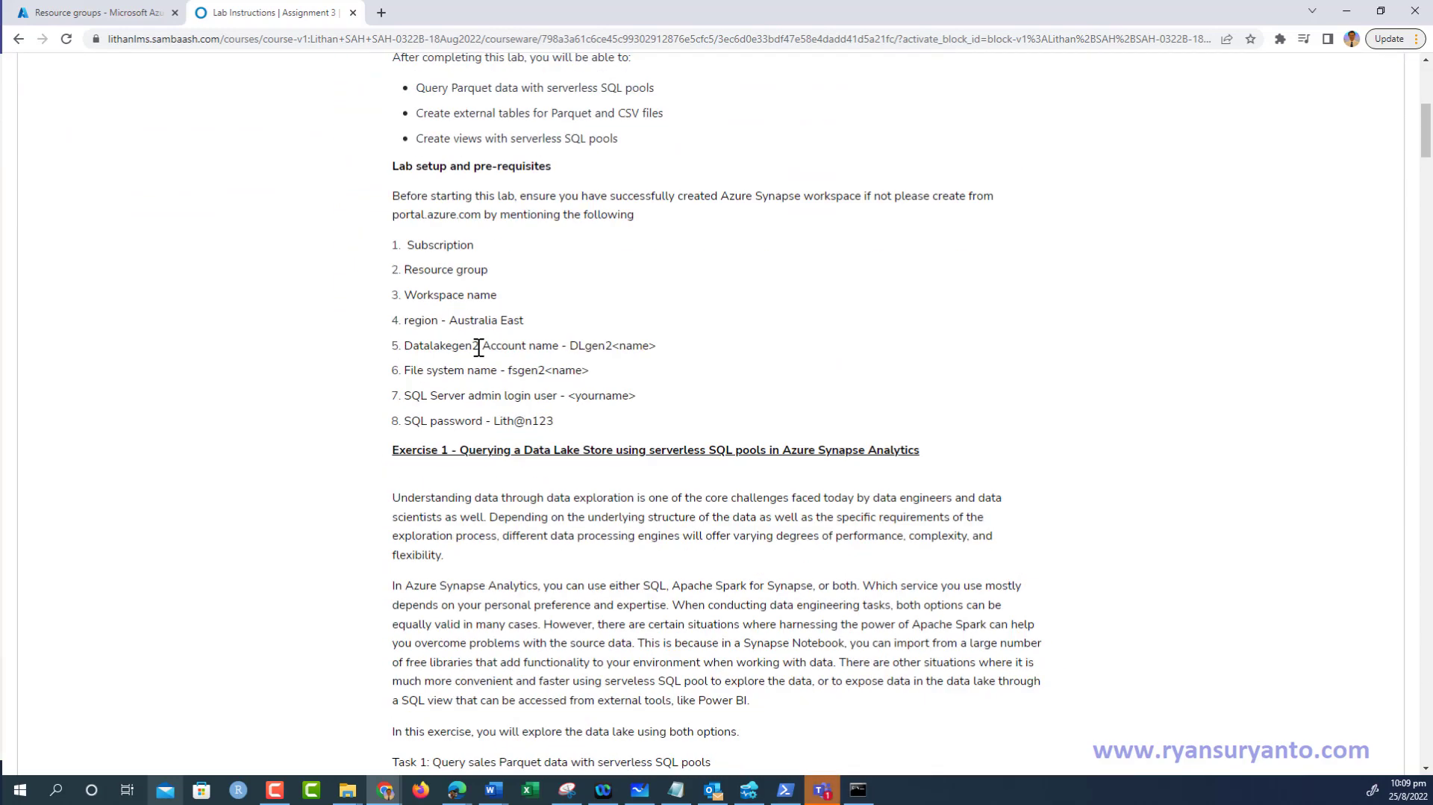
scroll("down", 3)
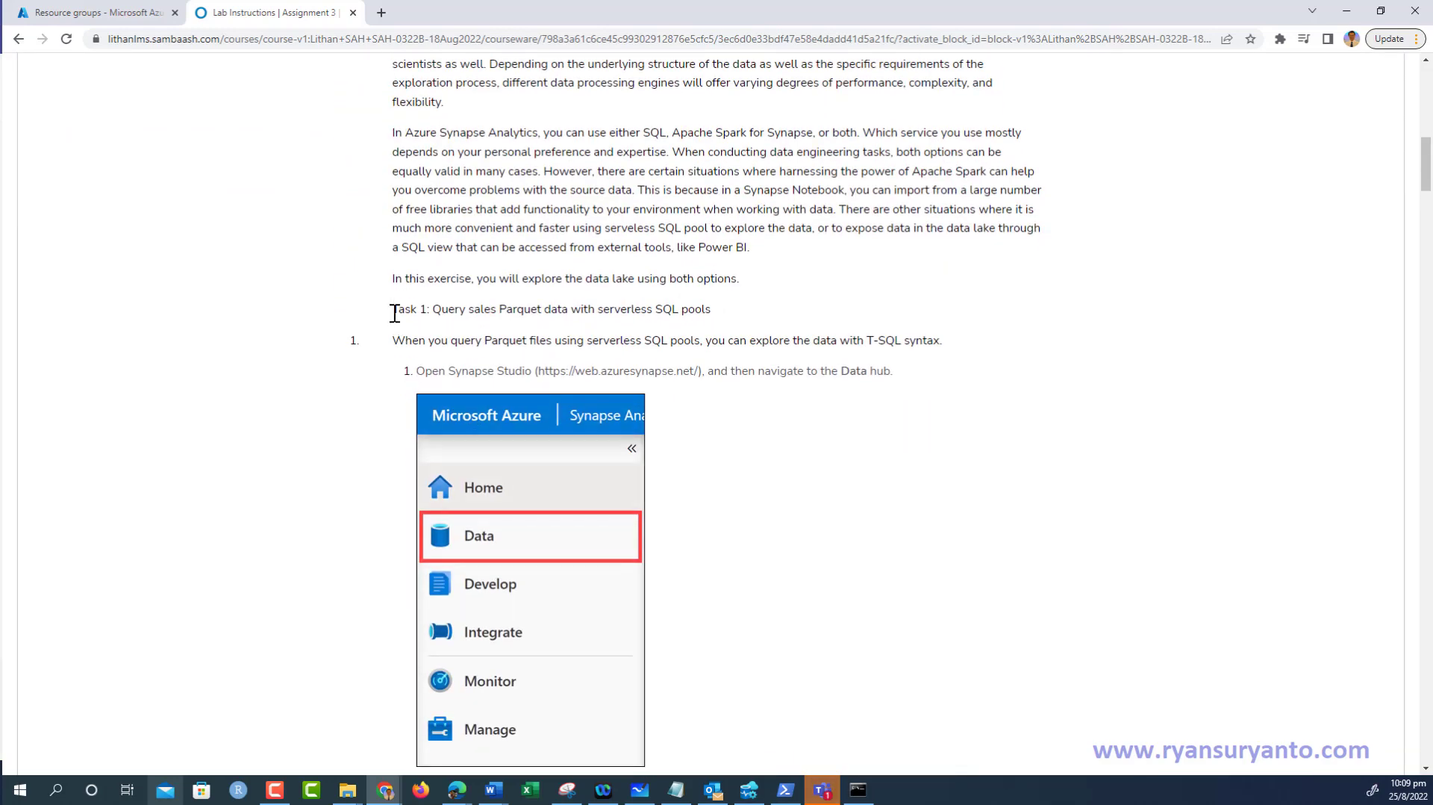
triple_click(548, 309)
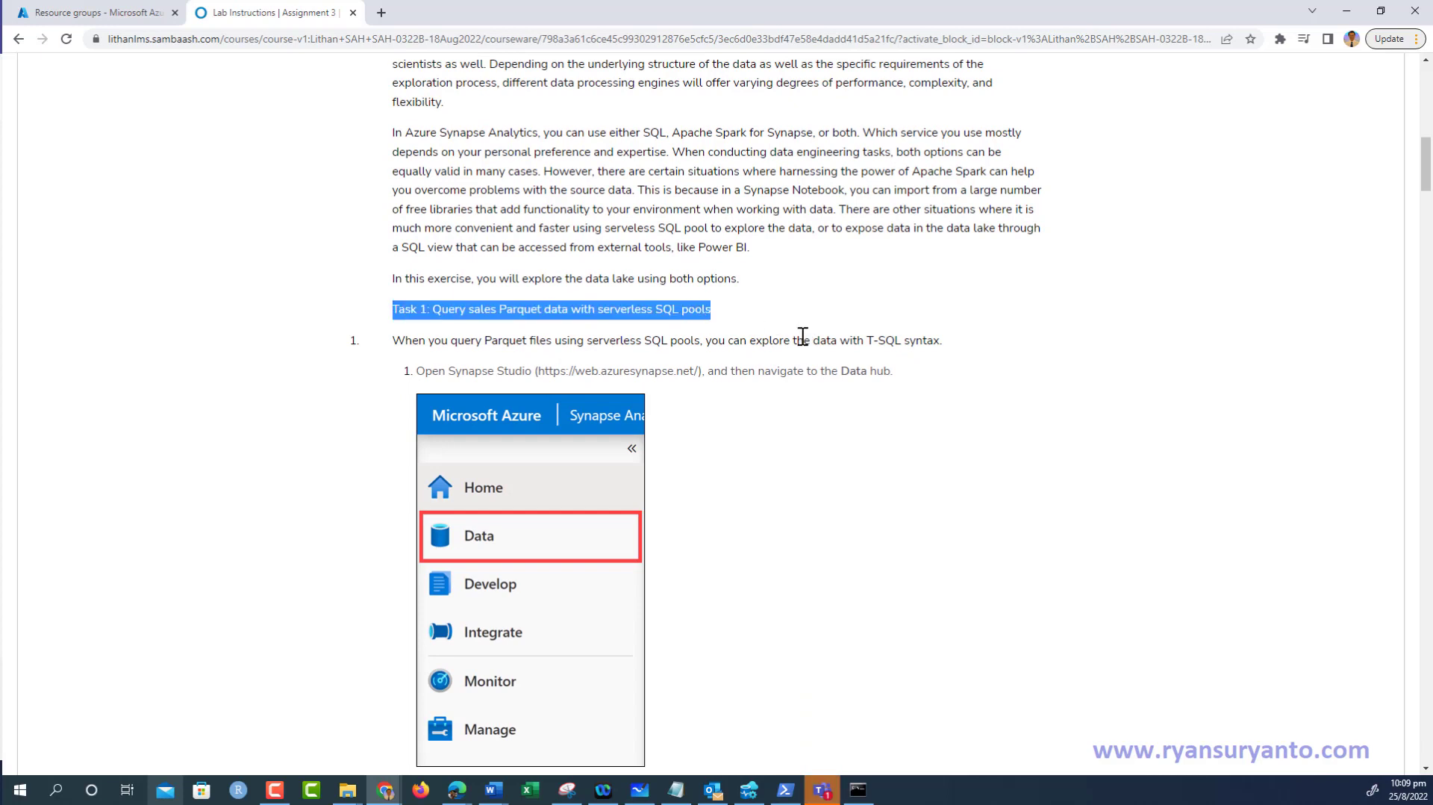
mouse_move(696, 341)
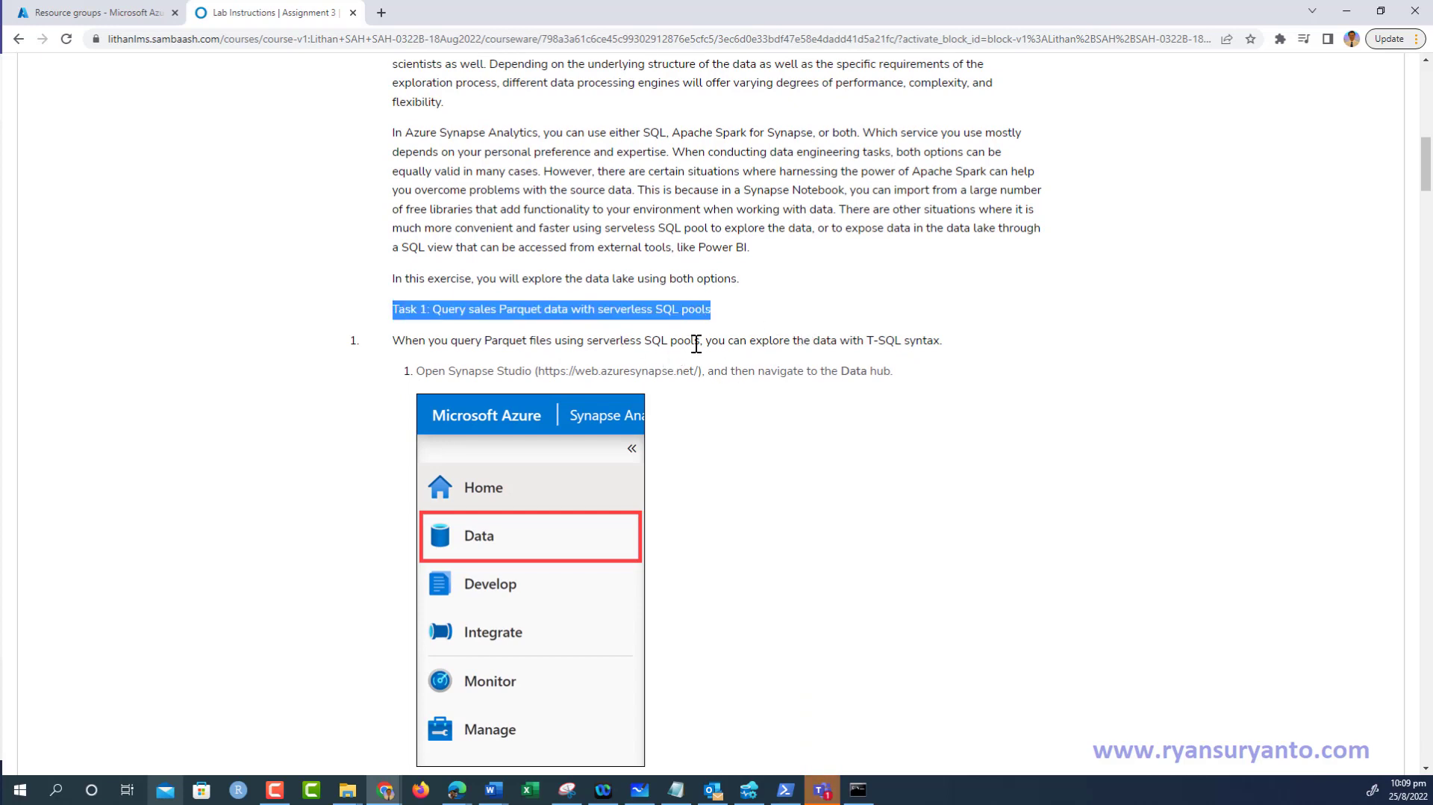
scroll("down", 3)
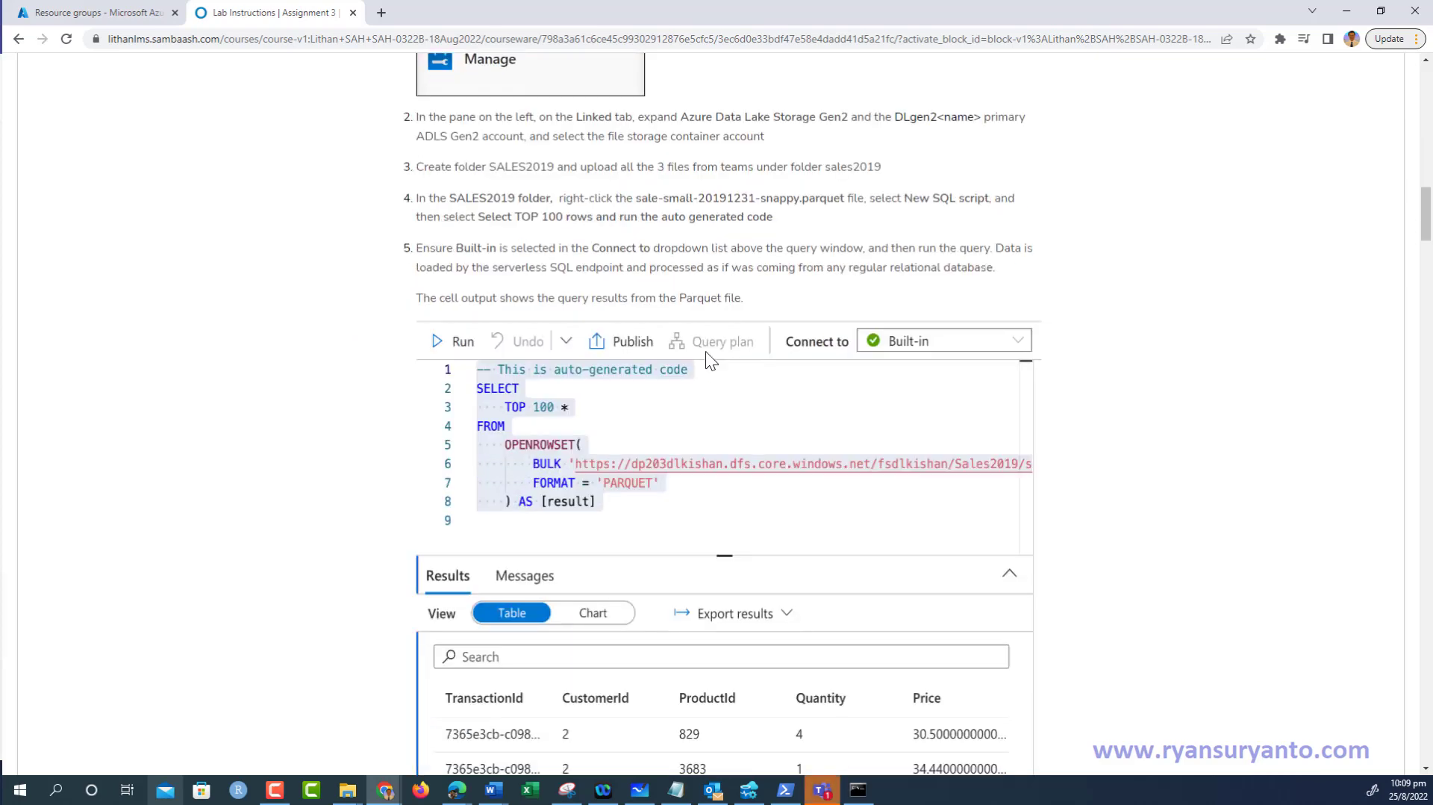
scroll("down", 3)
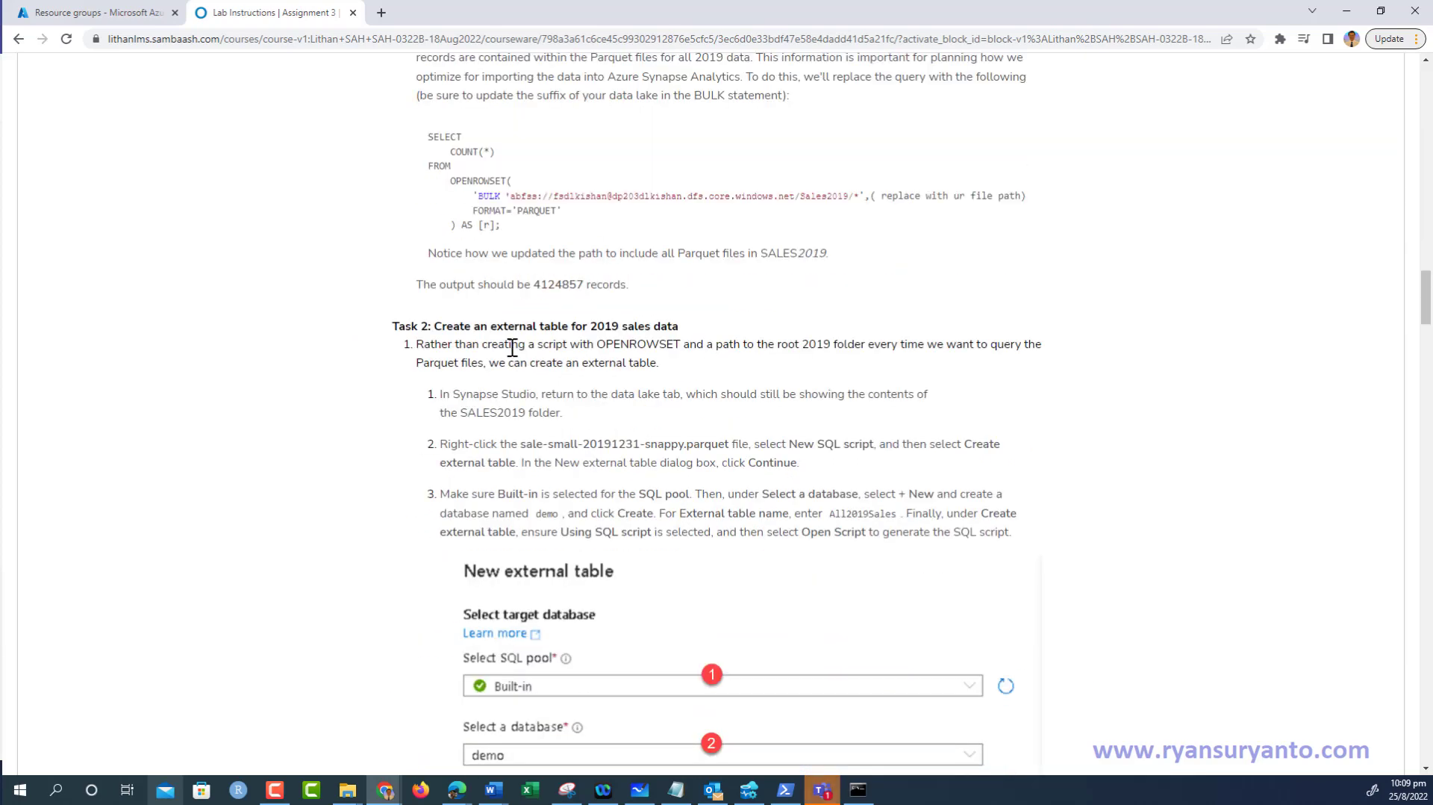
scroll("down", 3)
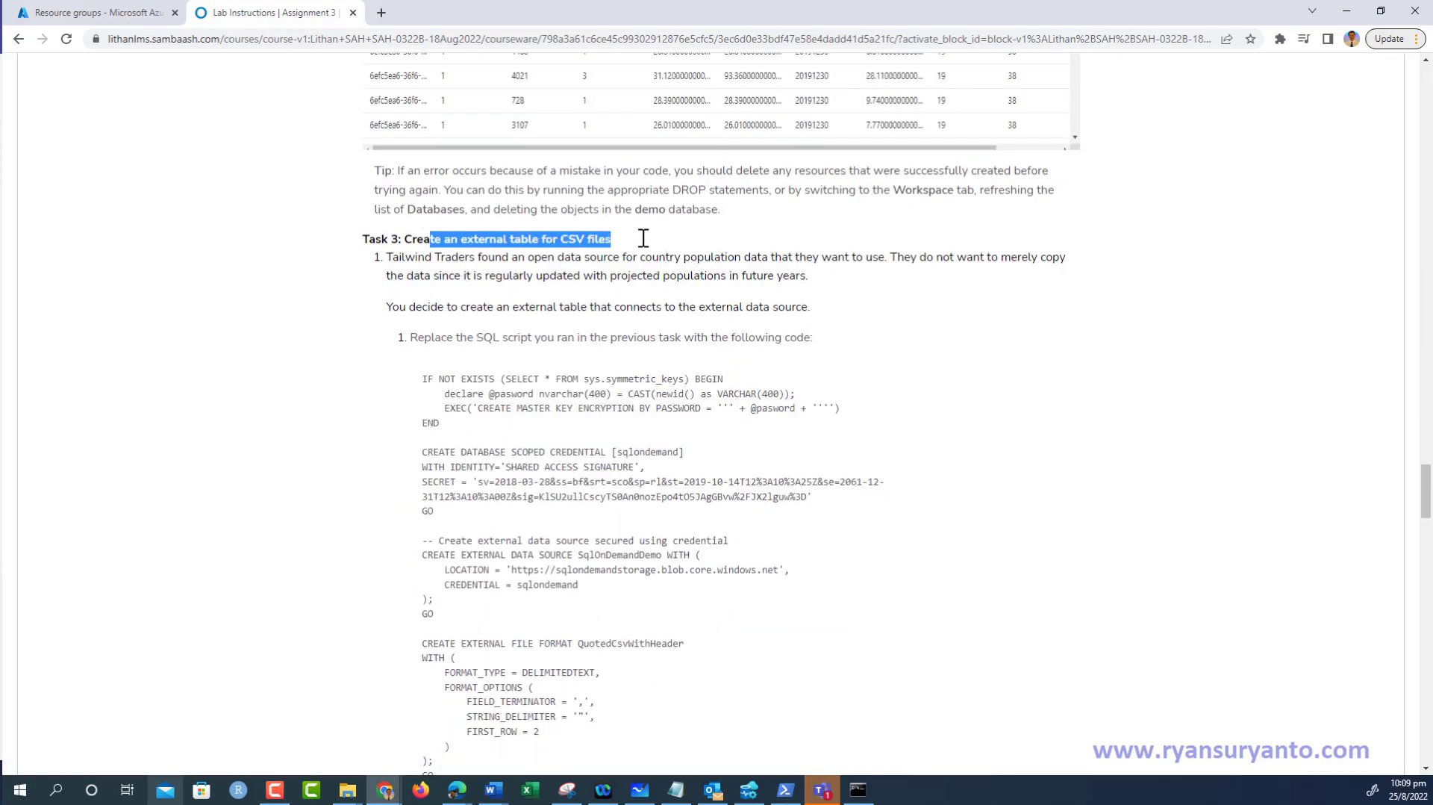
scroll("down", 3)
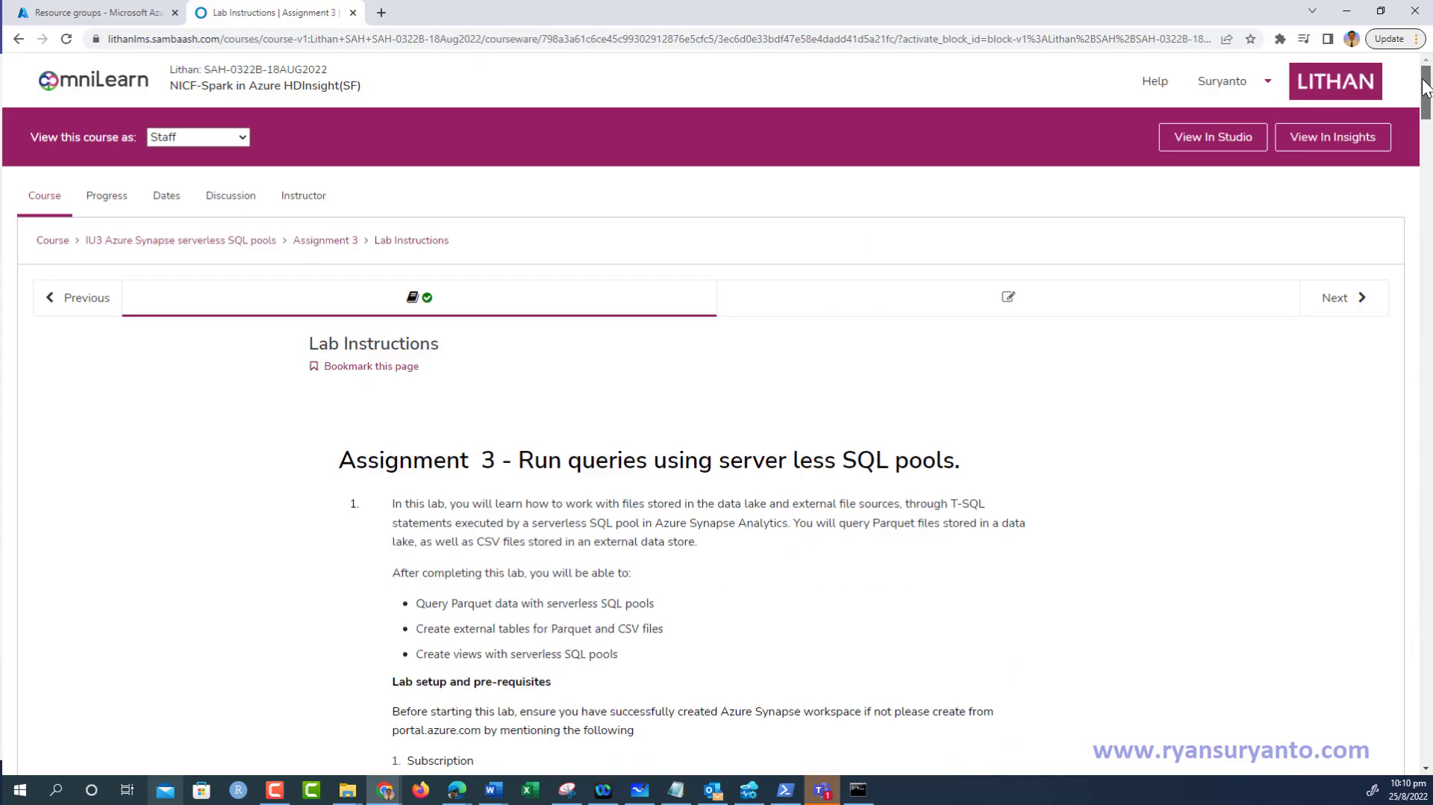
scroll("down", 3)
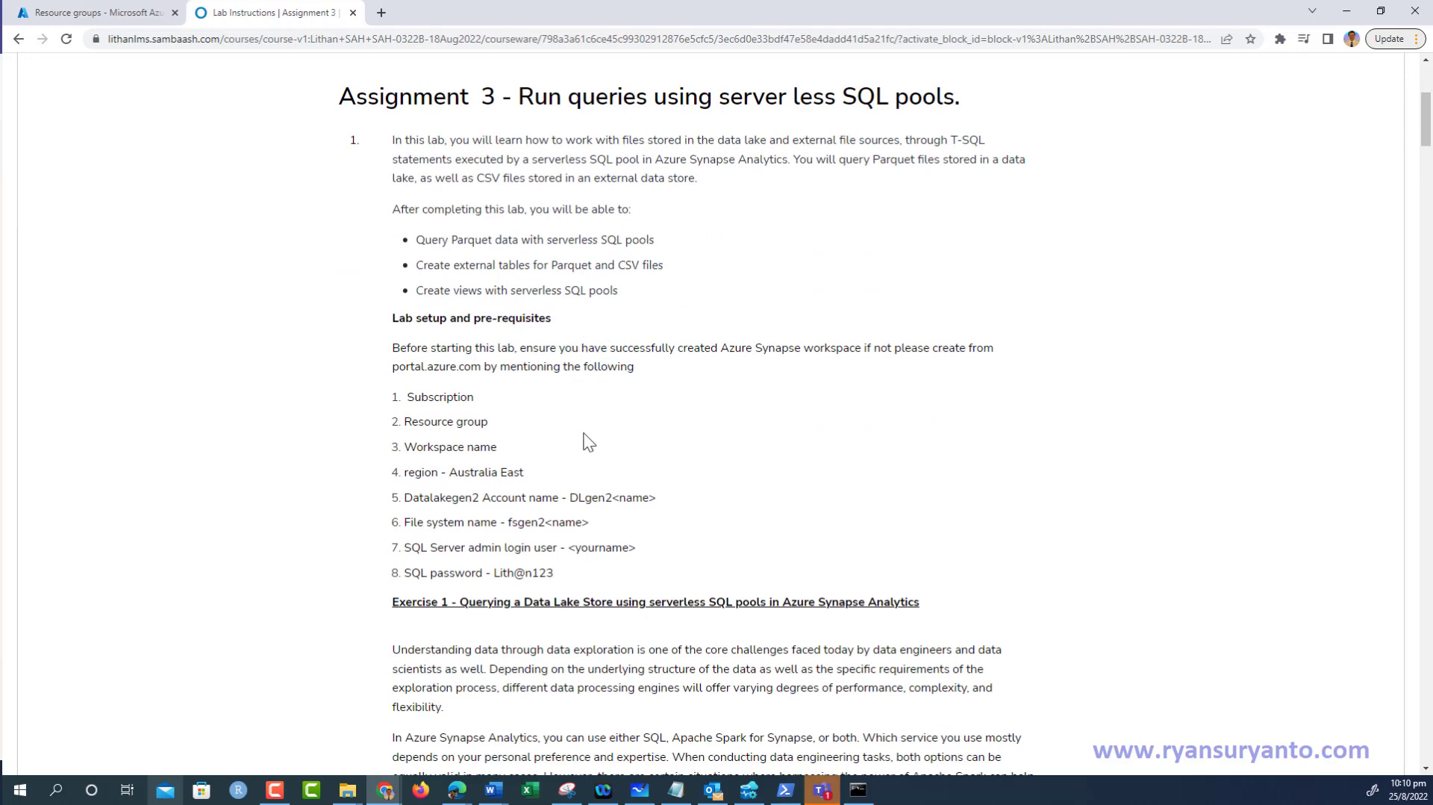
mouse_move(663, 465)
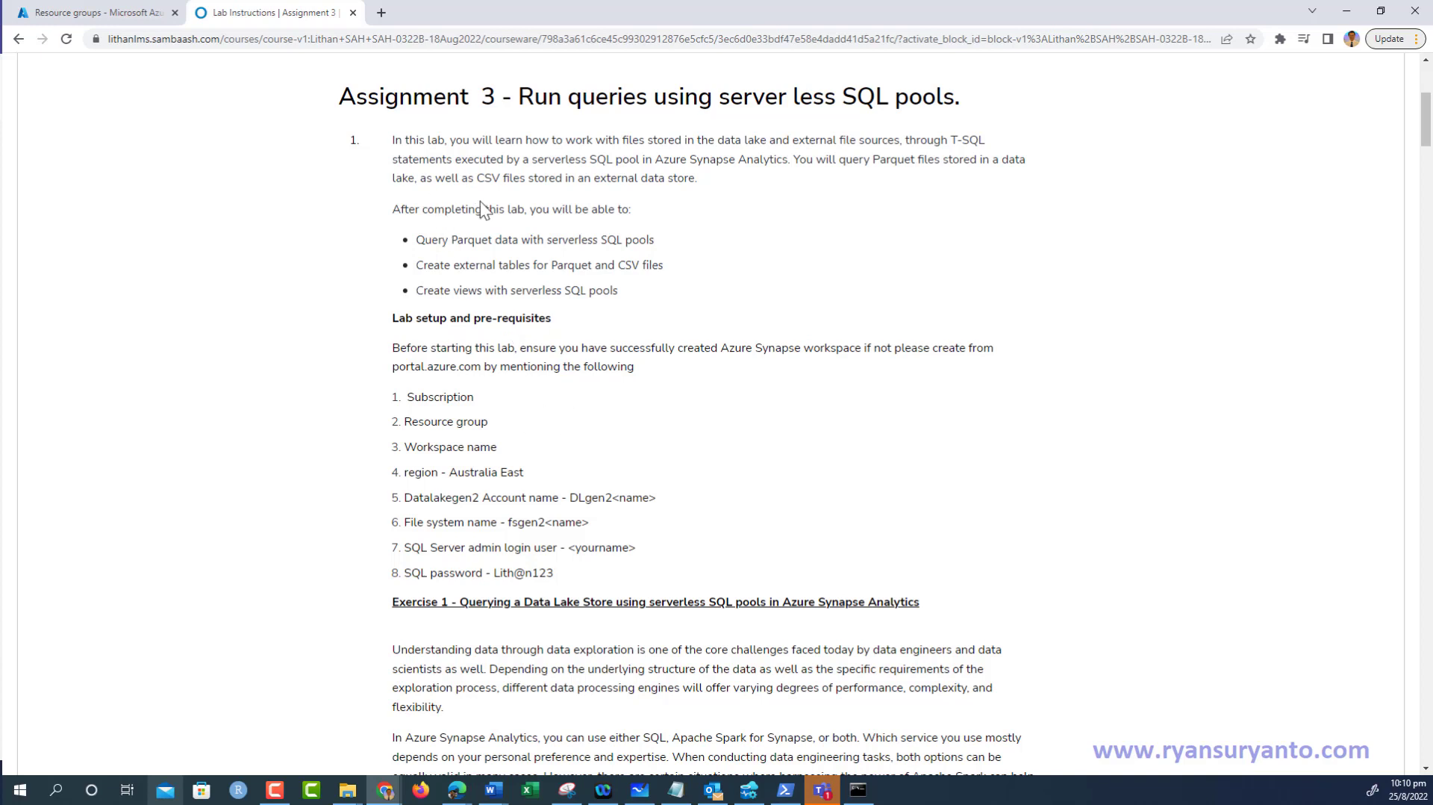
mouse_move(527, 425)
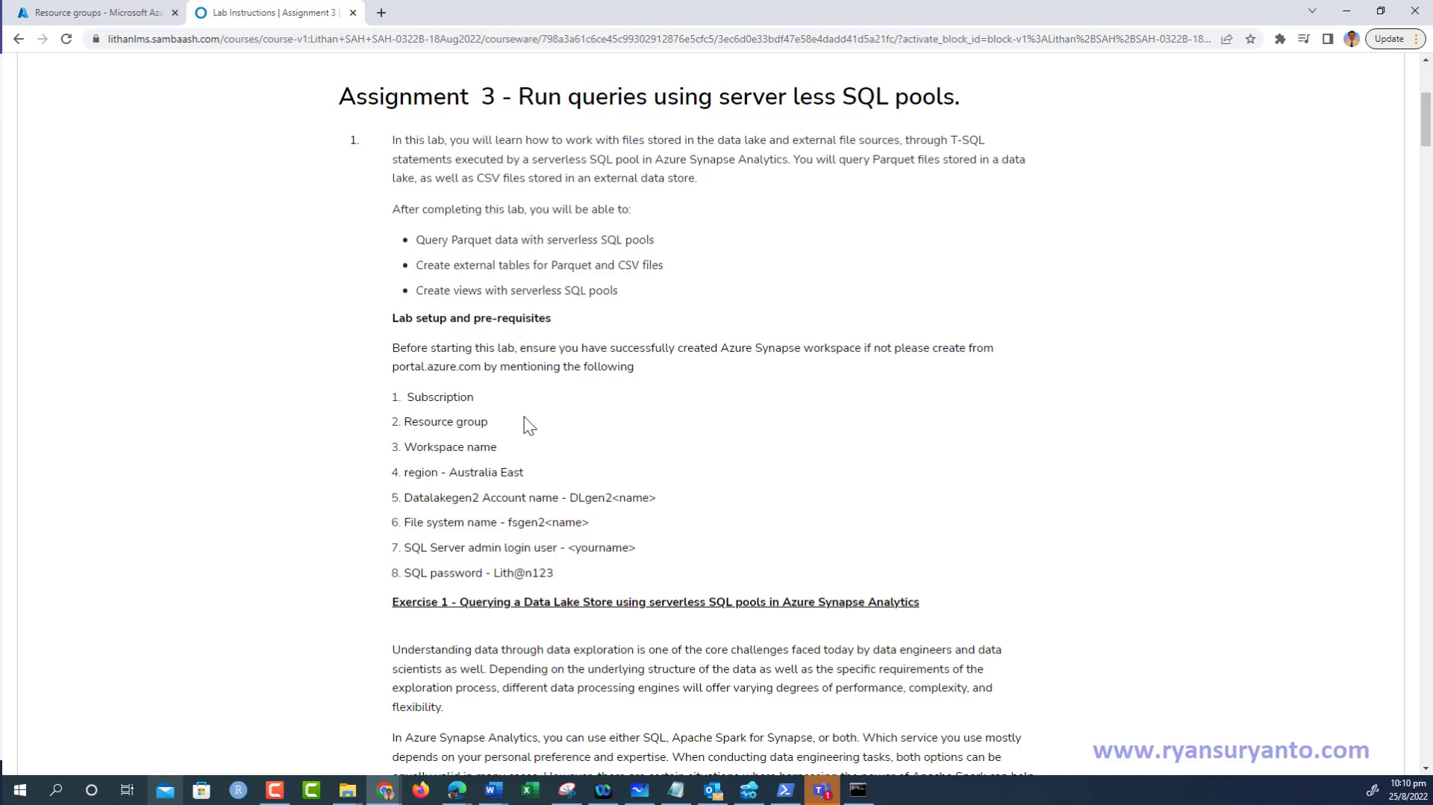
mouse_move(503, 321)
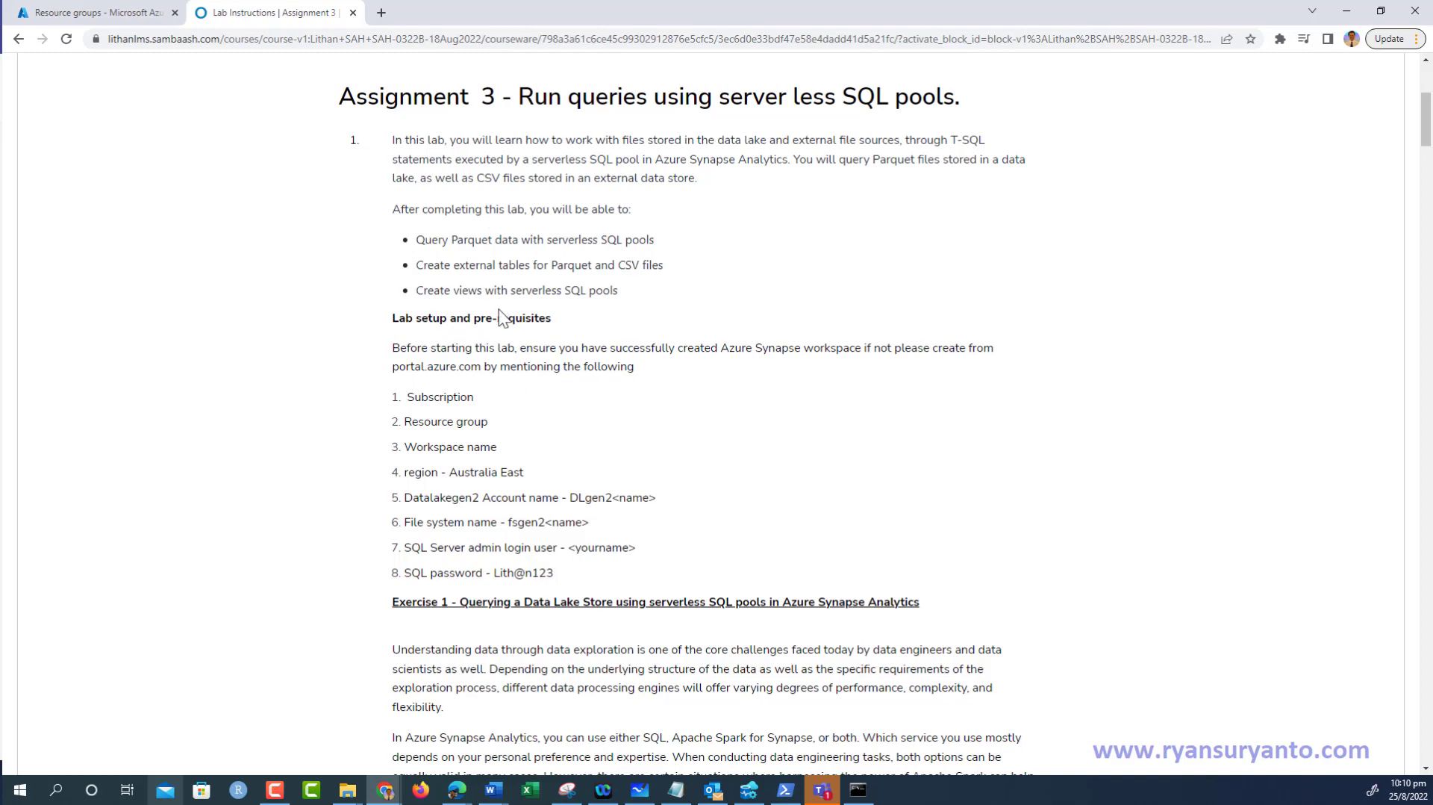
scroll("down", 3)
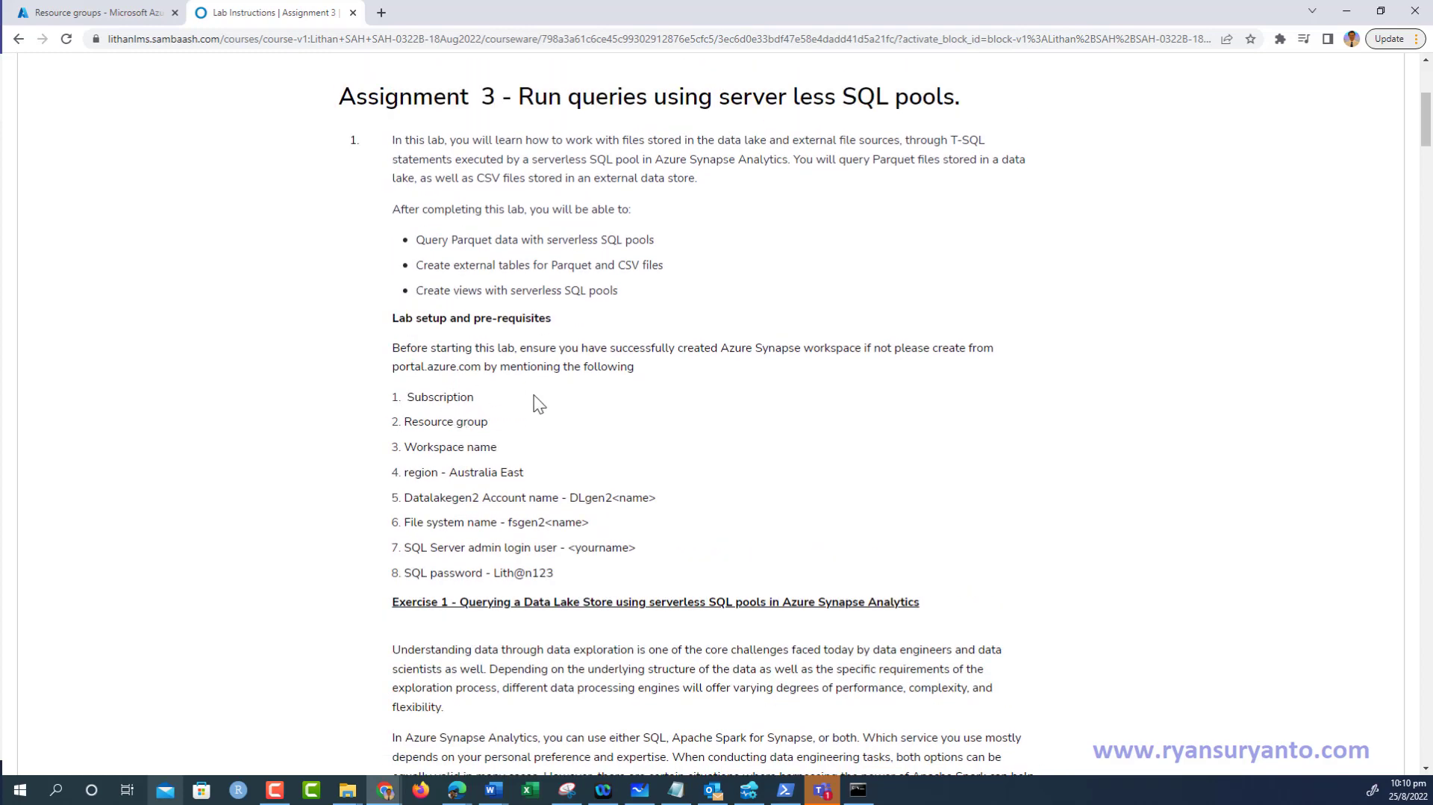
mouse_move(494, 405)
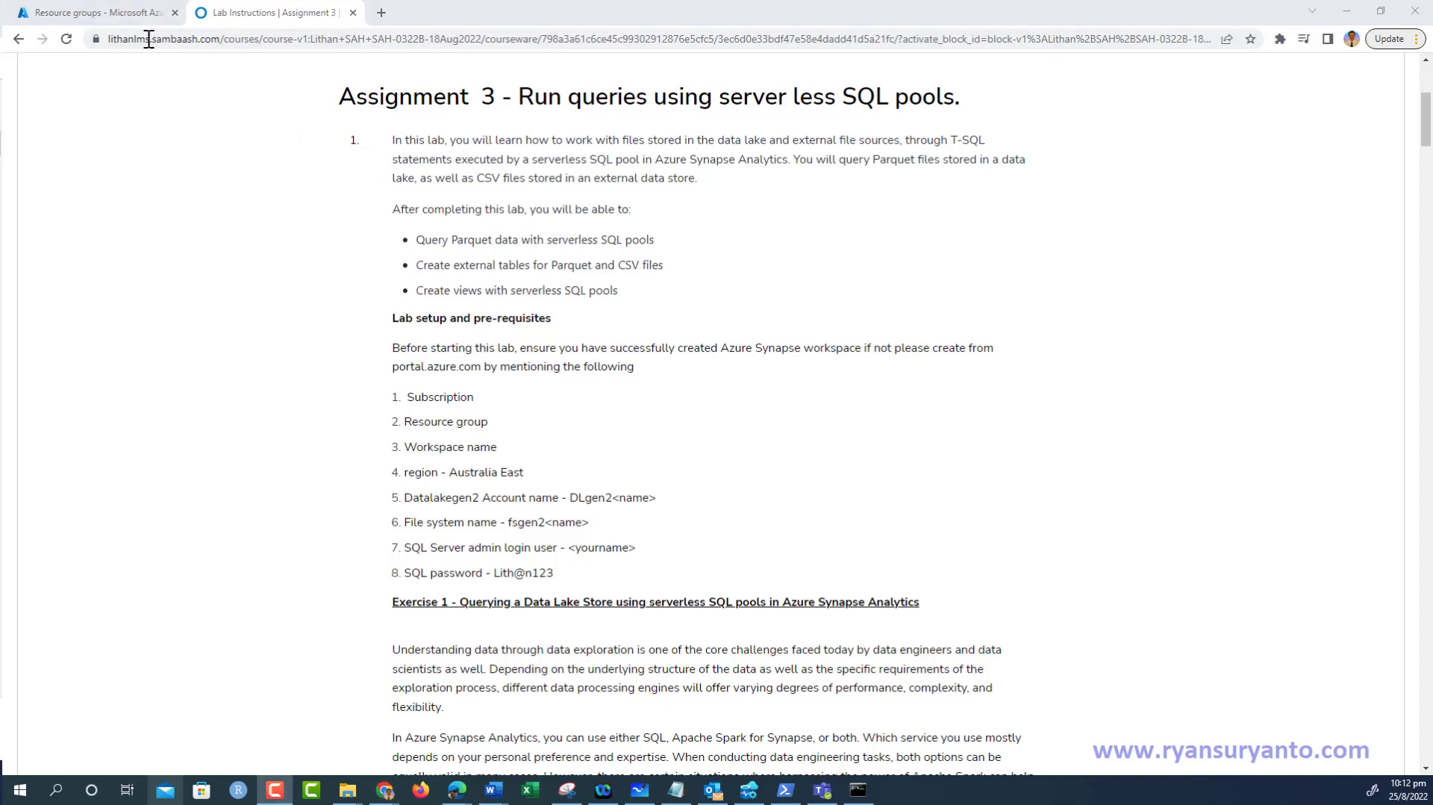
Search 'azure syns' in the Azure portal and go to Azure Synapse Analytics.
left_click(97, 13)
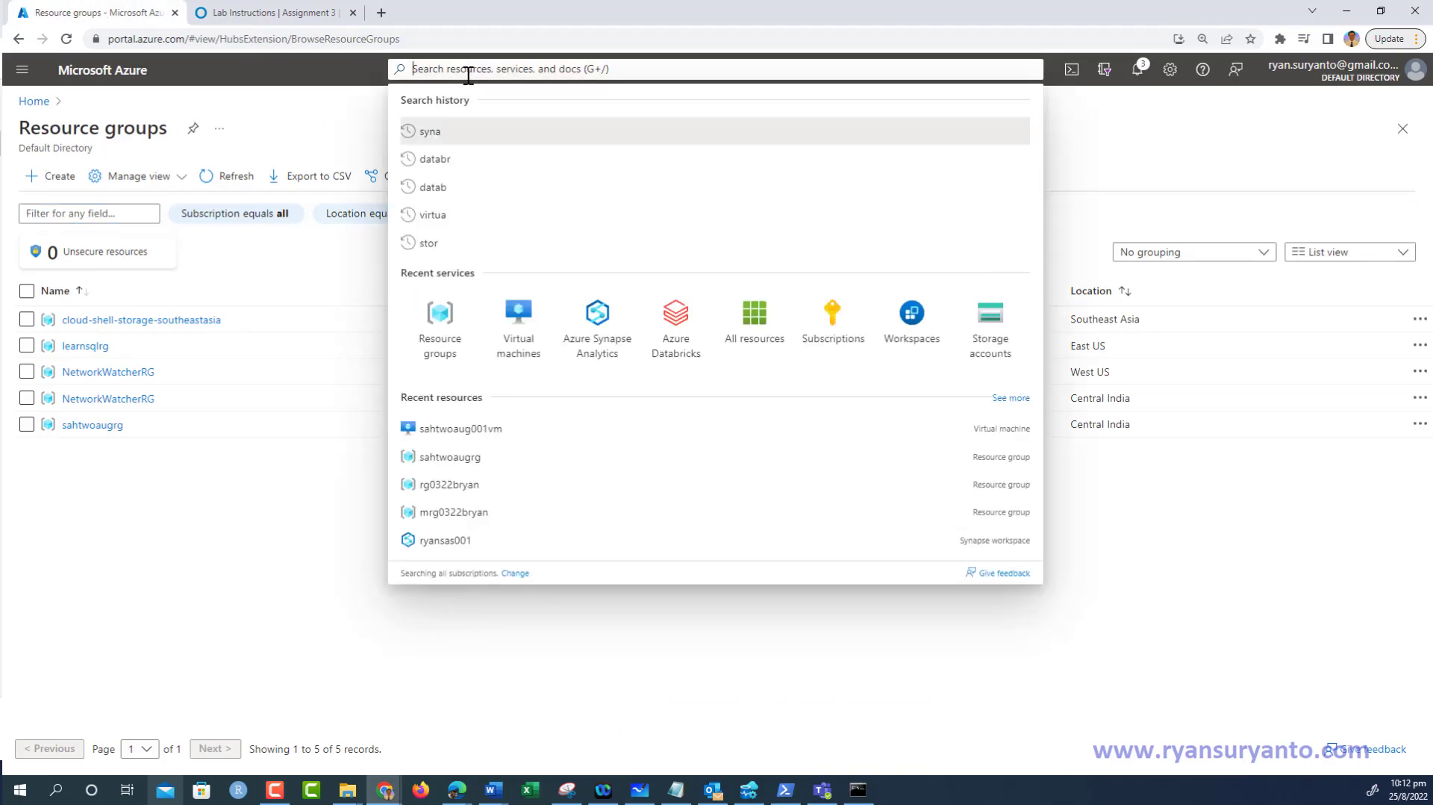
type("azure syns")
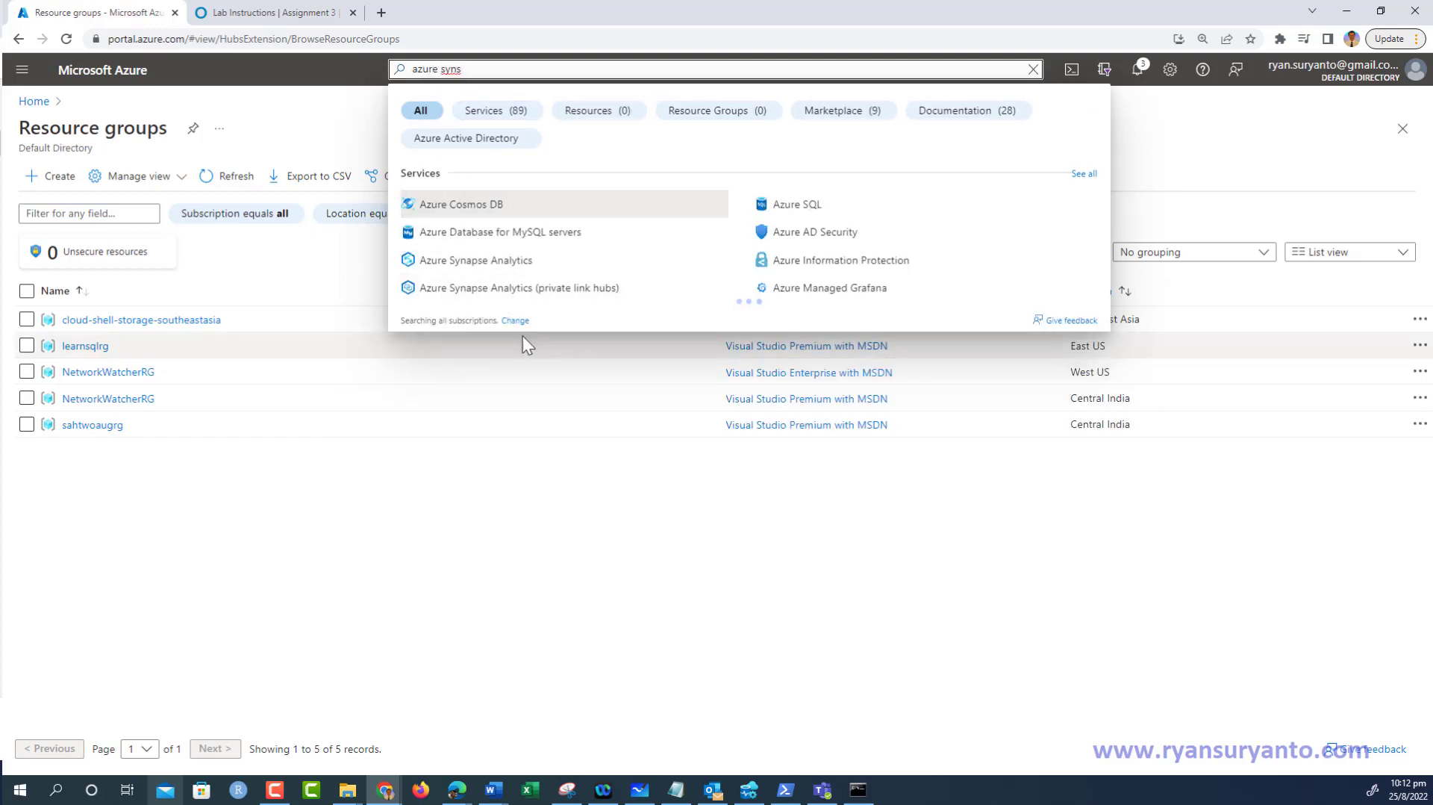
left_click(474, 260)
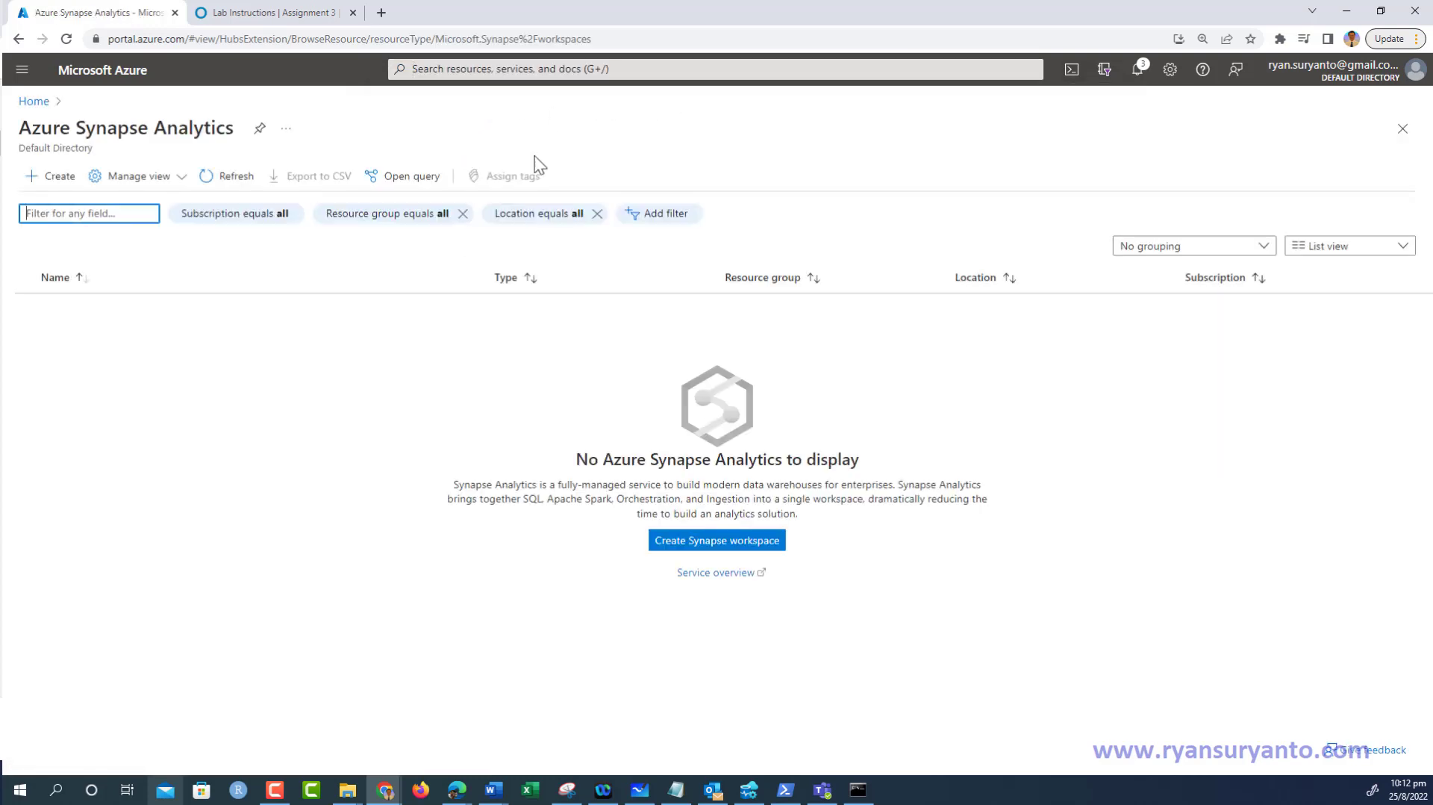
mouse_move(293, 343)
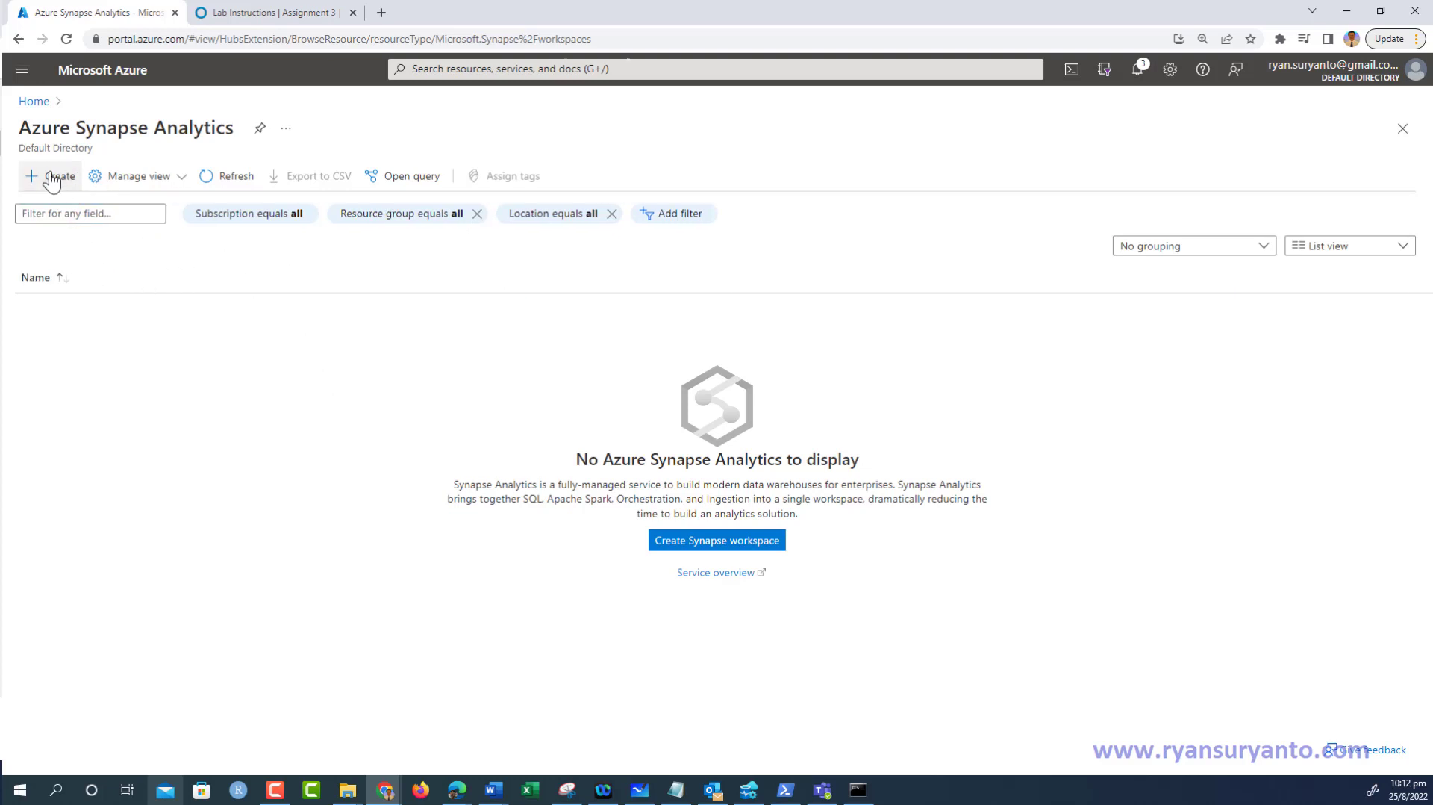
Start a new Synapse workspace with a new resource group rg0322bryan.
left_click(716, 541)
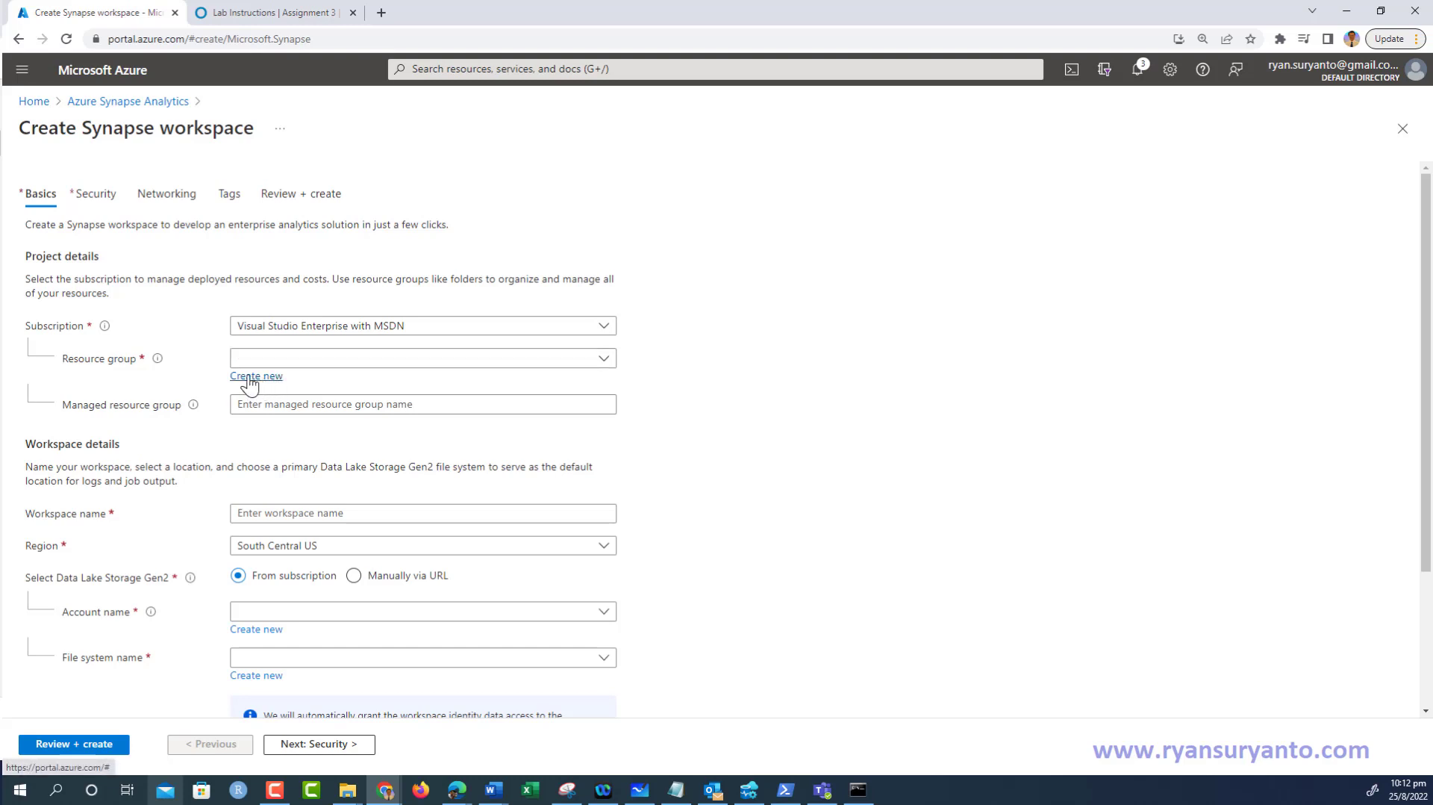
left_click(257, 377)
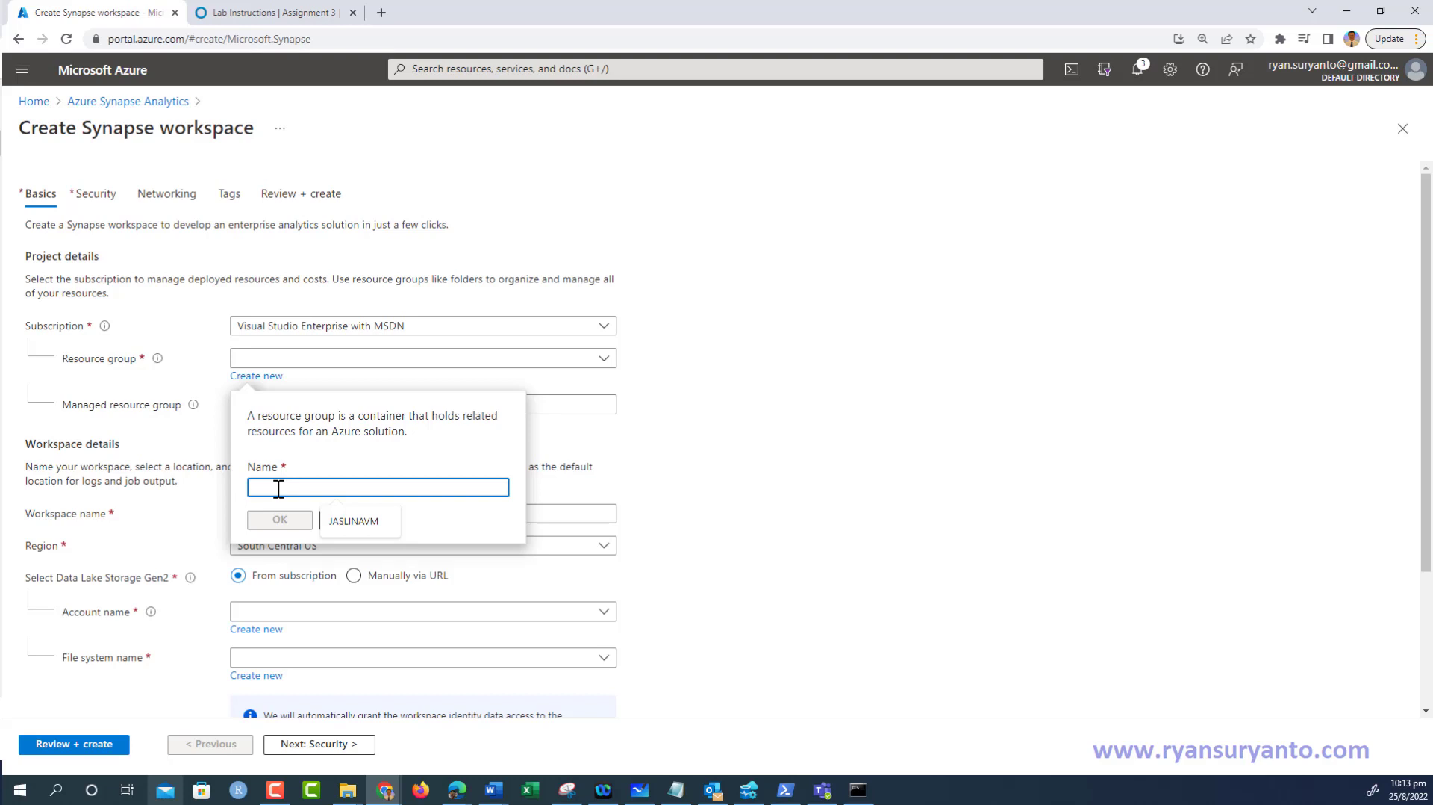
type("rg")
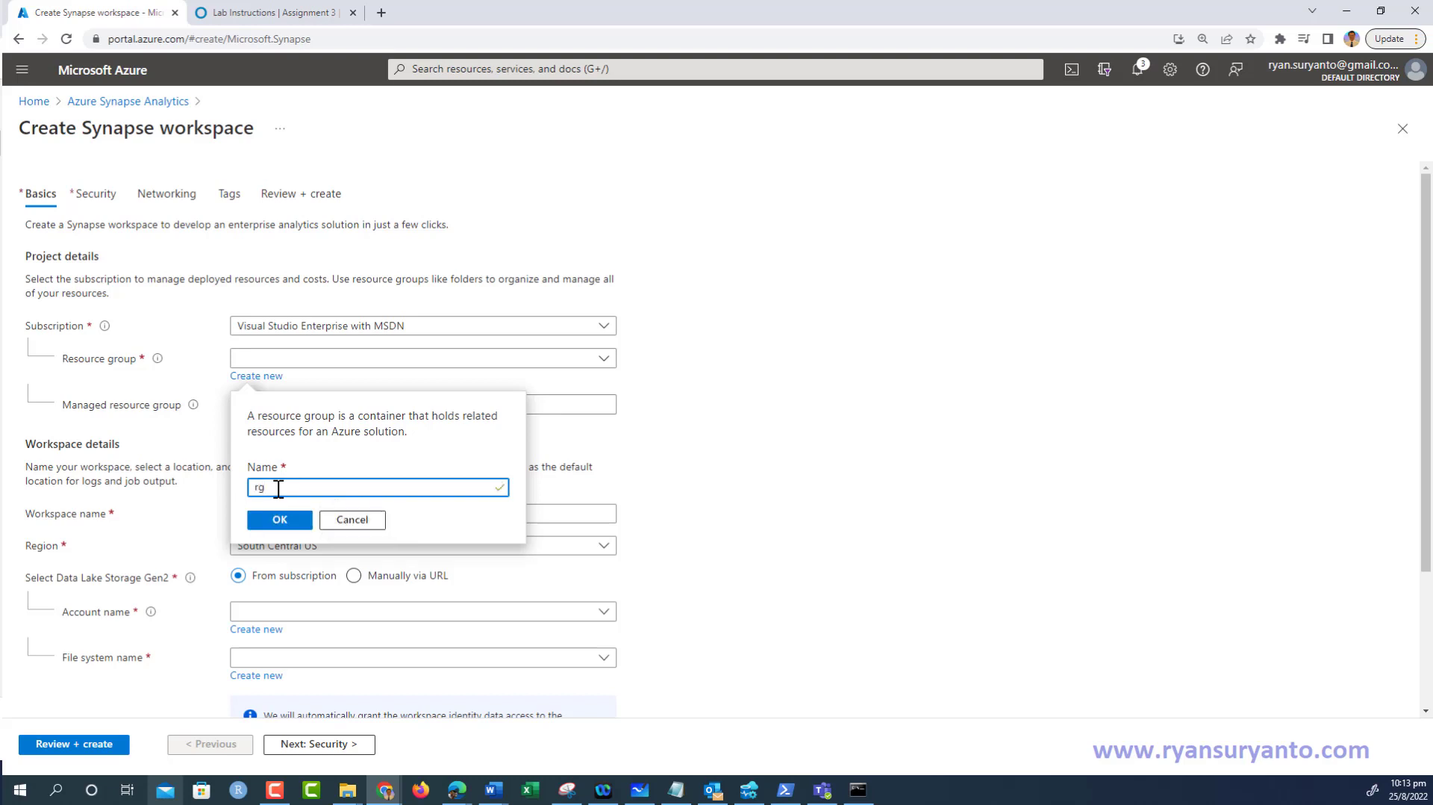
type("0322bryan")
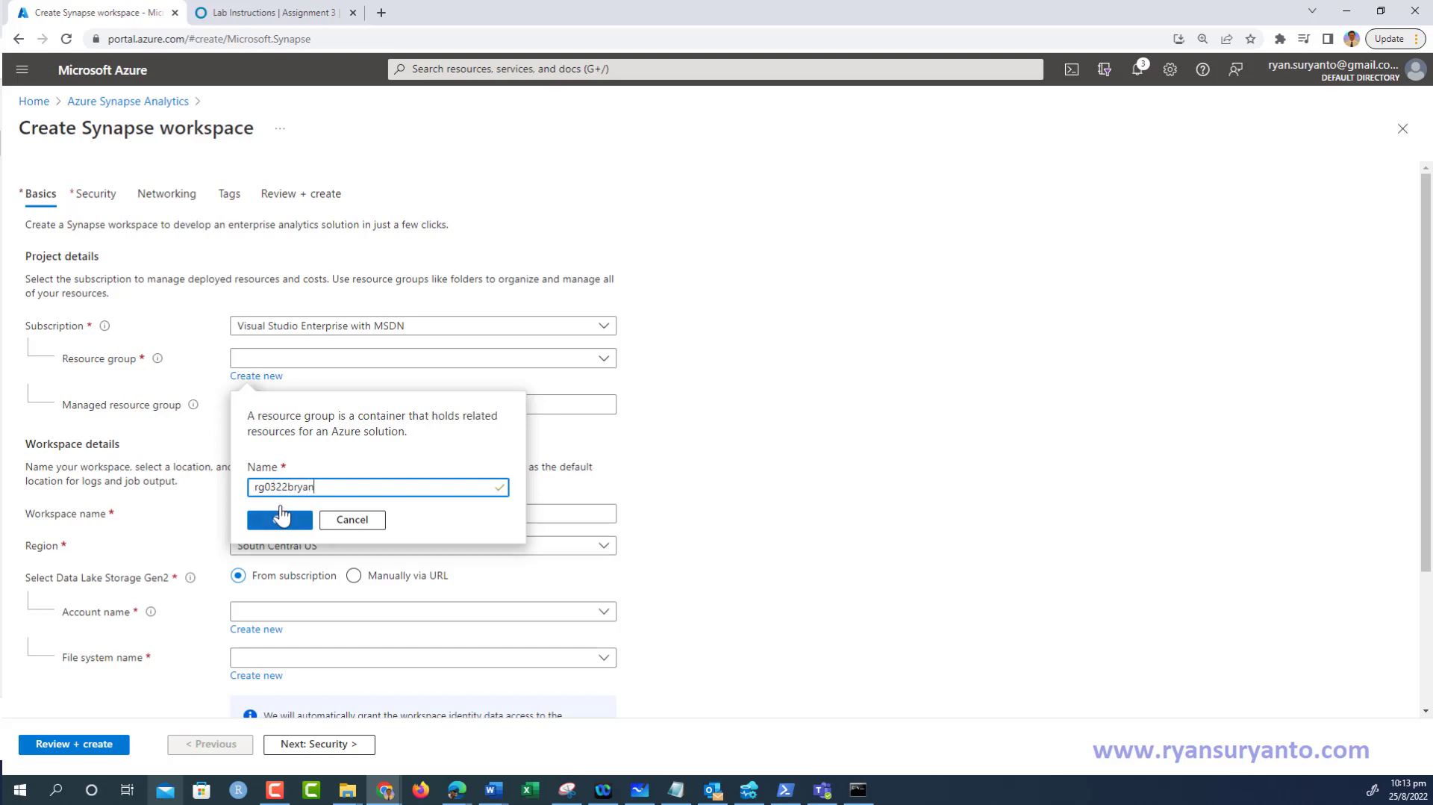
left_click(279, 520)
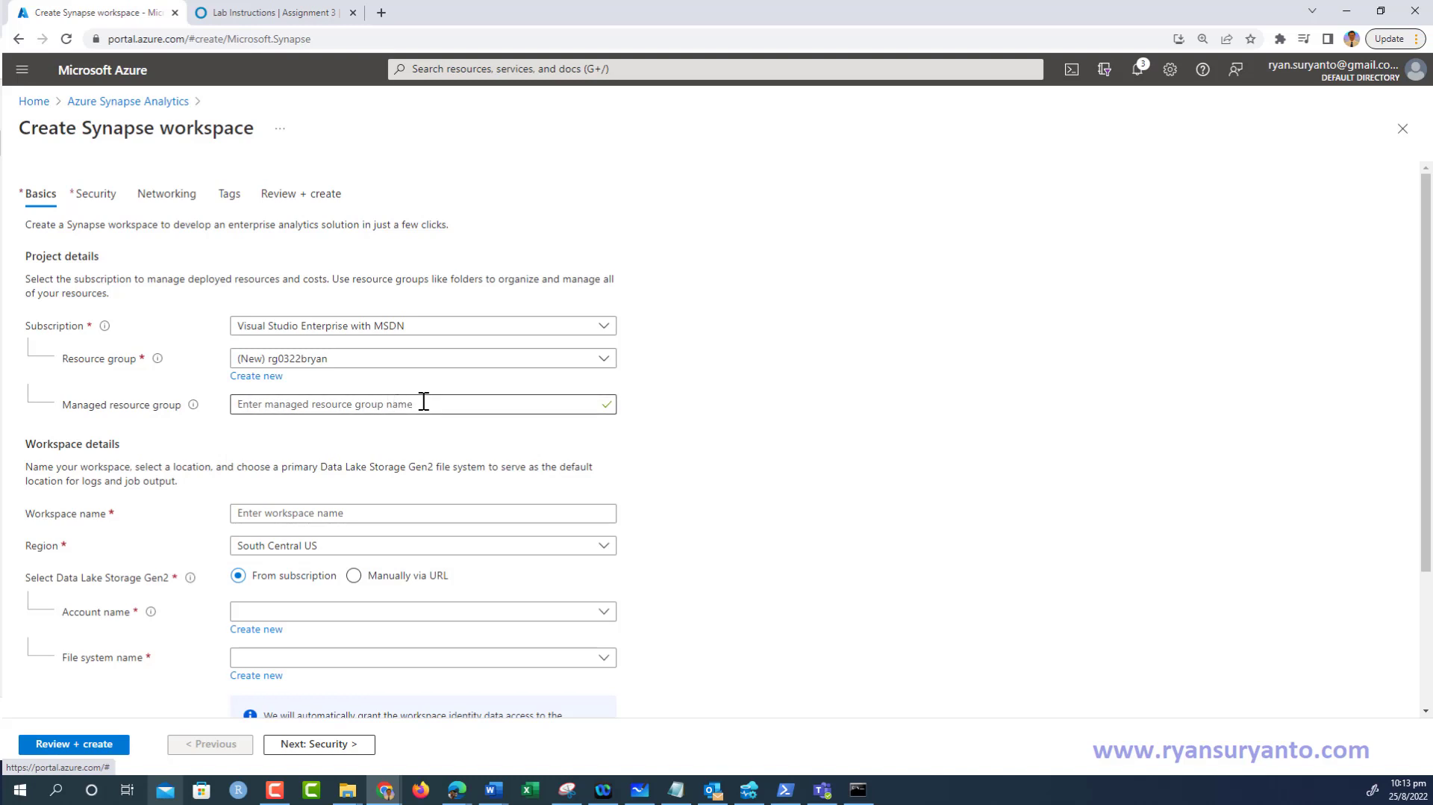
Name the workspace asa0322bryan and set its region to West US.
left_click(424, 513)
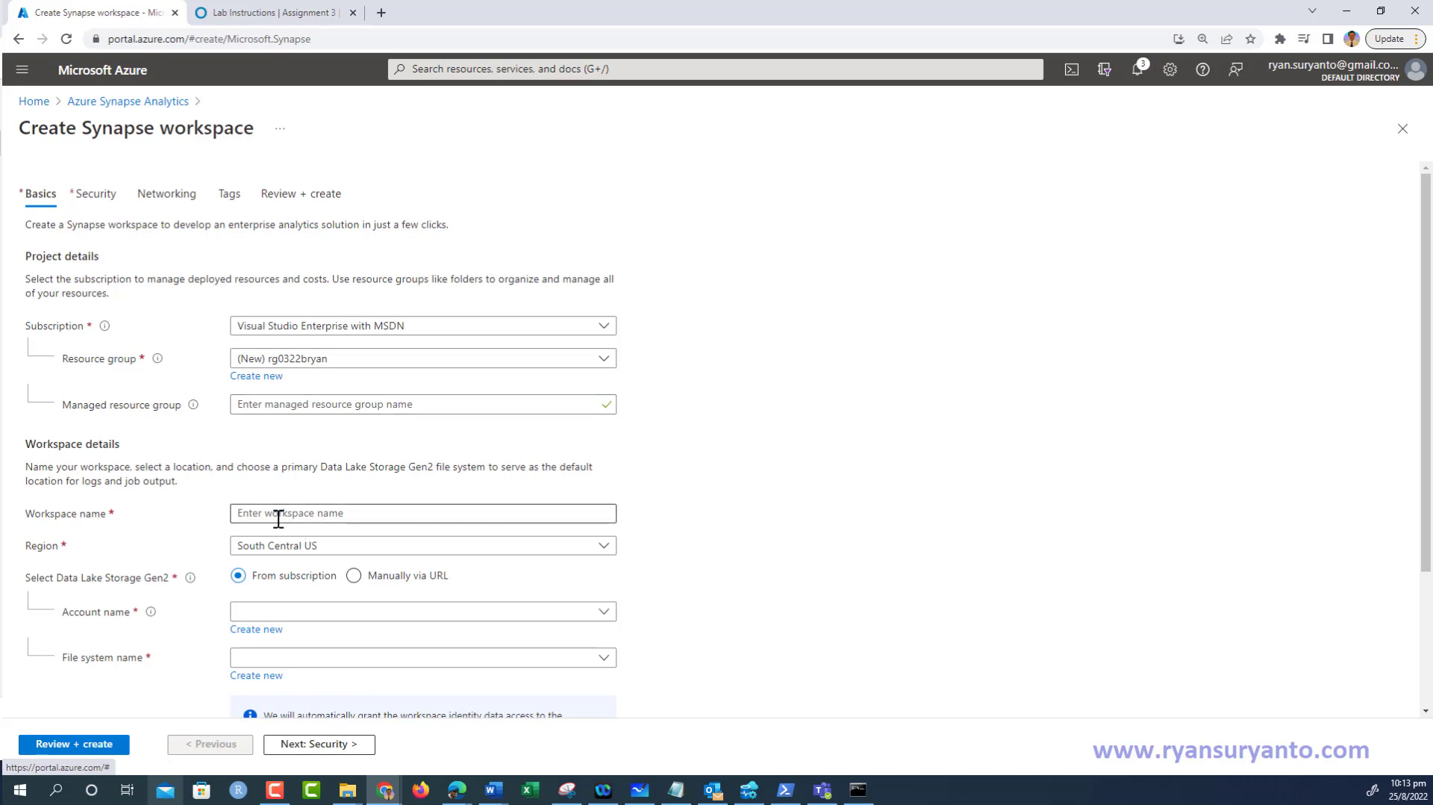
left_click(424, 514)
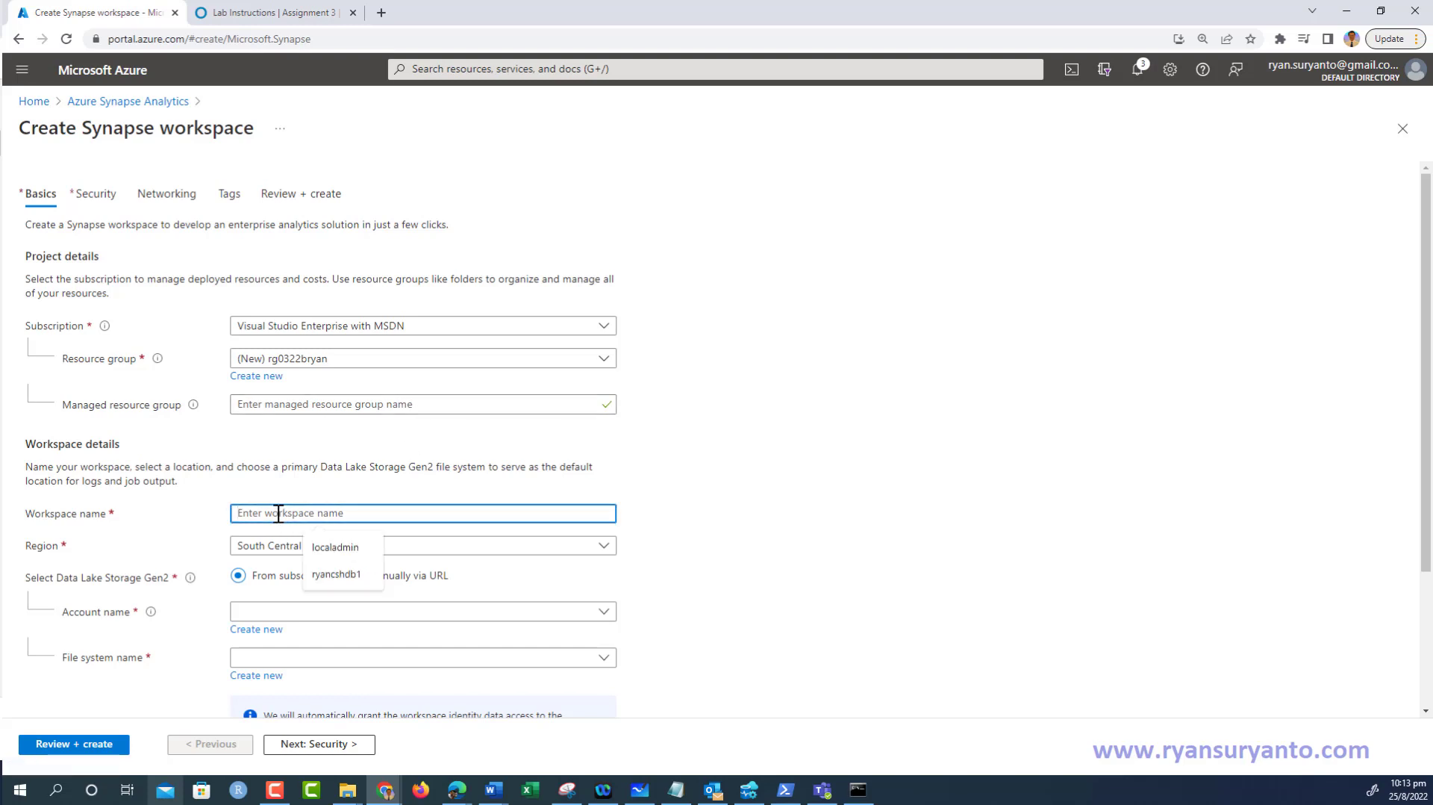
type("asa")
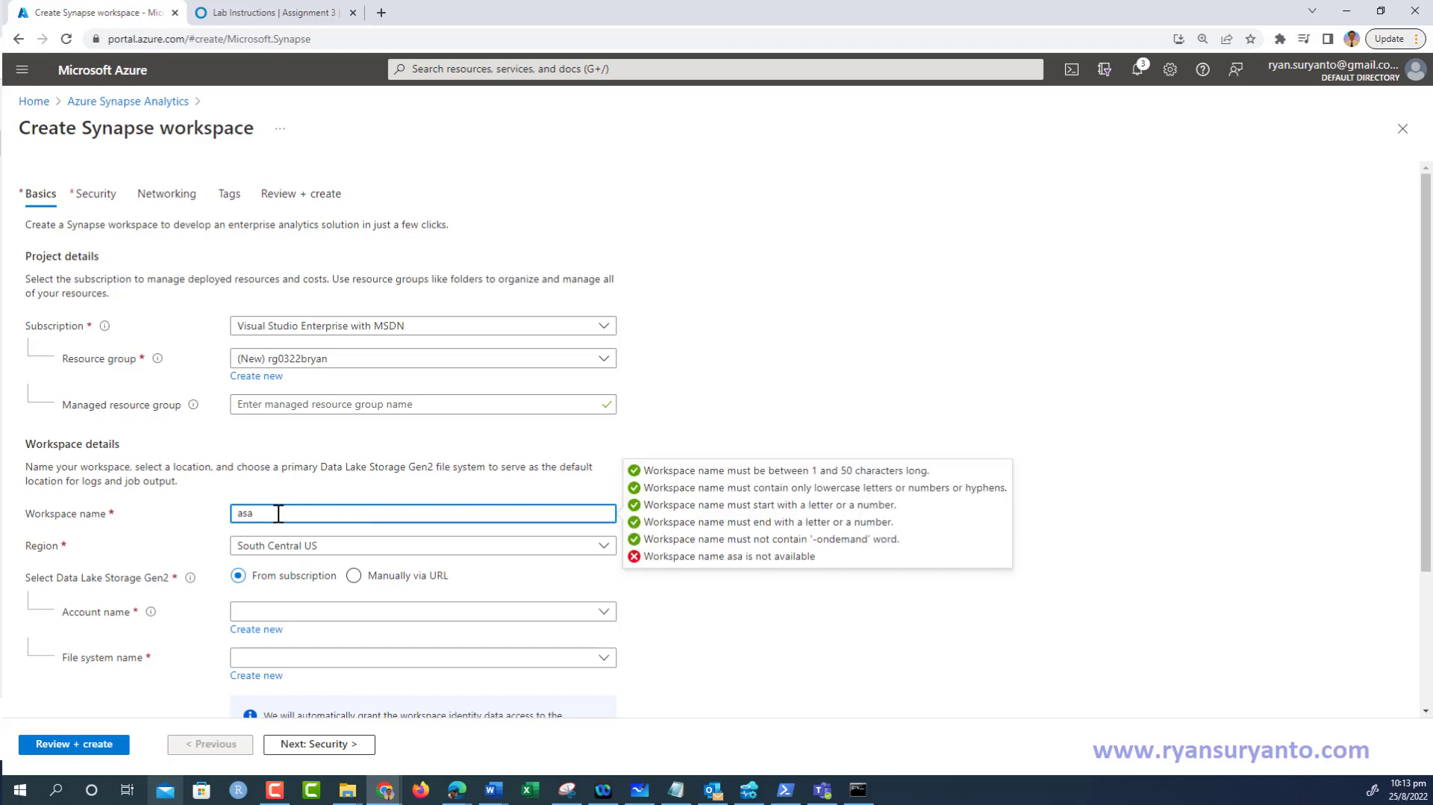
type("0322")
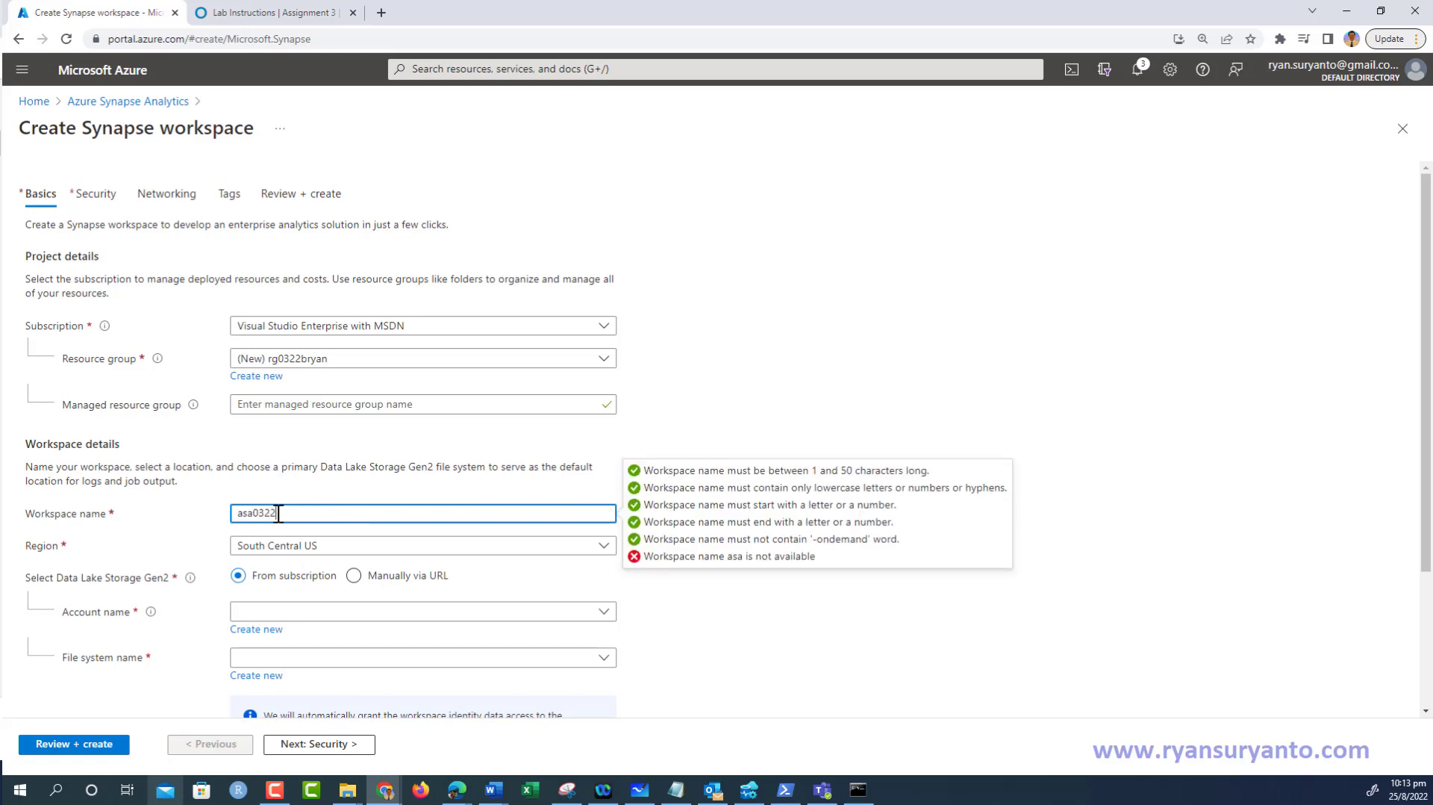
type("bryan")
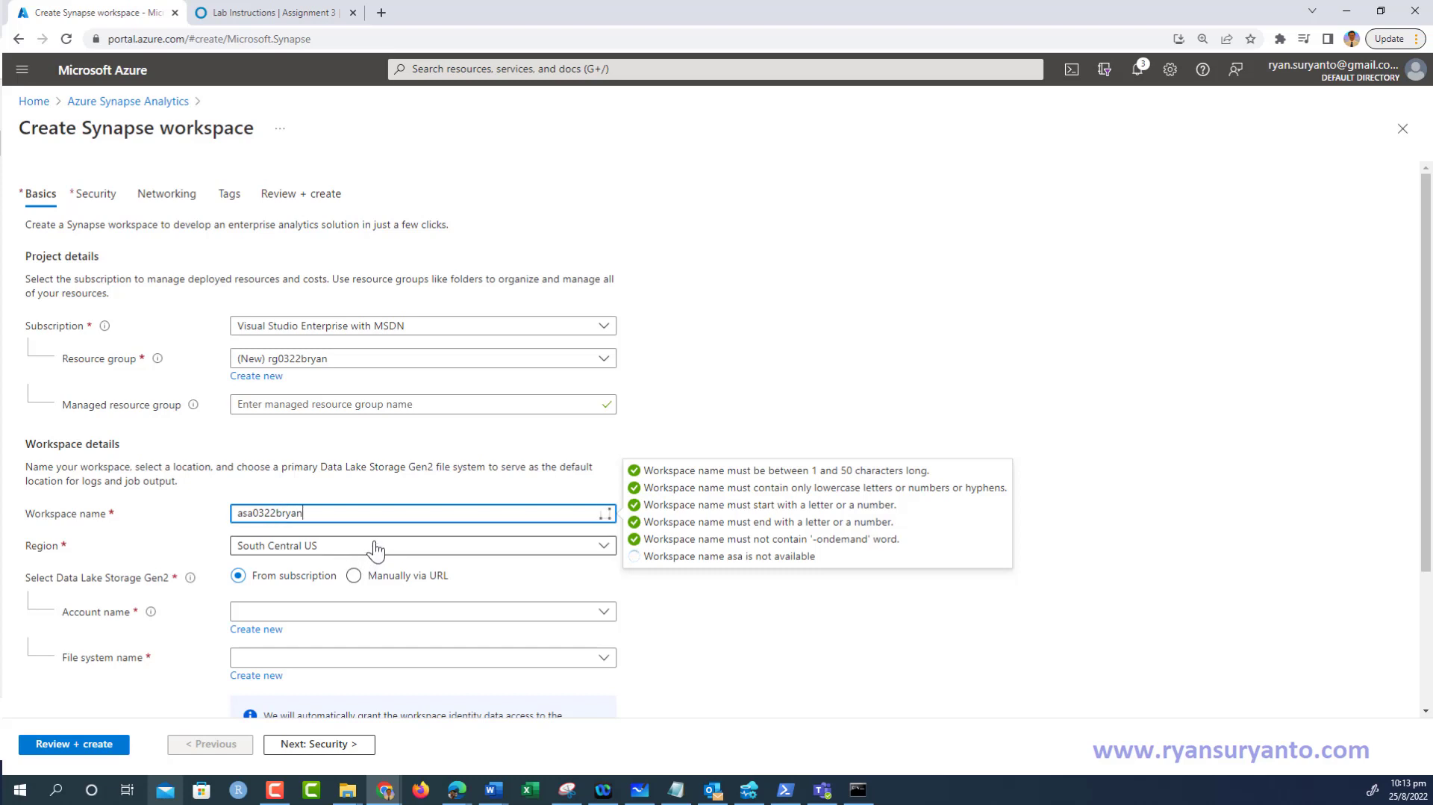
left_click(424, 546)
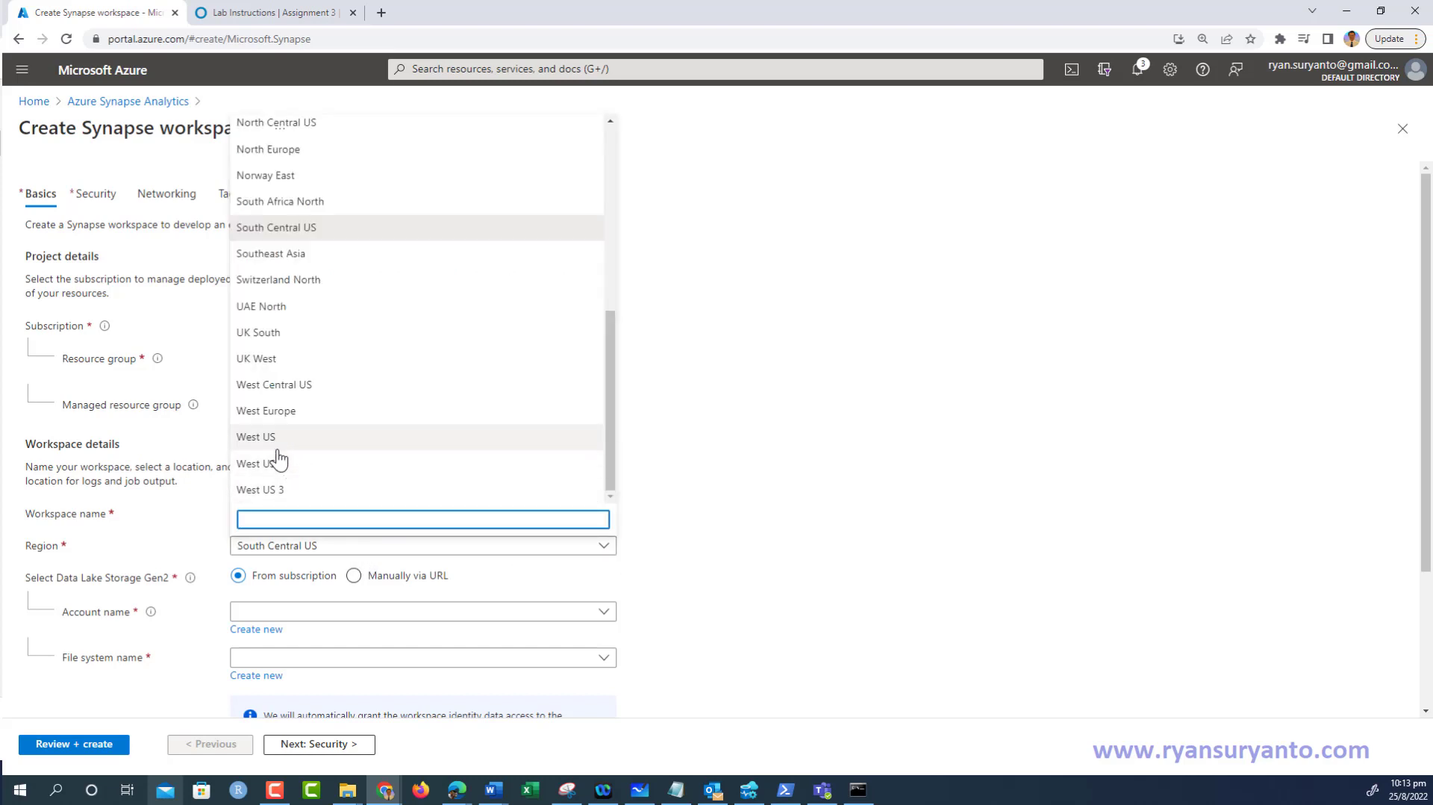
left_click(255, 437)
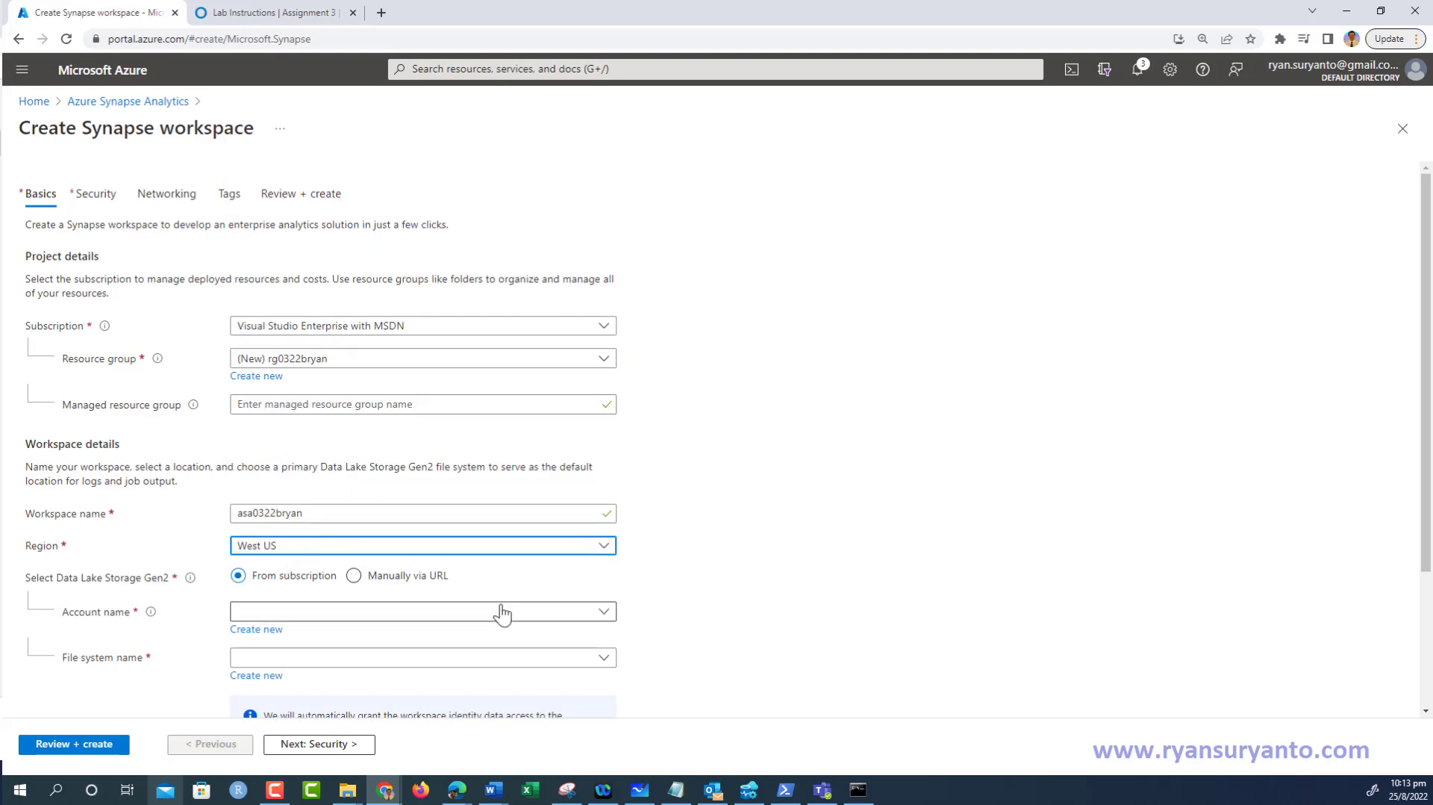
scroll("down", 3)
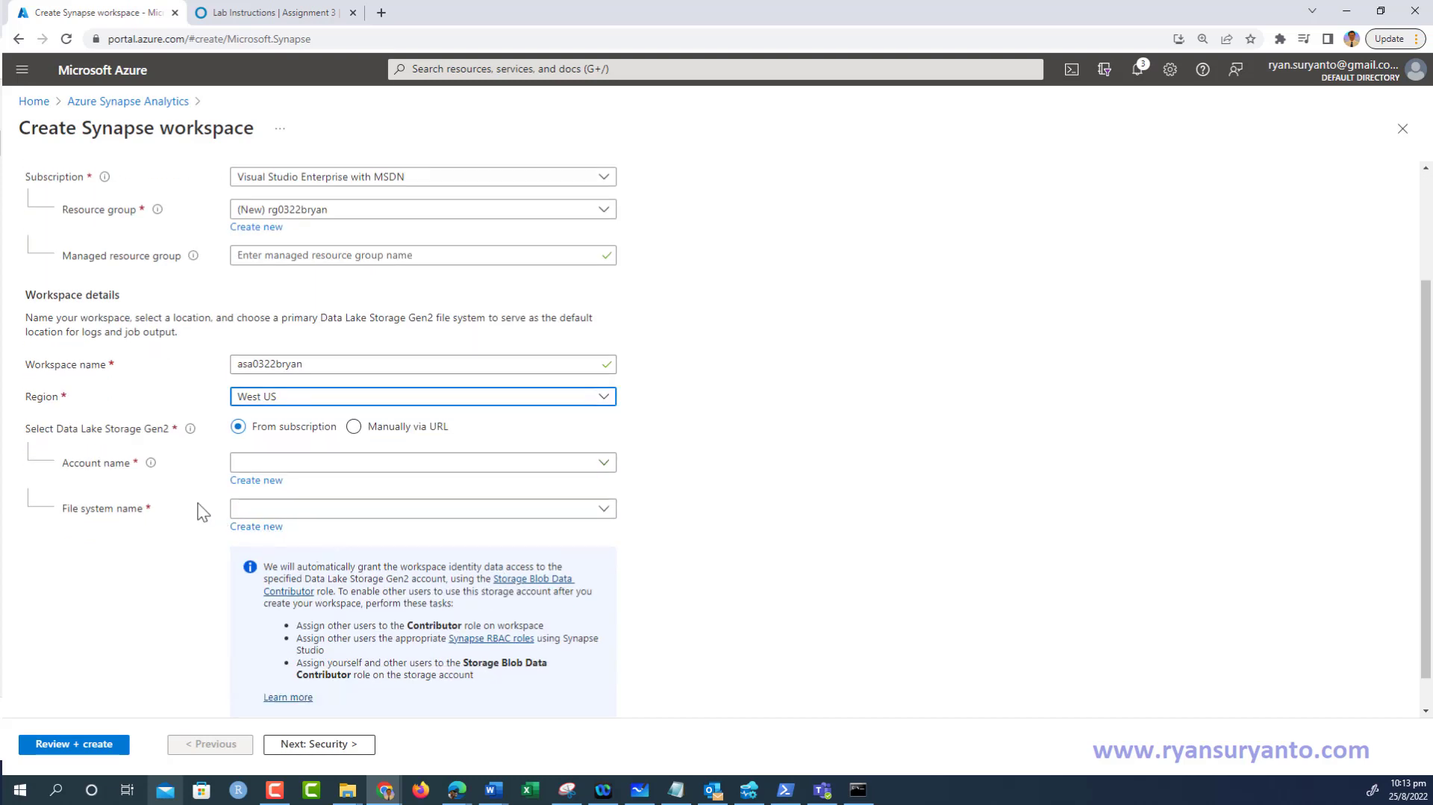
mouse_move(200, 469)
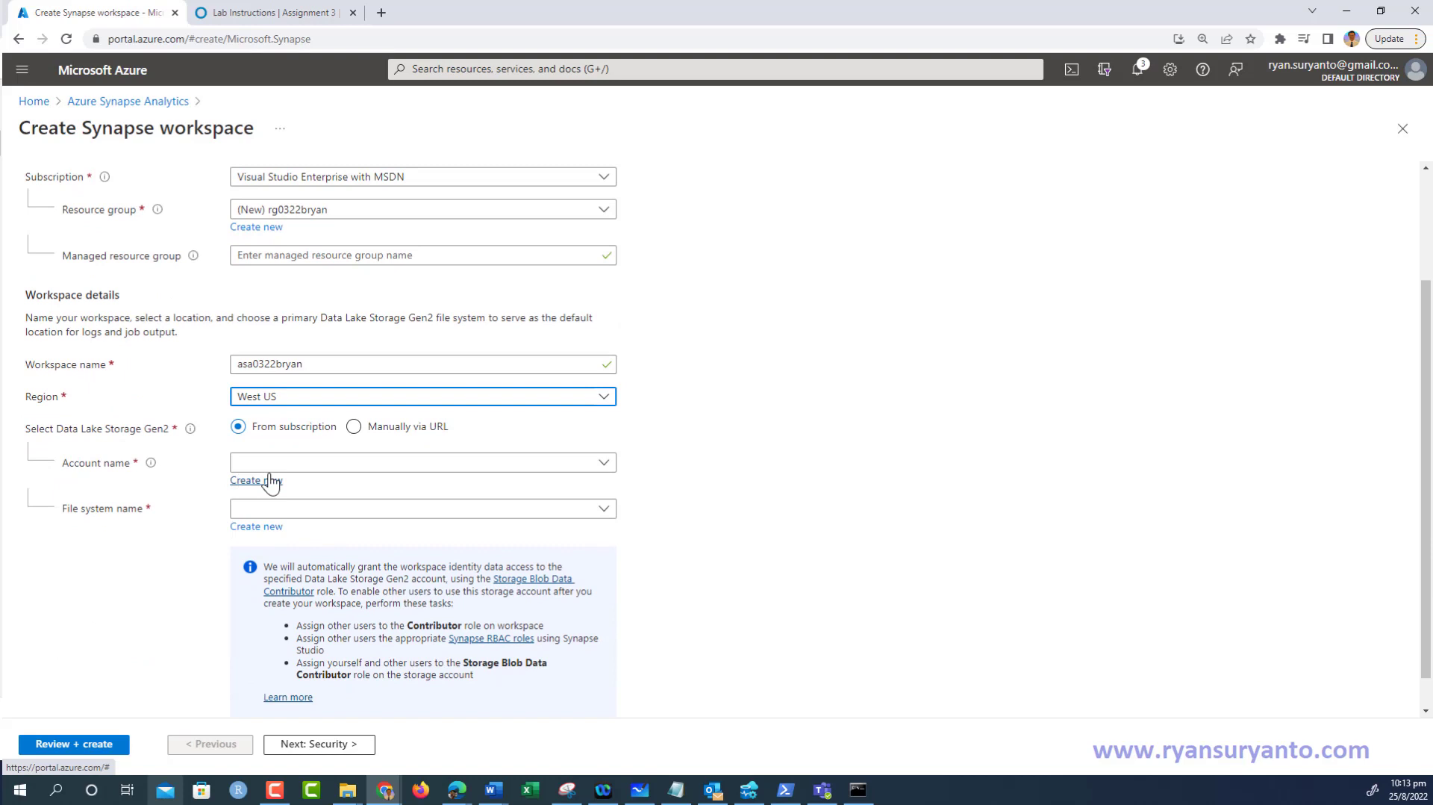
Create new Data Lake Gen2 account dlgen2ryan with file system fsgen2ryan.
left_click(256, 481)
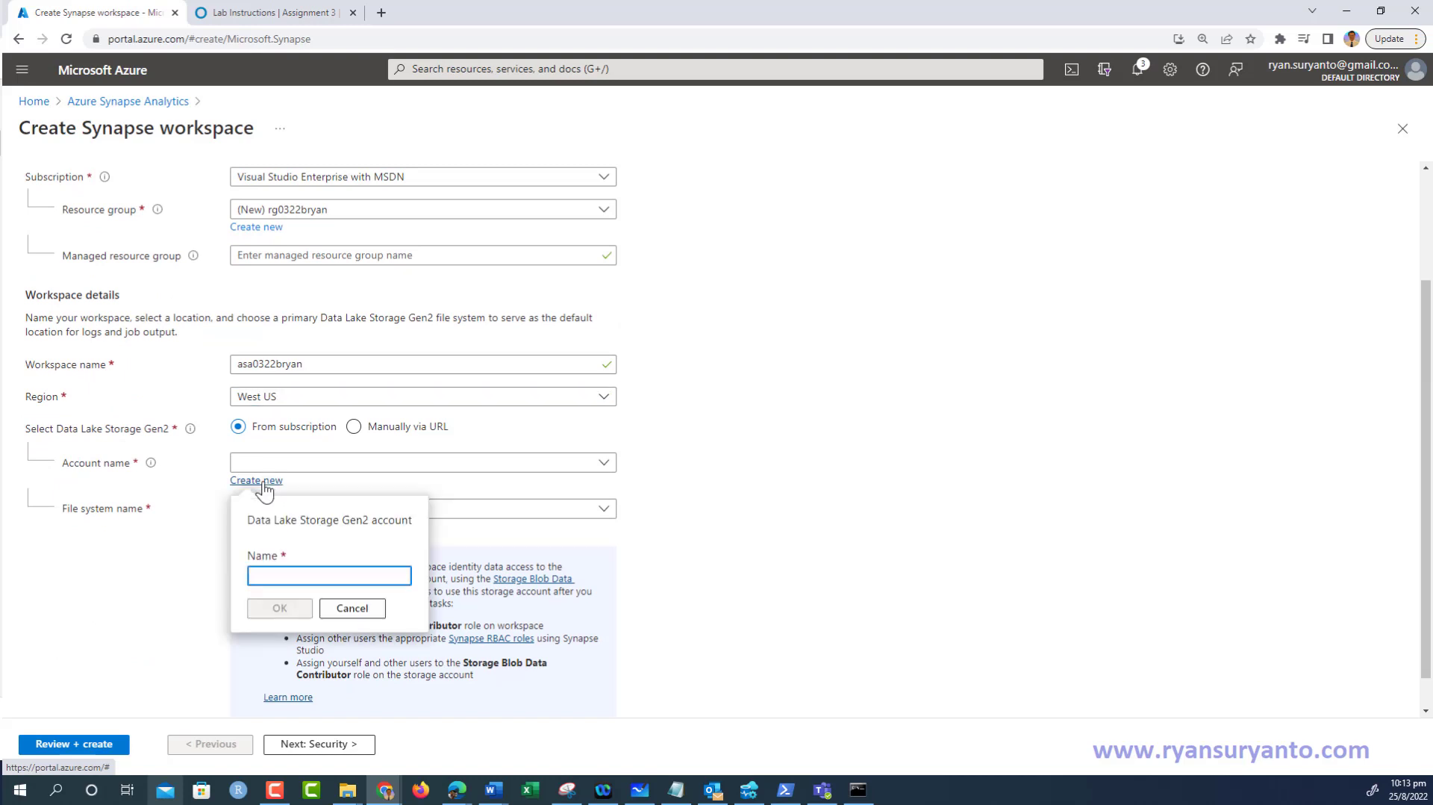
mouse_move(328, 541)
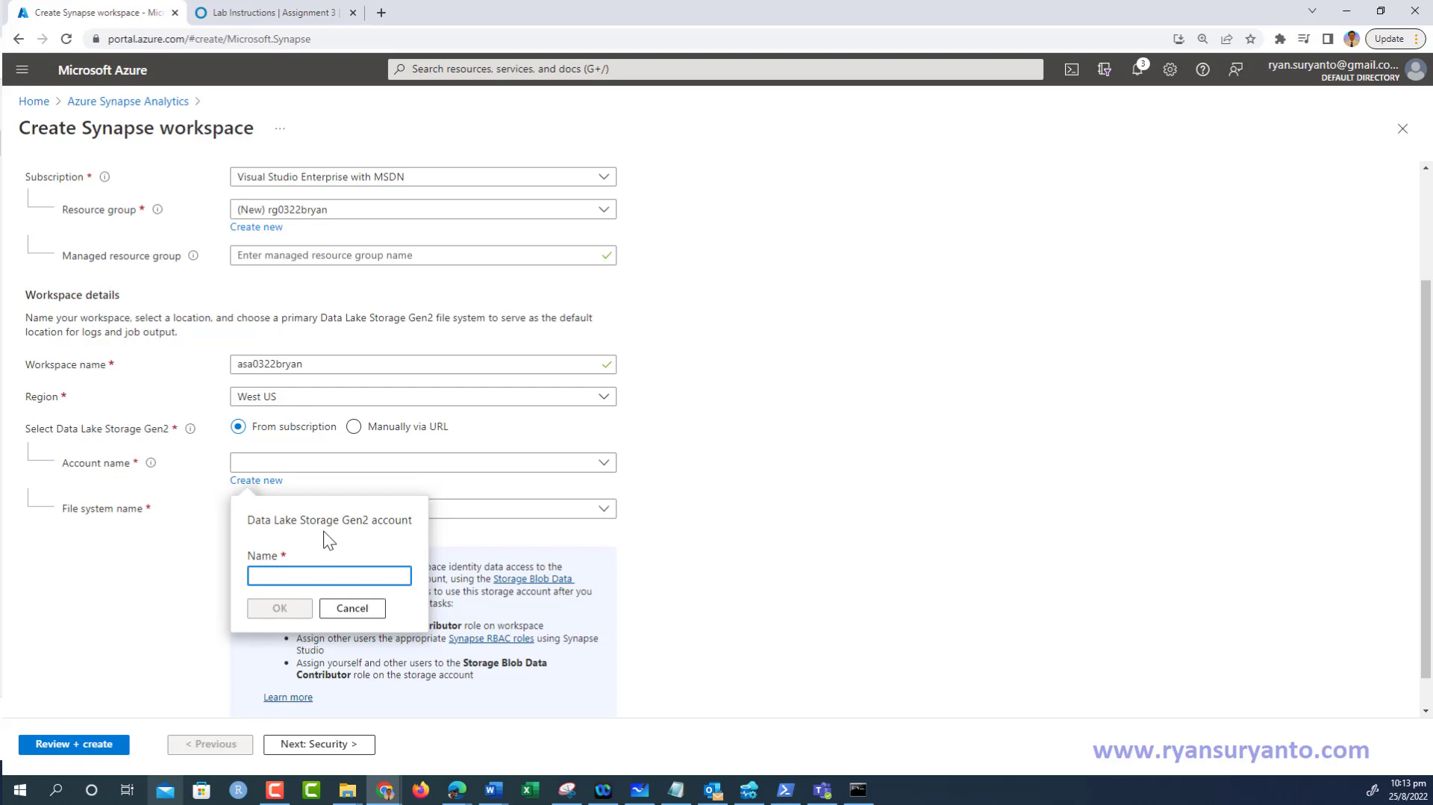
type("dlgen2ryan")
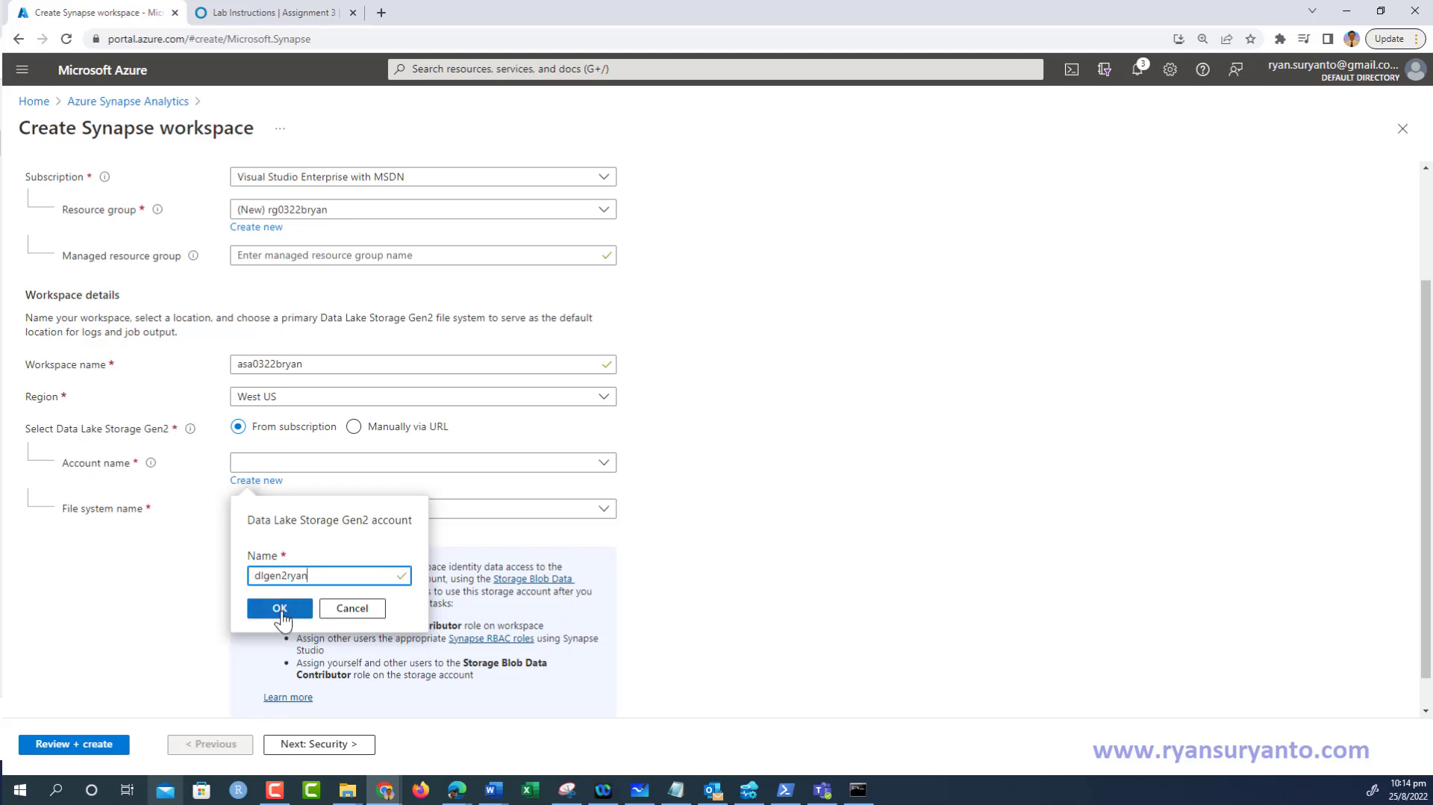
left_click(279, 607)
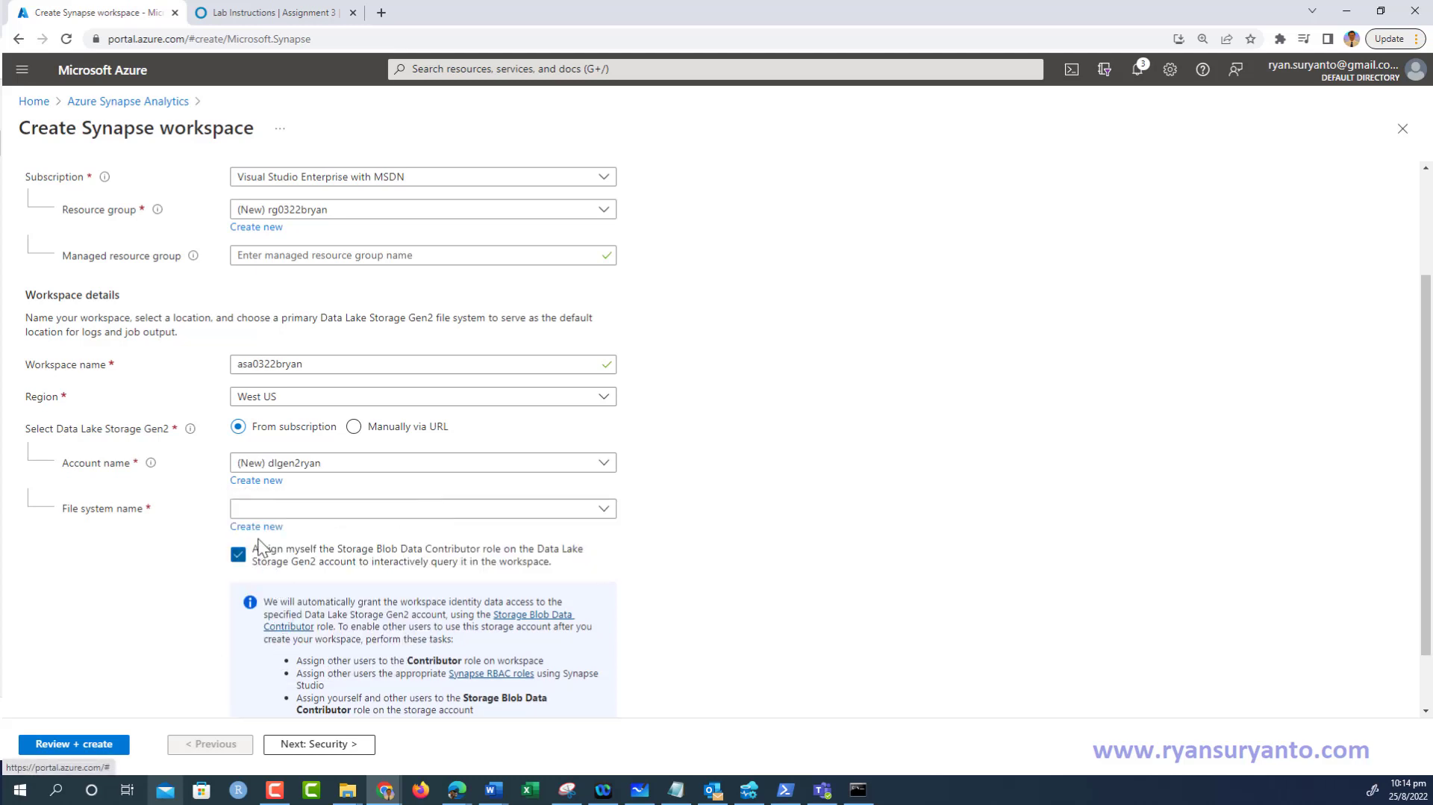
left_click(257, 526)
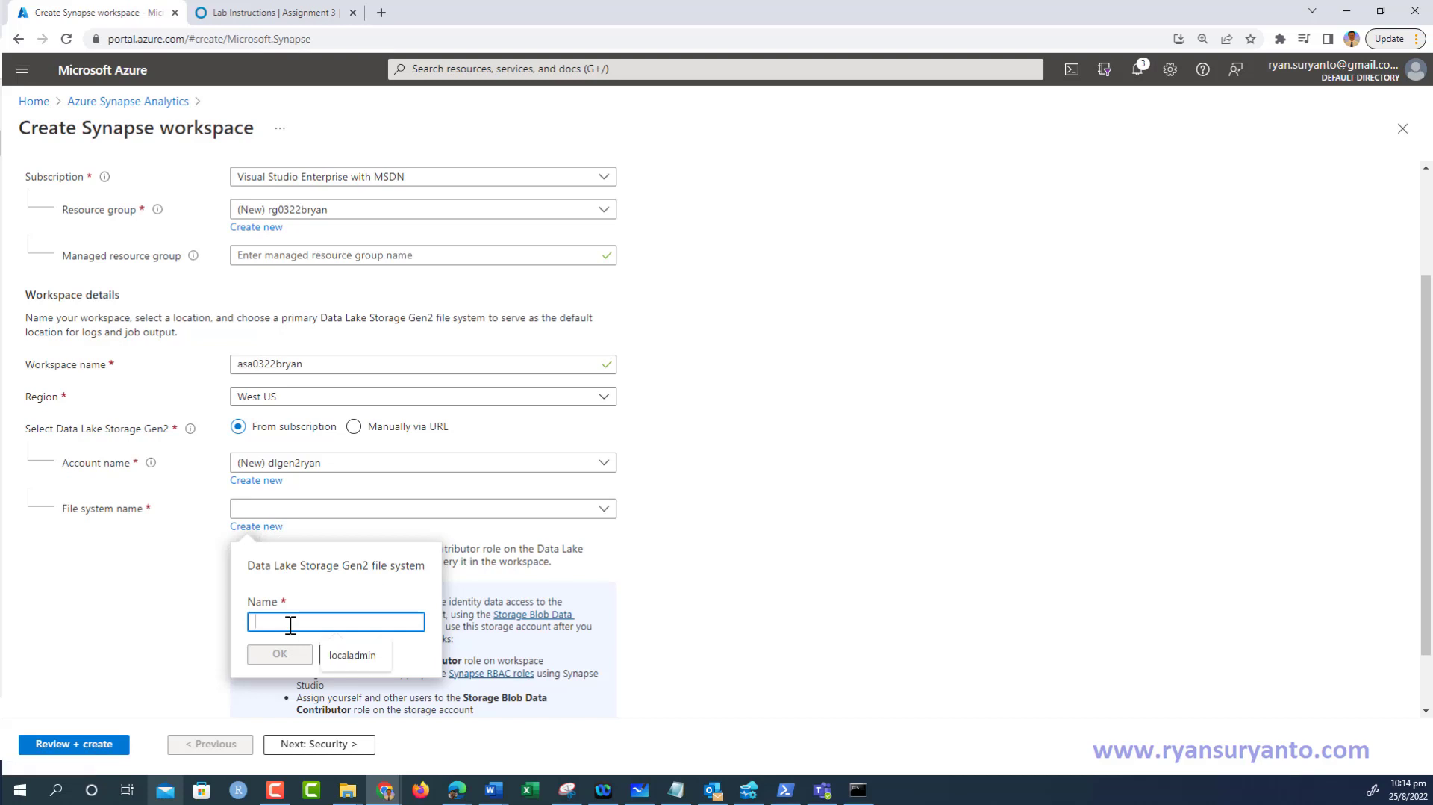
type("f")
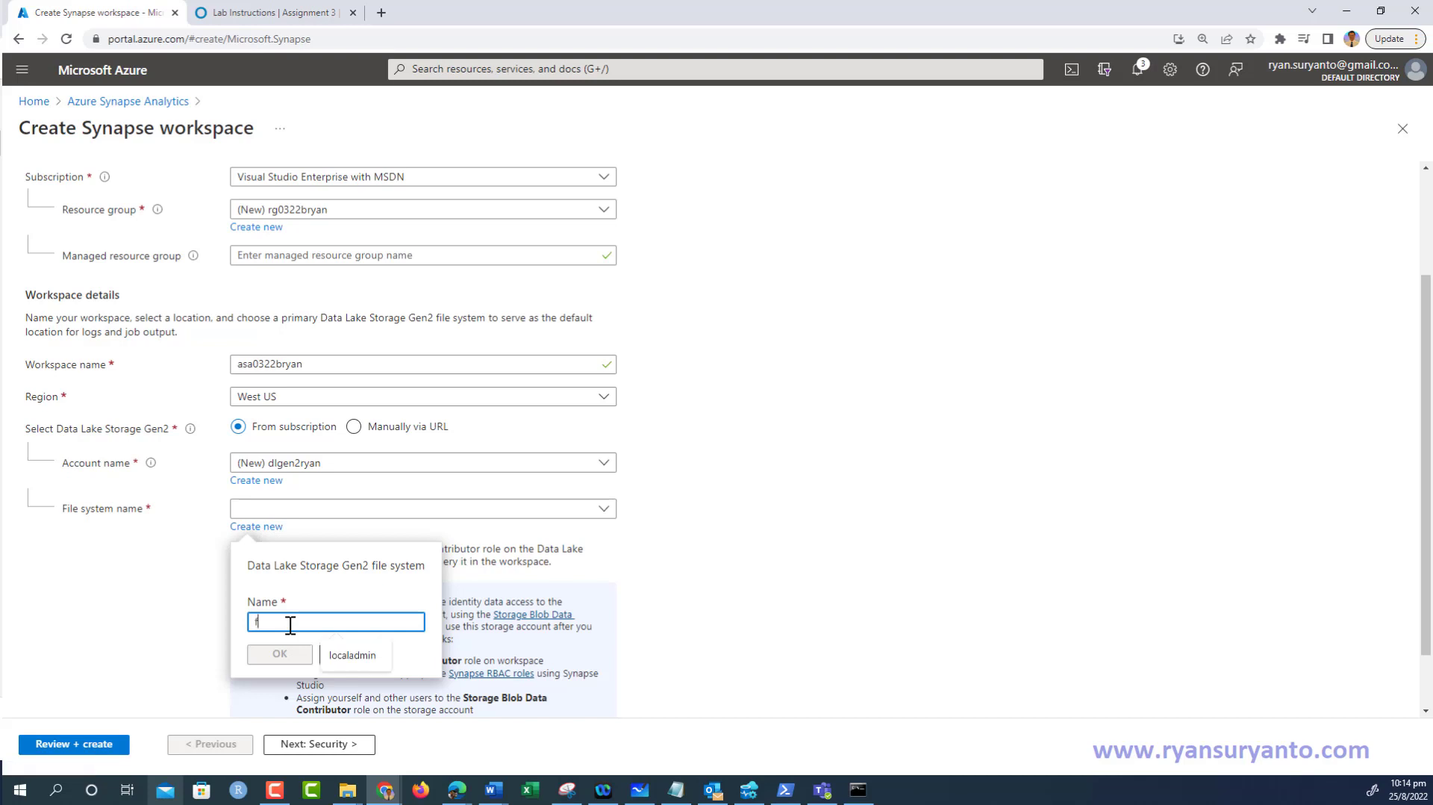
type("sgen2ryan")
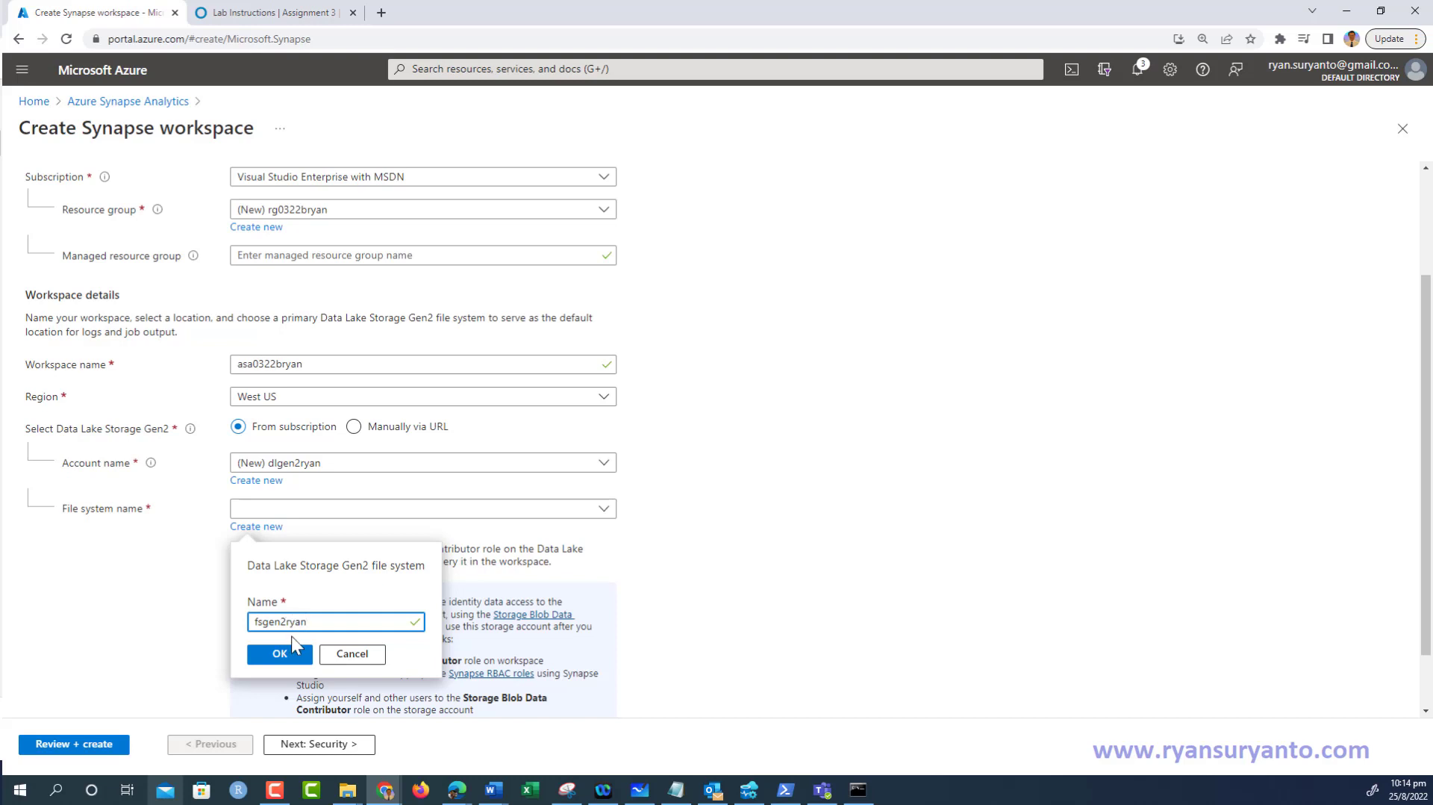
left_click(280, 654)
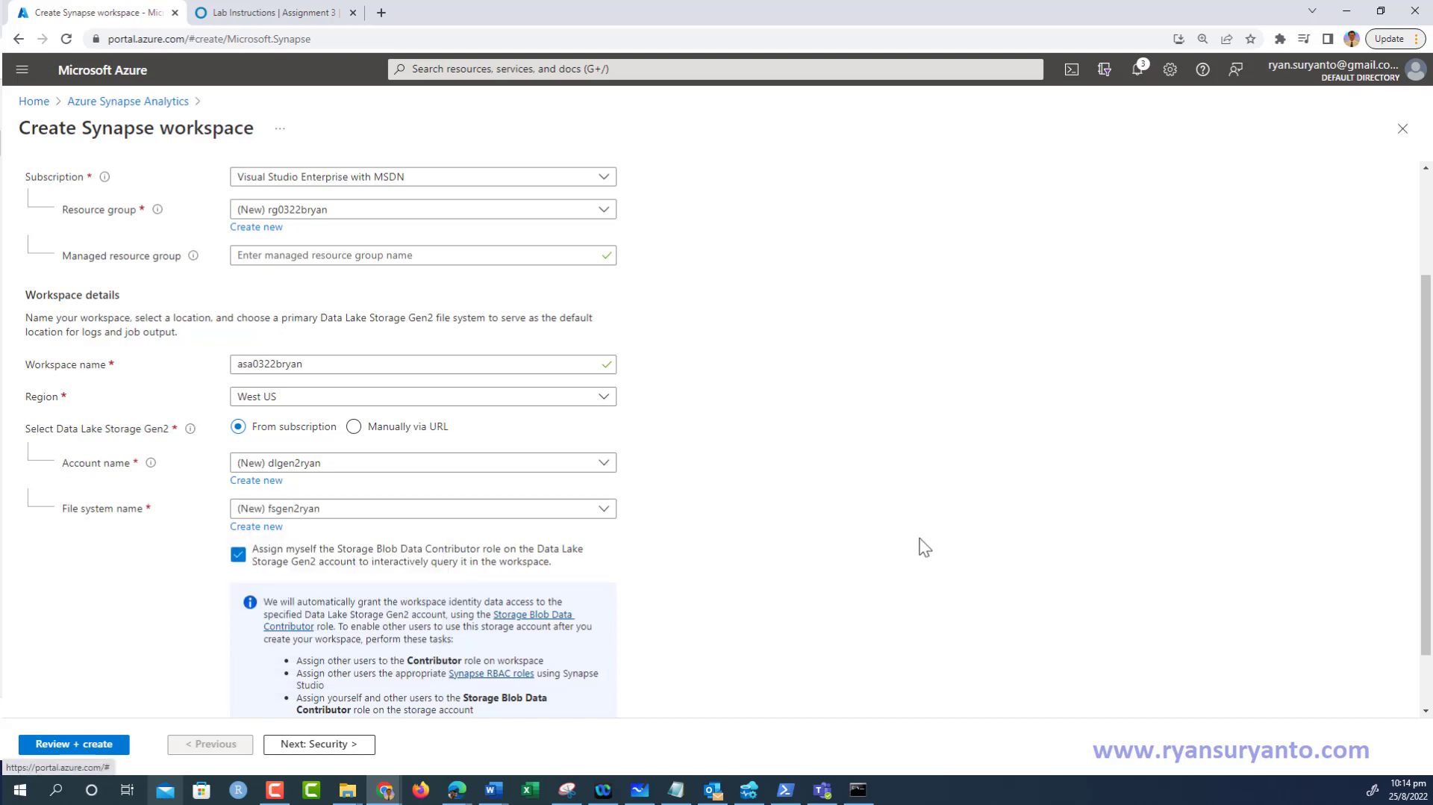
Enter the sqladminuser SQL password and go to Review + create.
scroll("down", 3)
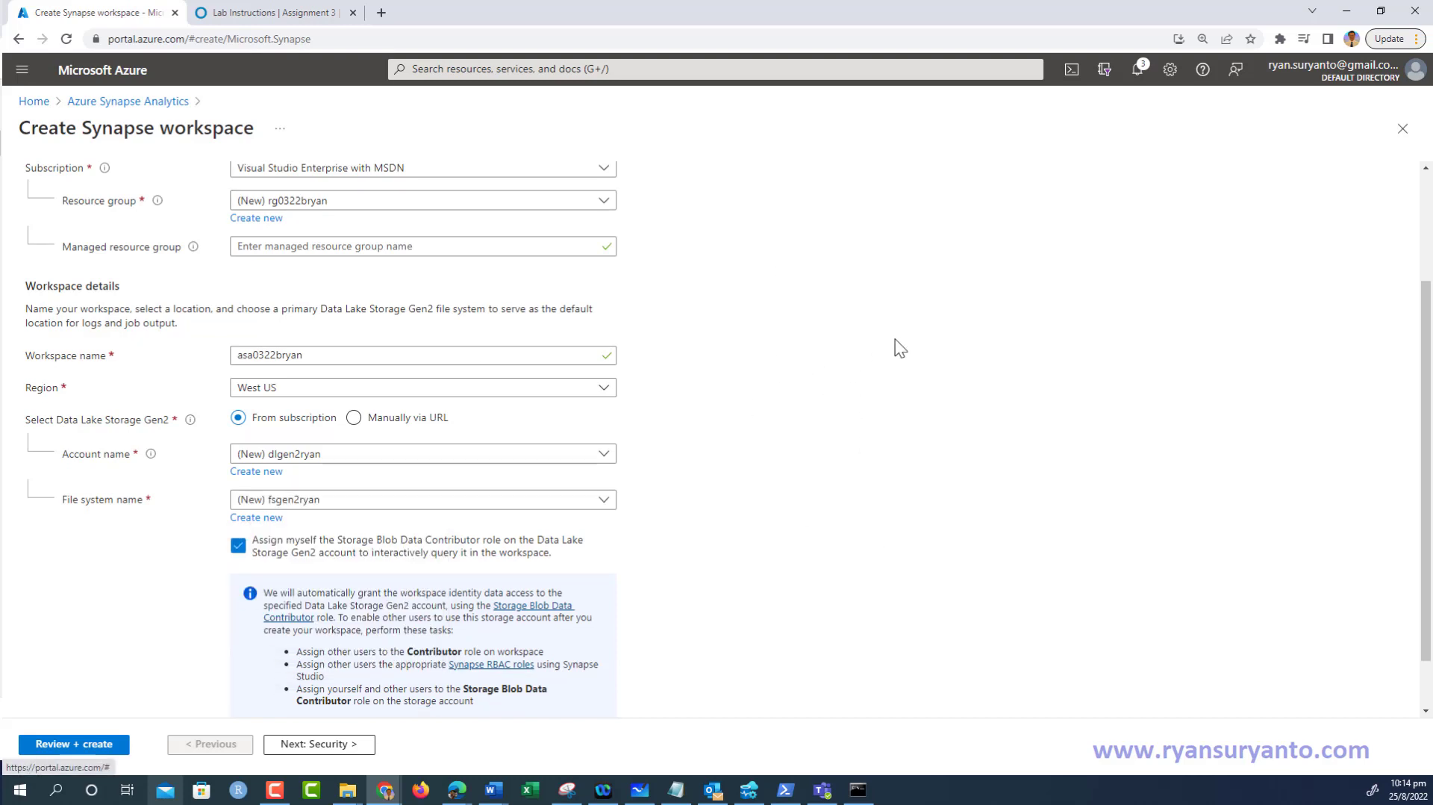
scroll("down", 3)
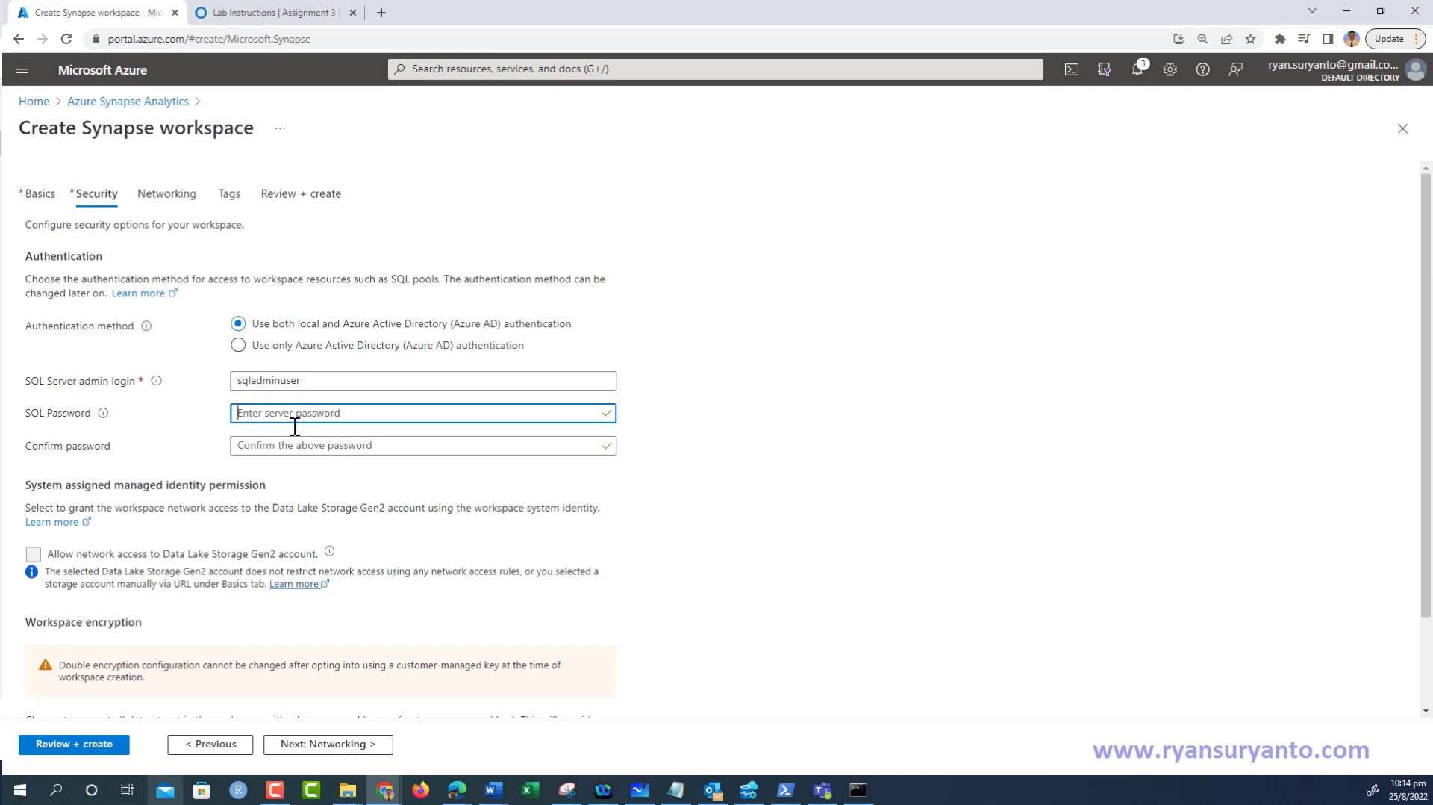
type("••••••••")
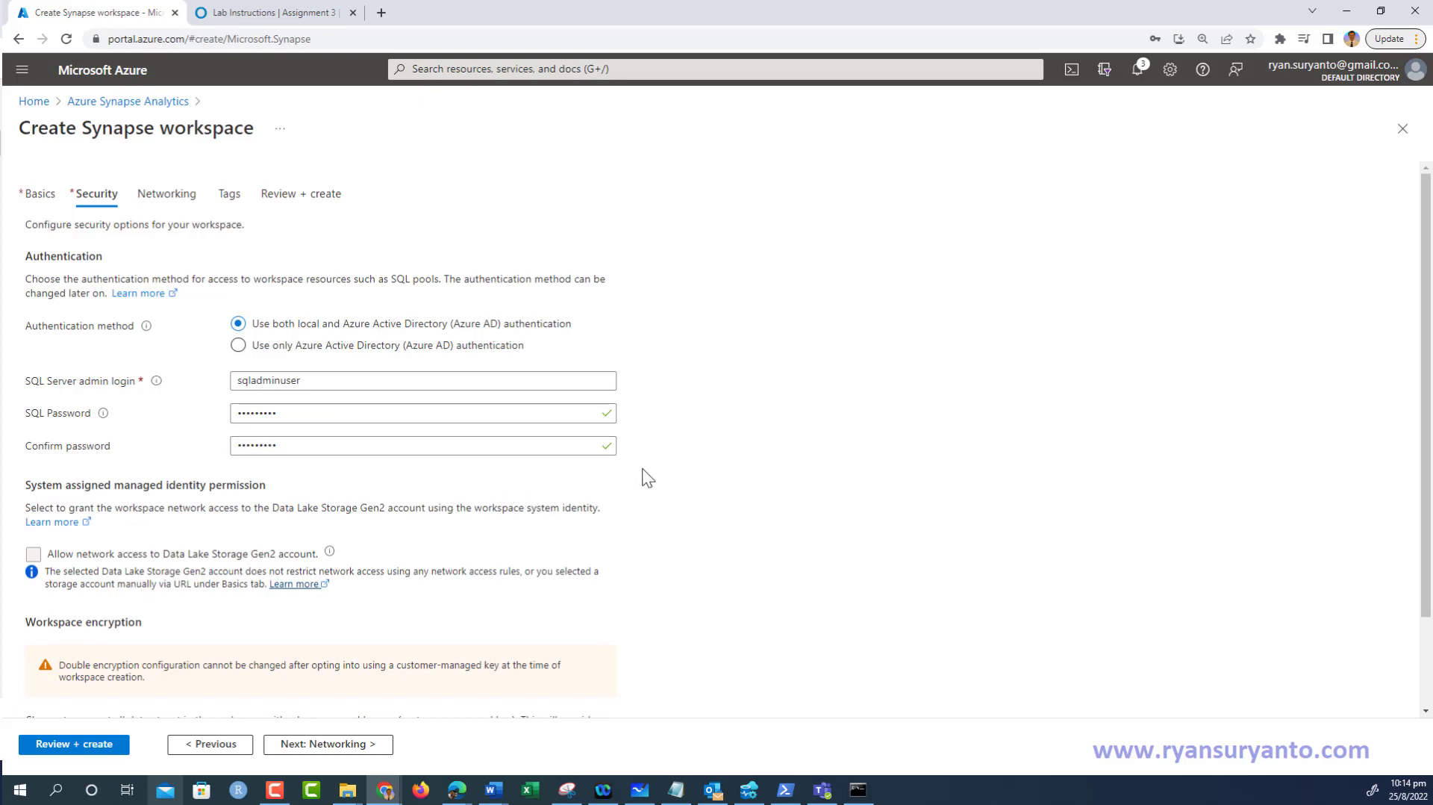
scroll("down", 3)
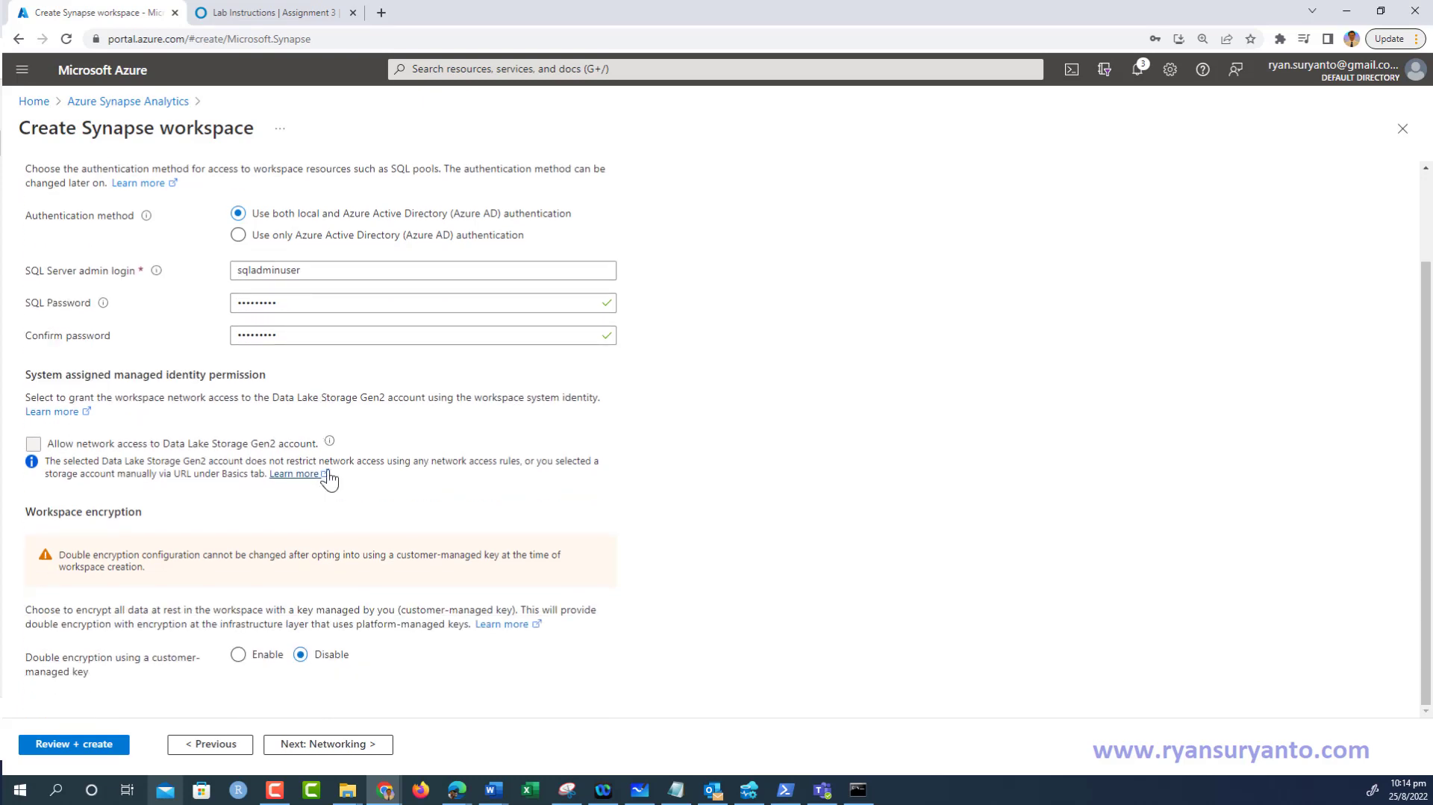
left_click(73, 744)
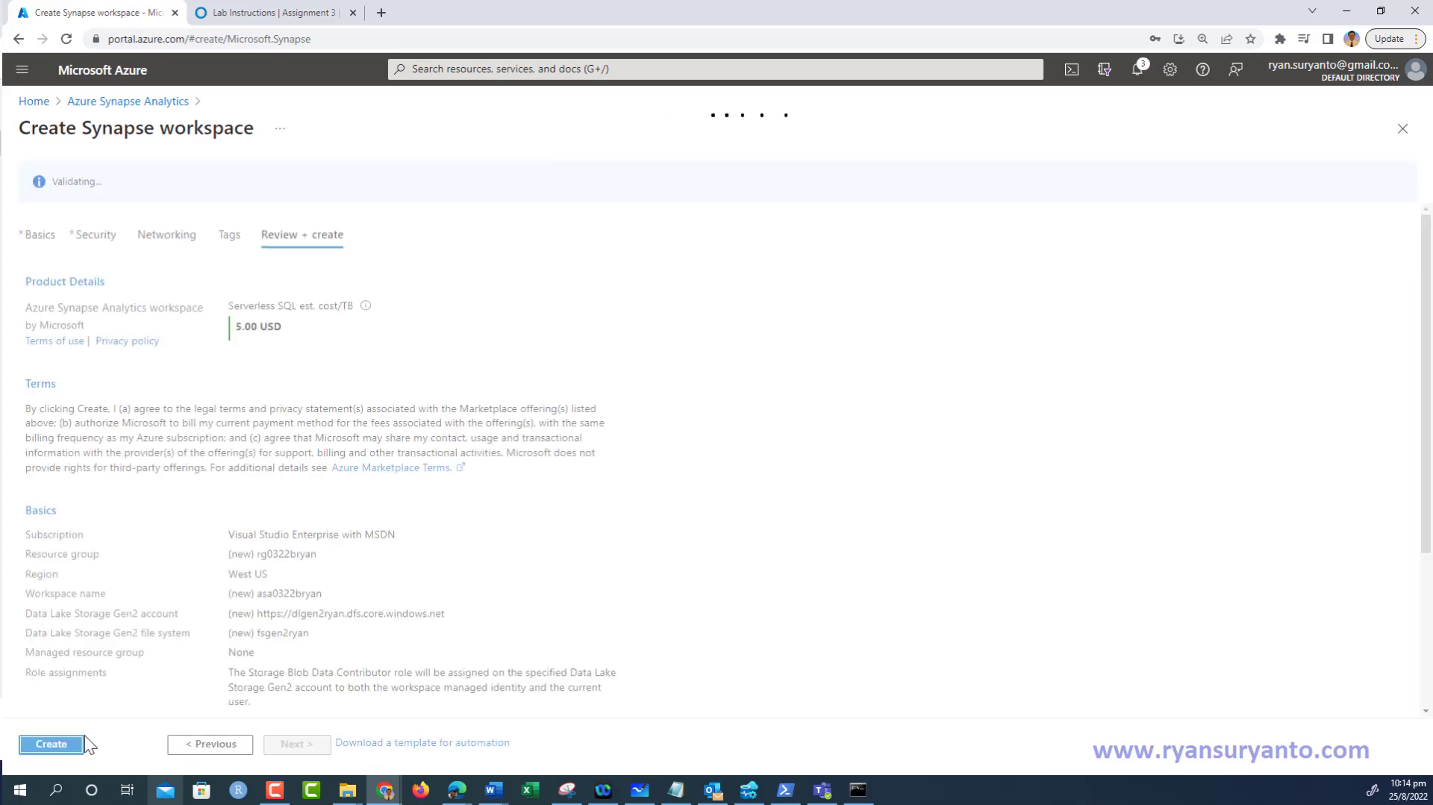
mouse_move(470, 449)
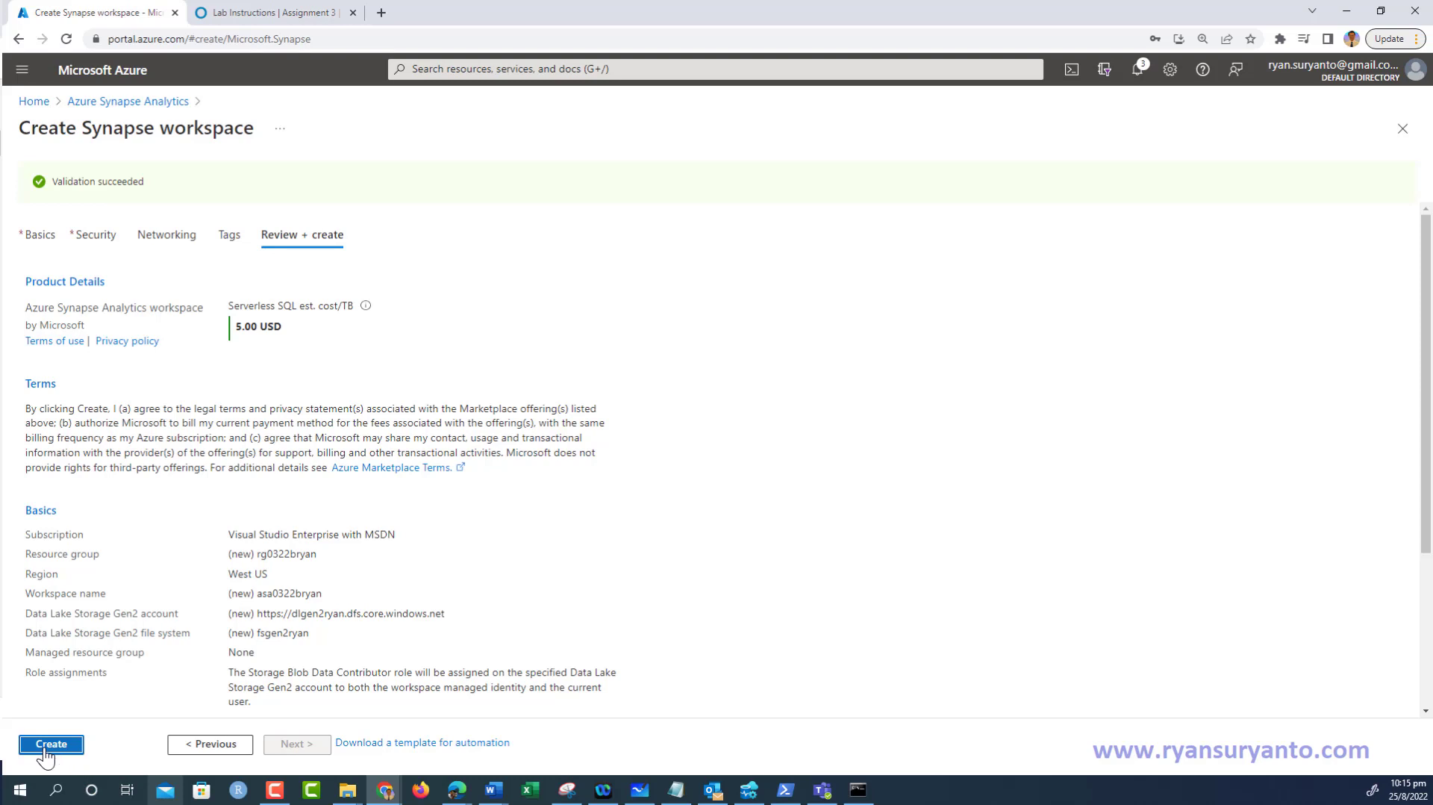
Create the validated Synapse workspace to submit its deployment.
left_click(52, 744)
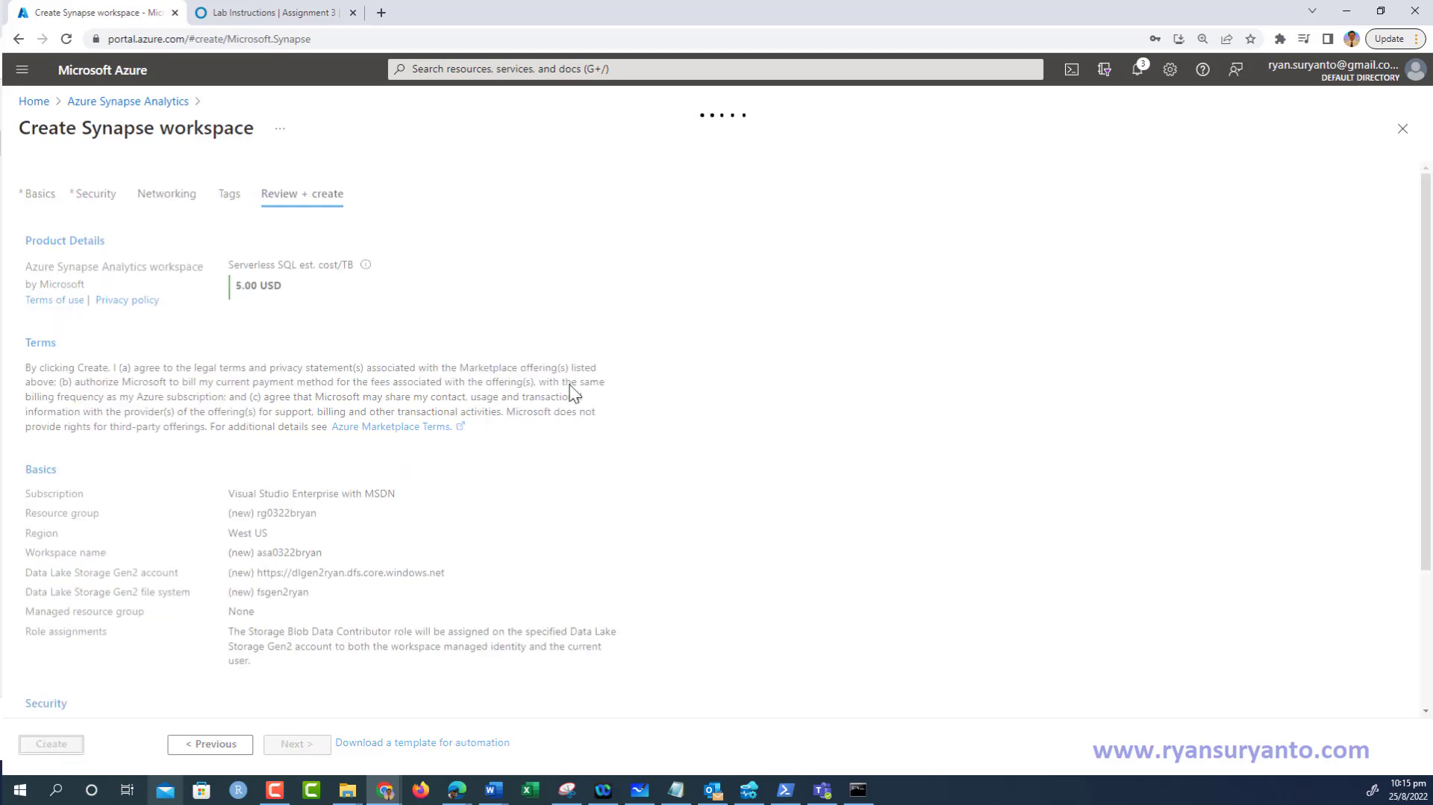
left_click(30, 744)
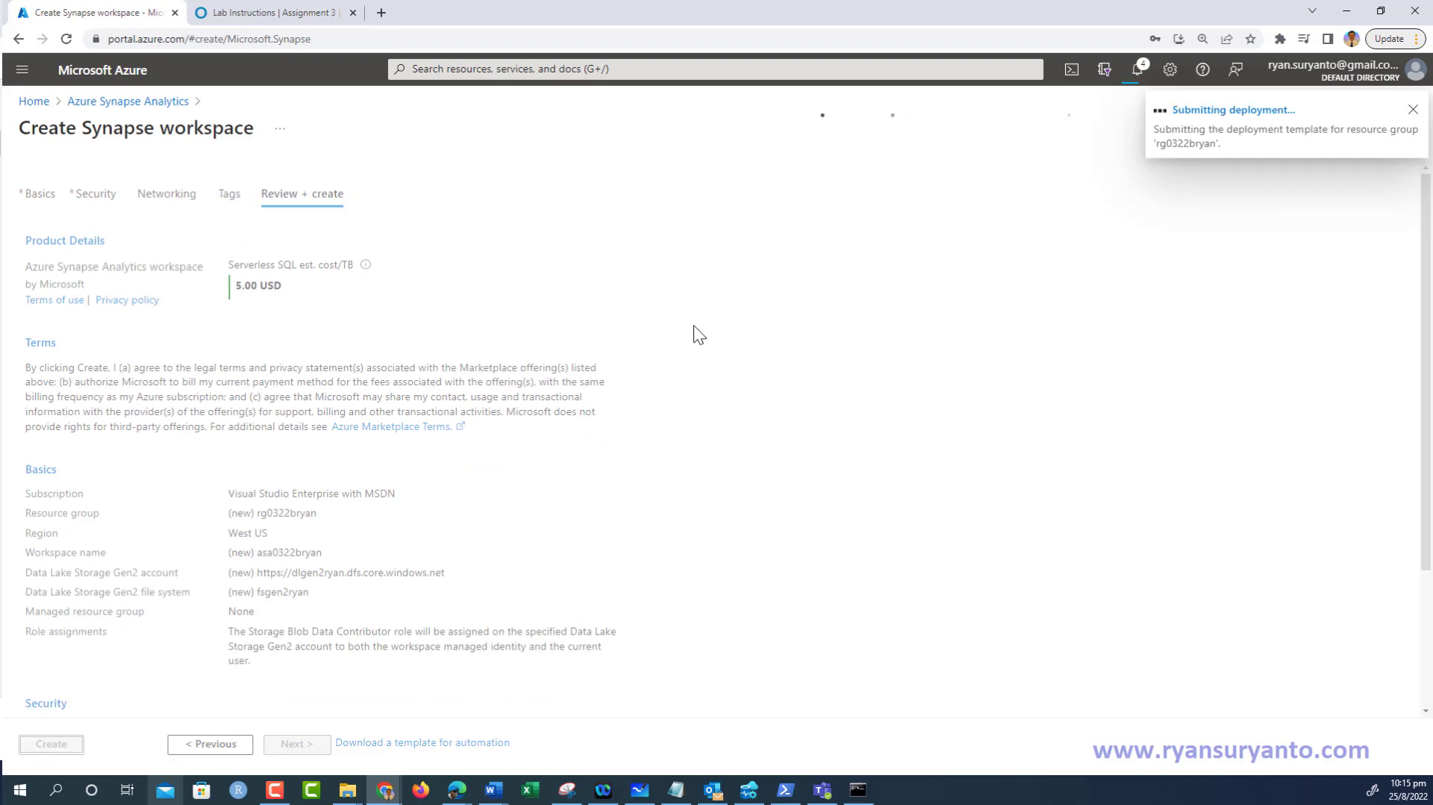
mouse_move(582, 348)
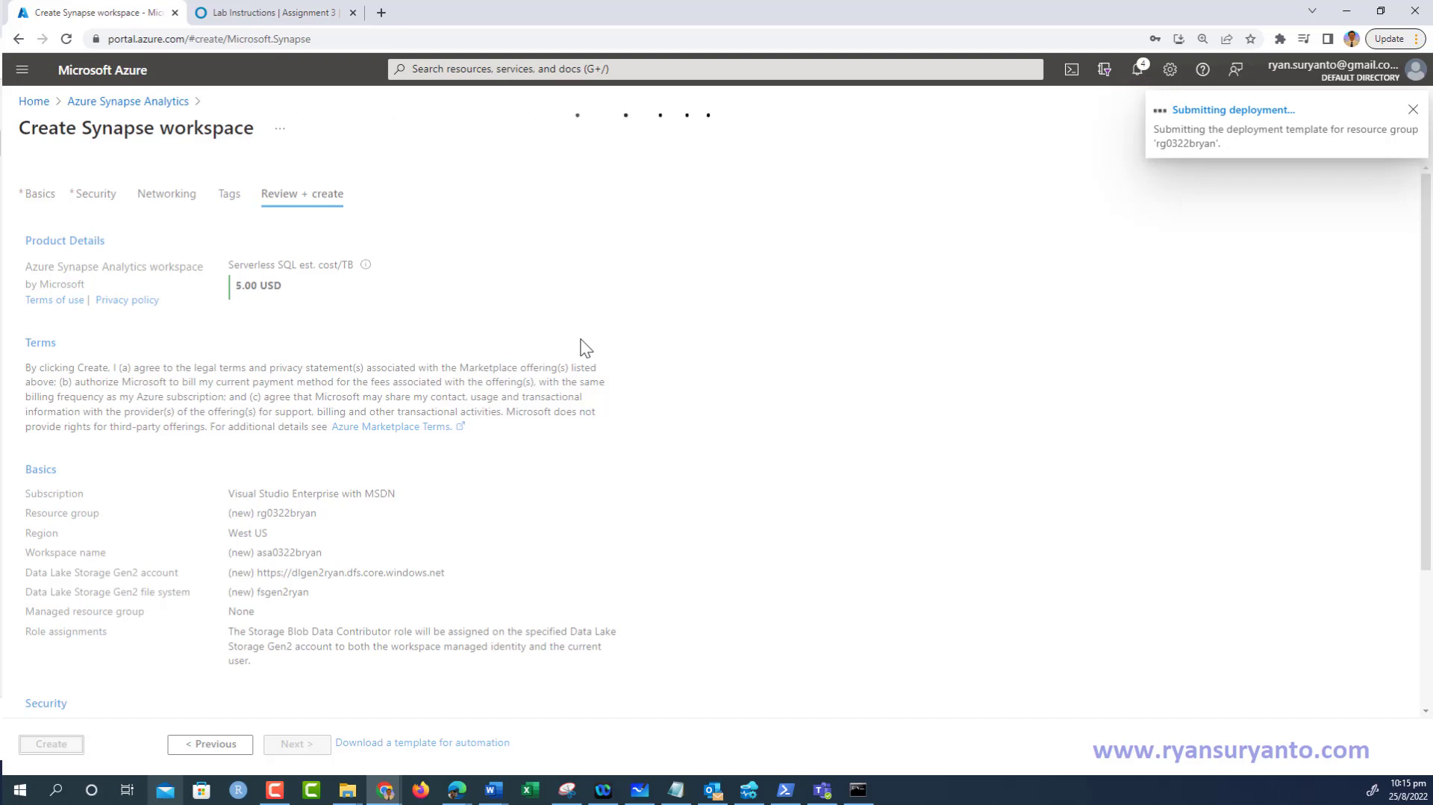
left_click(47, 745)
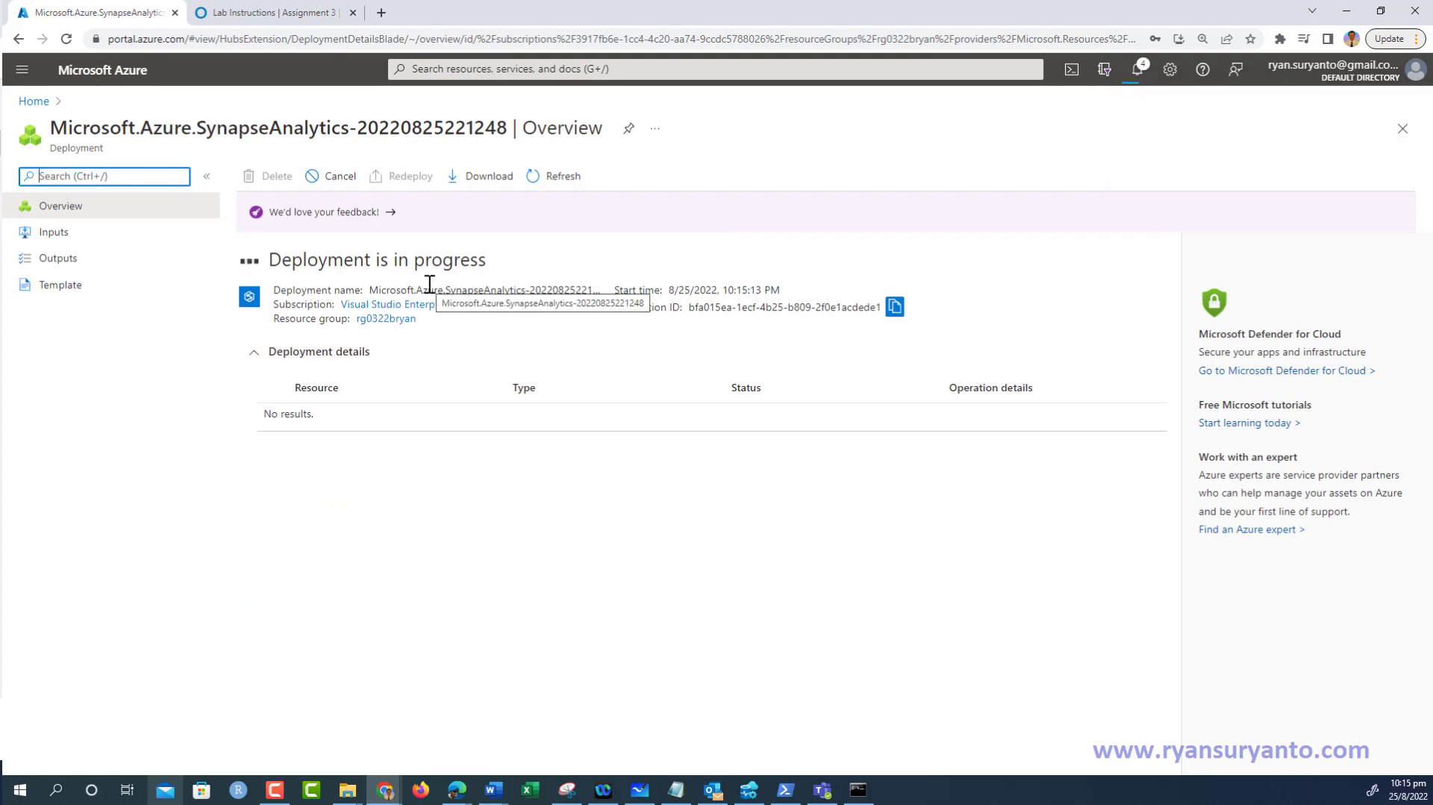
mouse_move(431, 290)
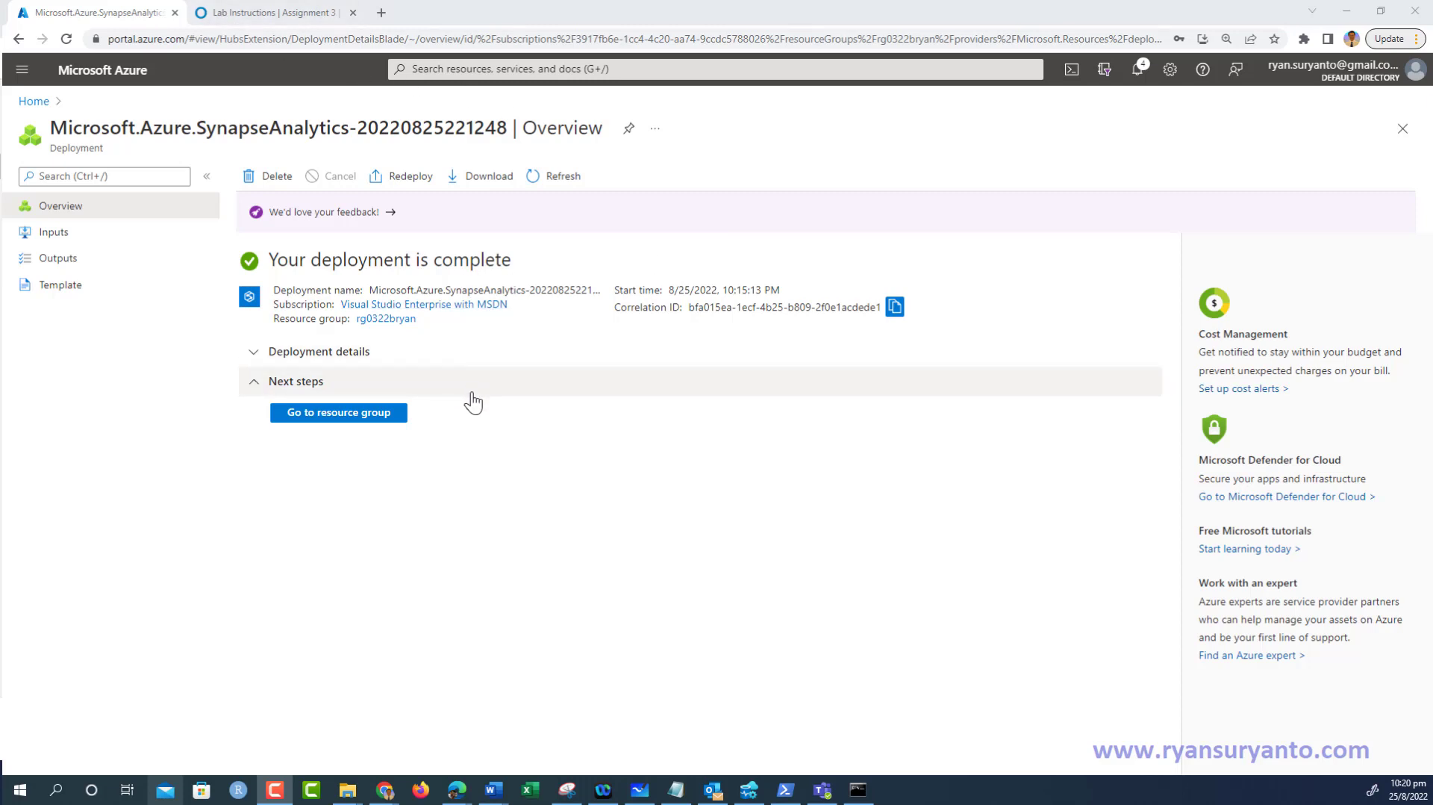
Go to resource group rg0322bryan once deployment completes.
left_click(338, 412)
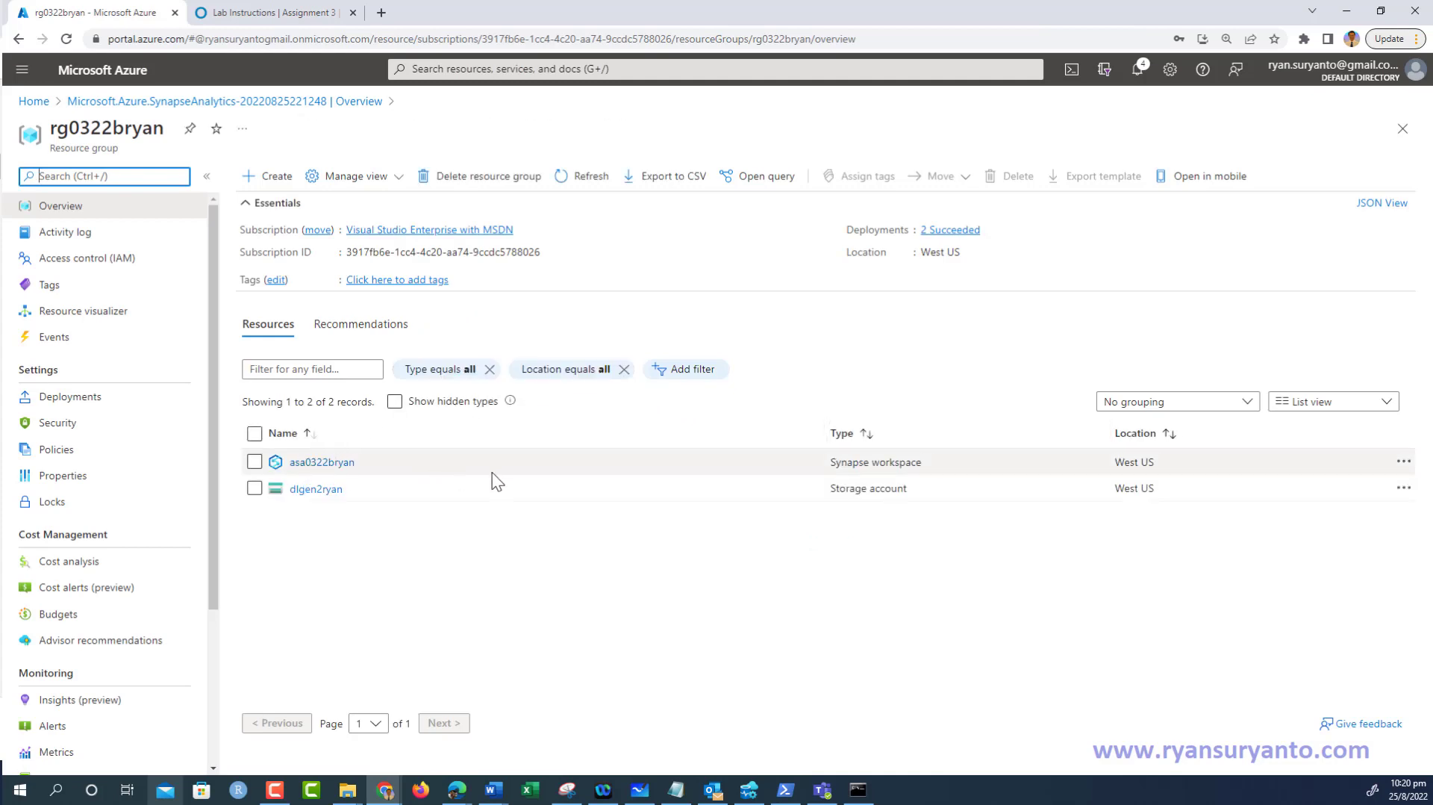
mouse_move(364, 484)
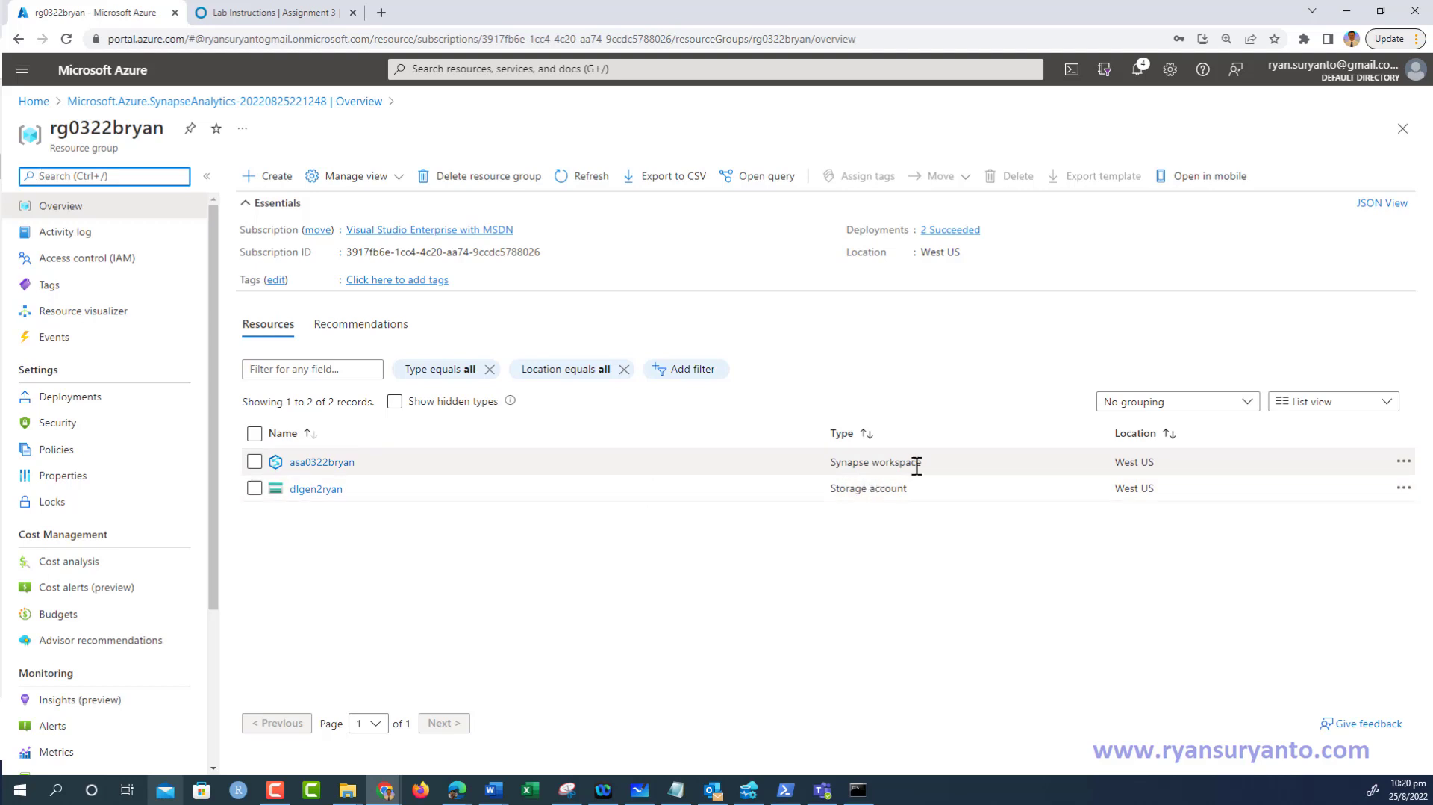
mouse_move(358, 493)
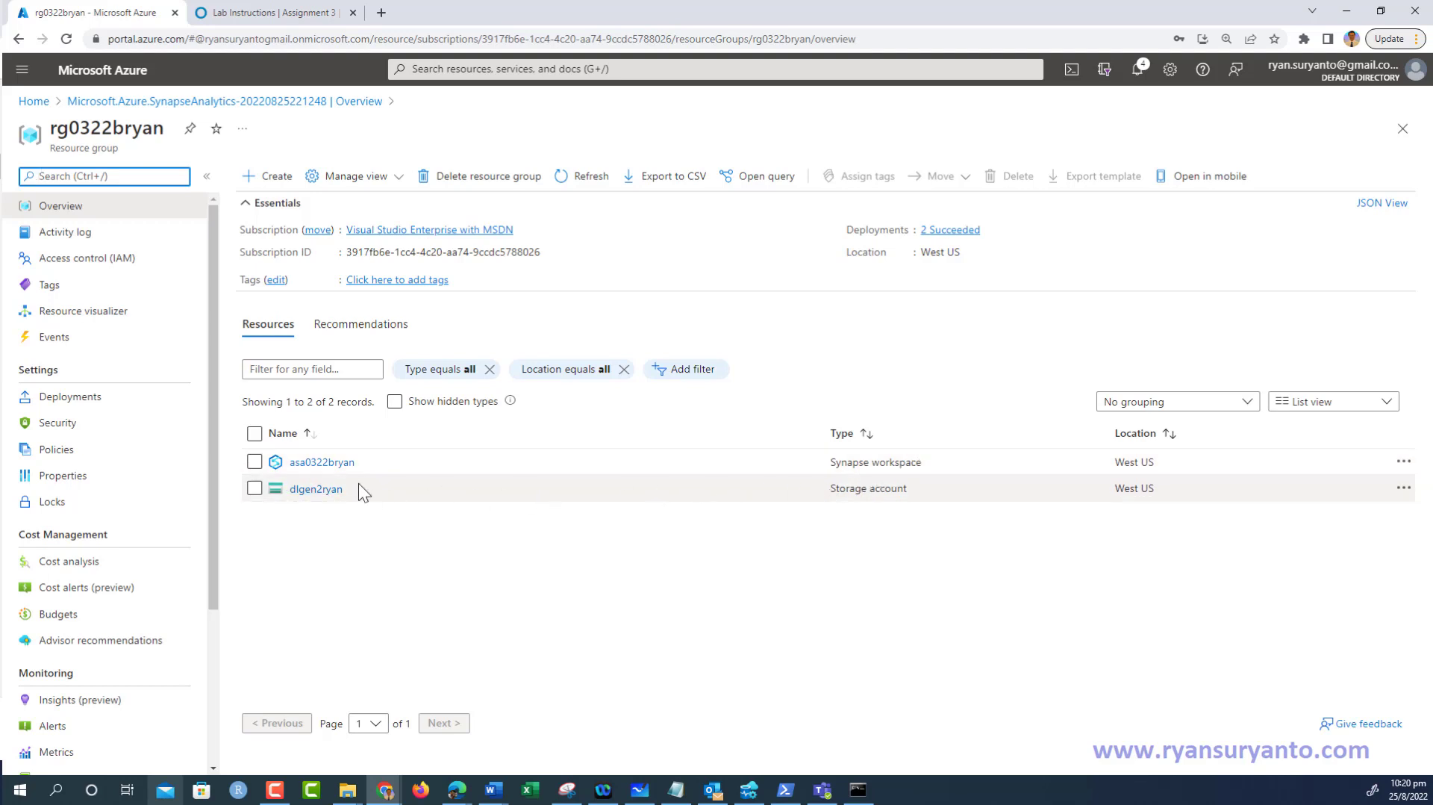
mouse_move(827, 486)
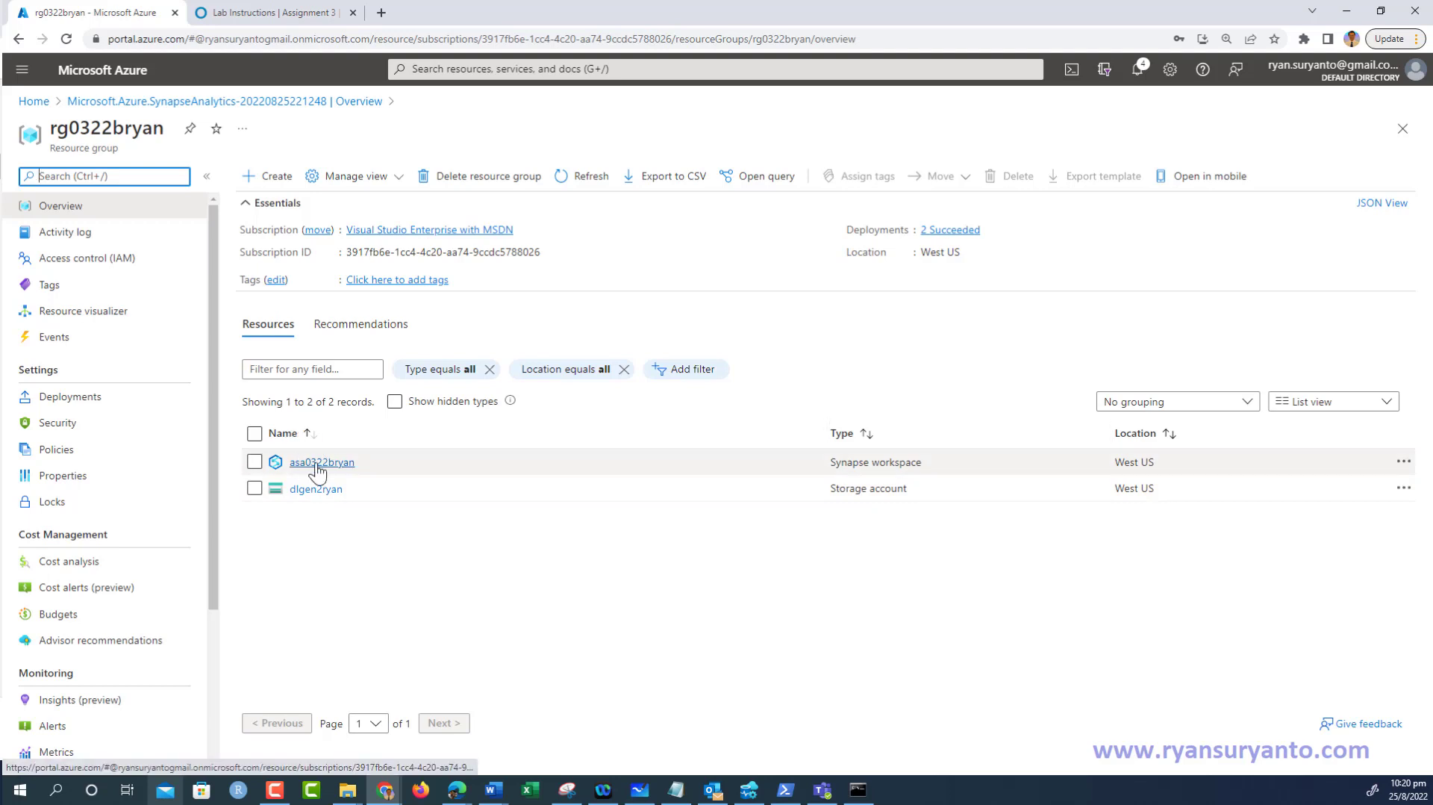
Open the asa0322bryan Synapse workspace from the resource list.
left_click(321, 463)
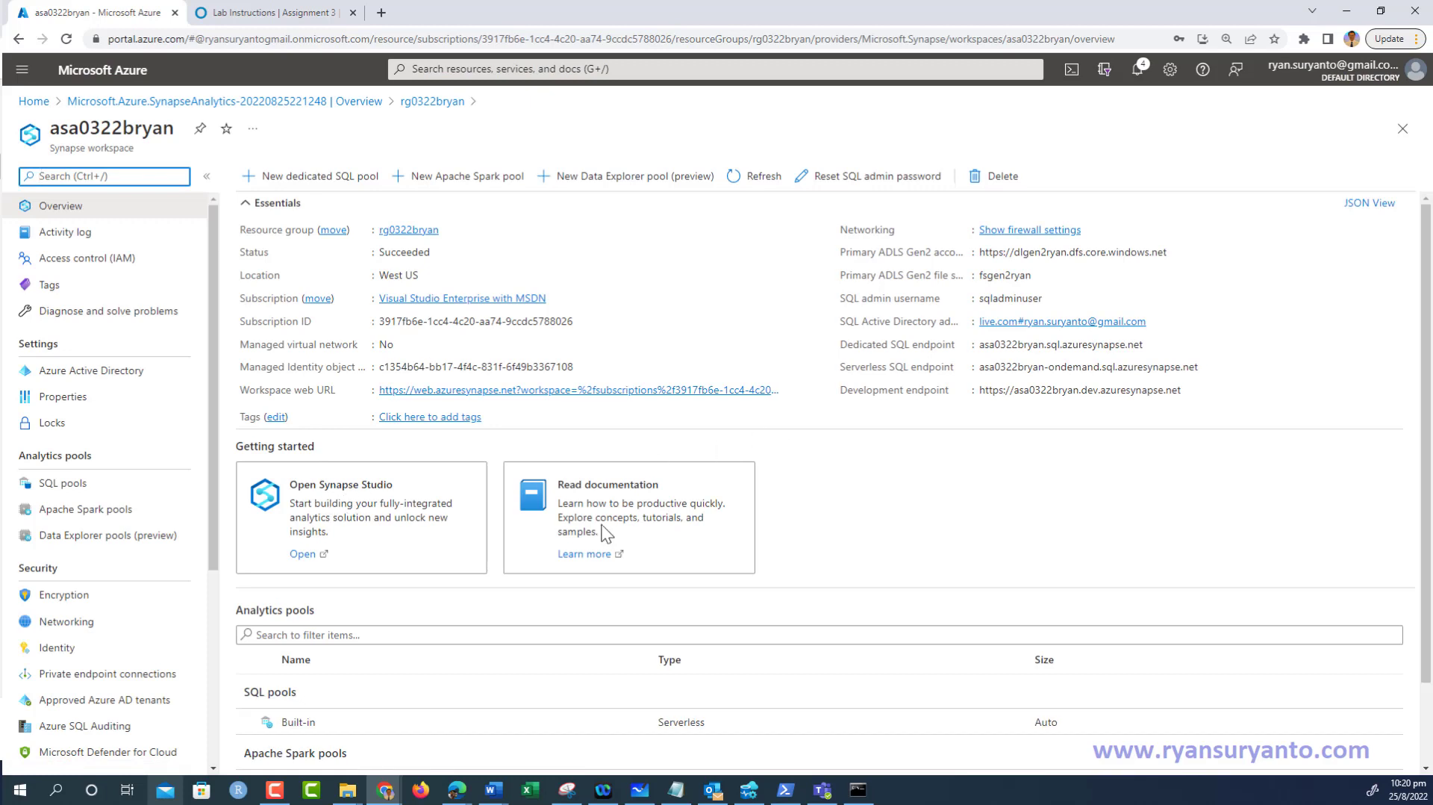
mouse_move(359, 503)
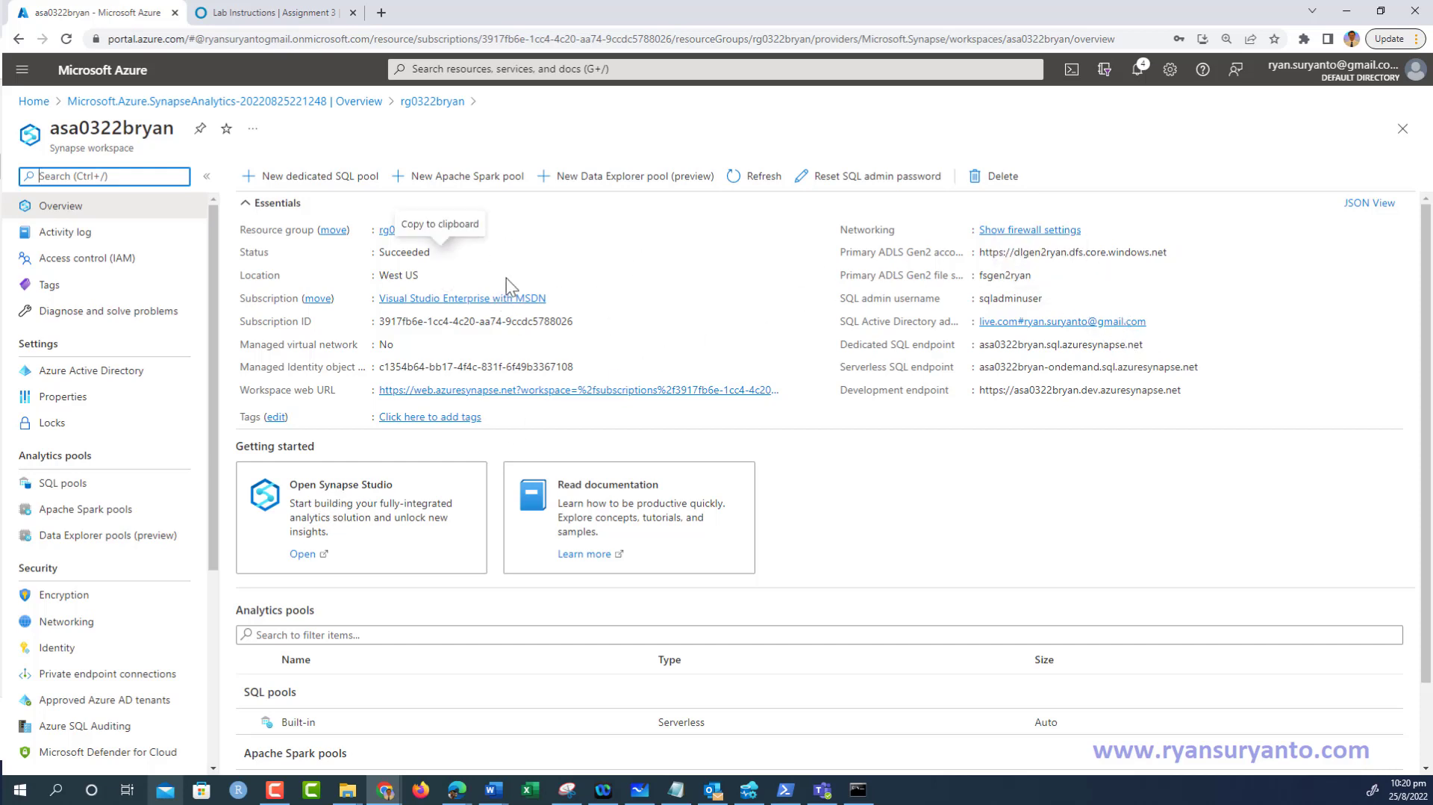
mouse_move(660, 297)
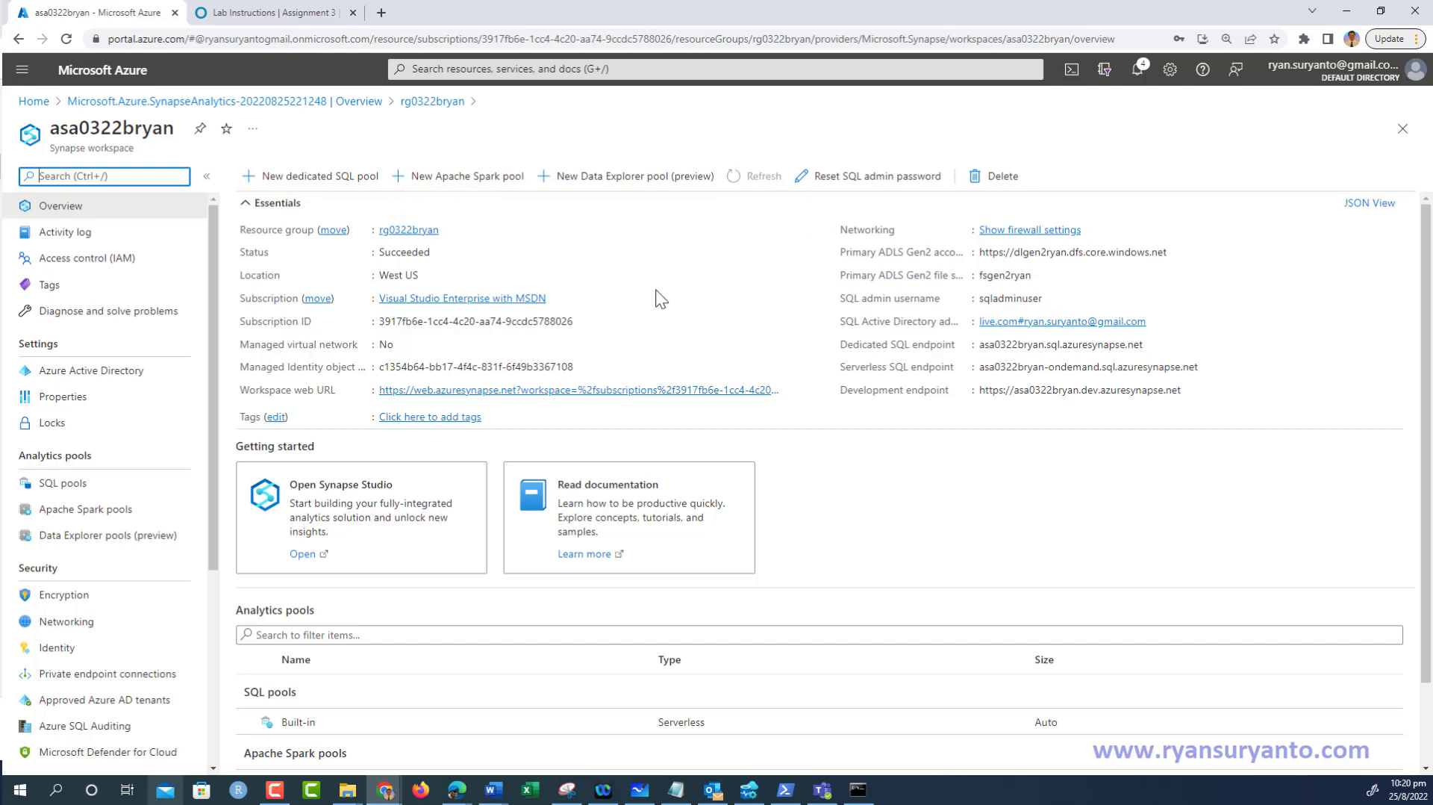
mouse_move(297, 506)
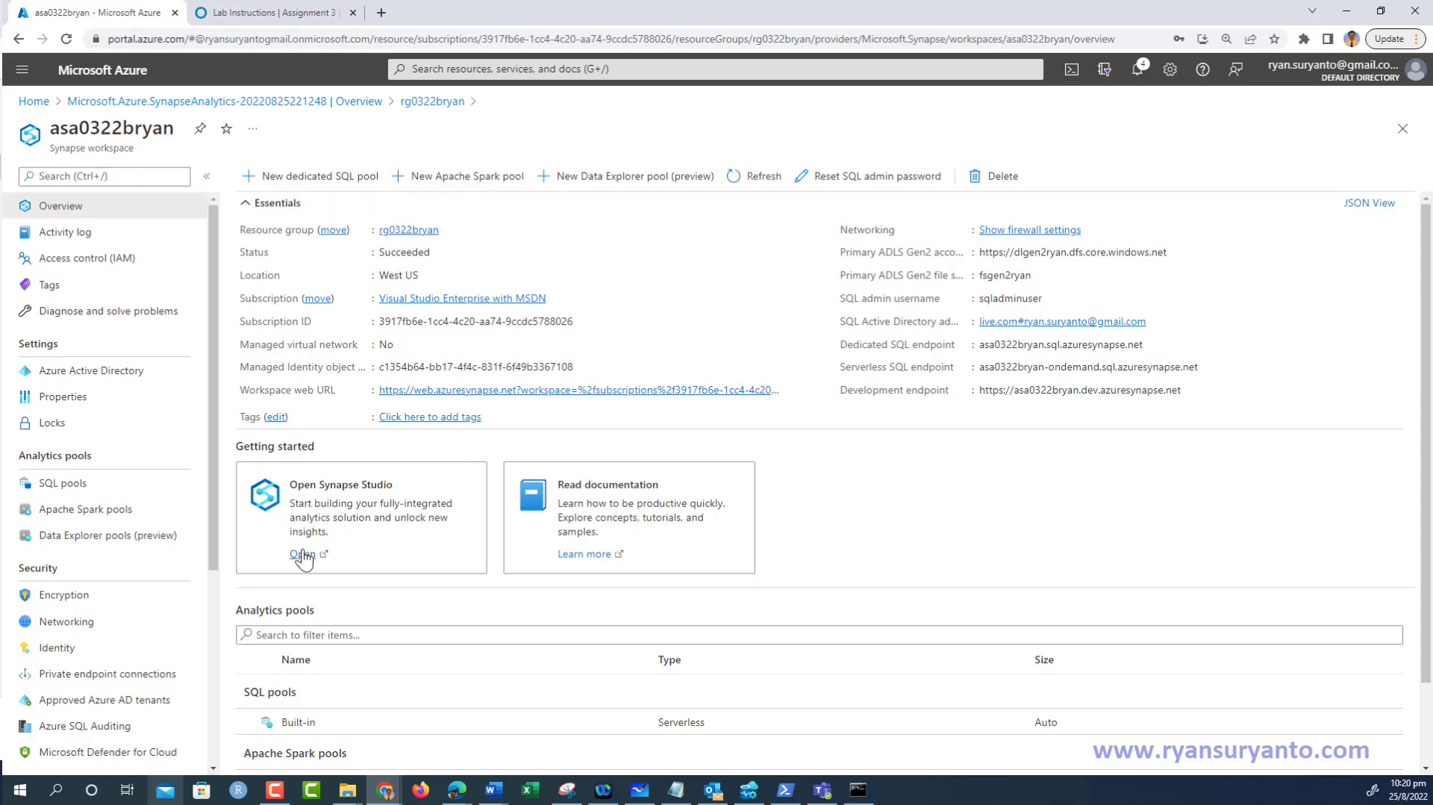
Launch Synapse Studio for workspace asa0322bryan.
left_click(302, 555)
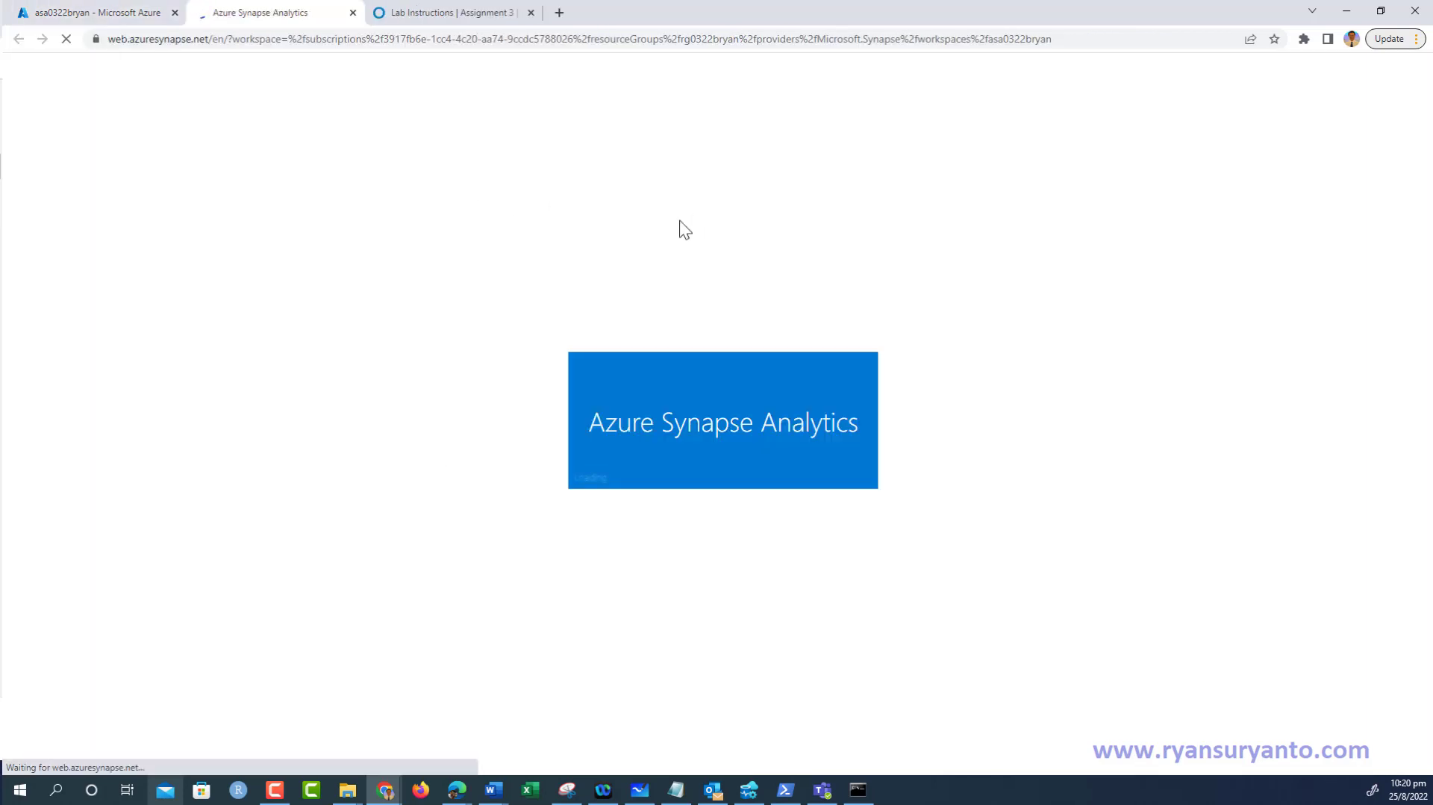
mouse_move(645, 237)
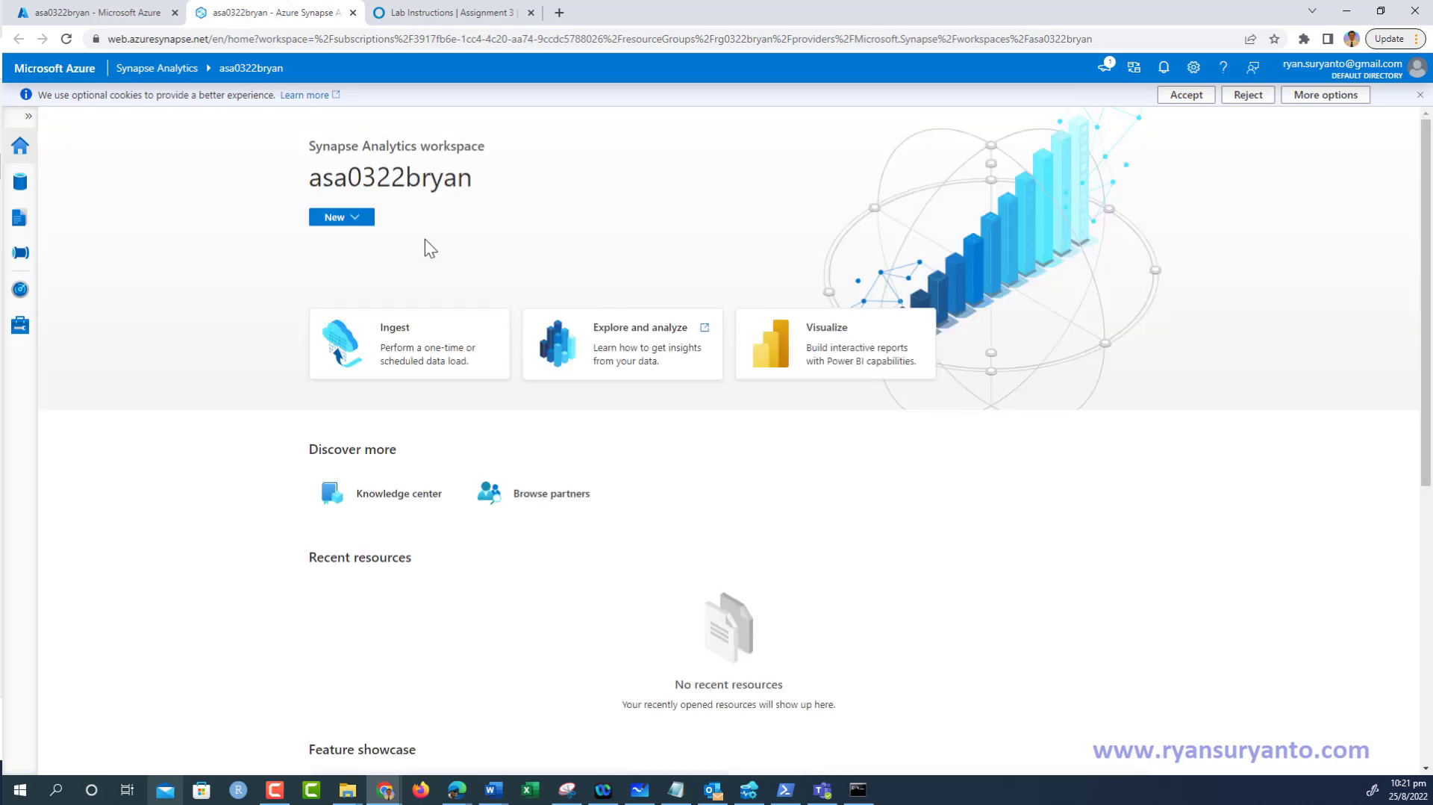
mouse_move(427, 247)
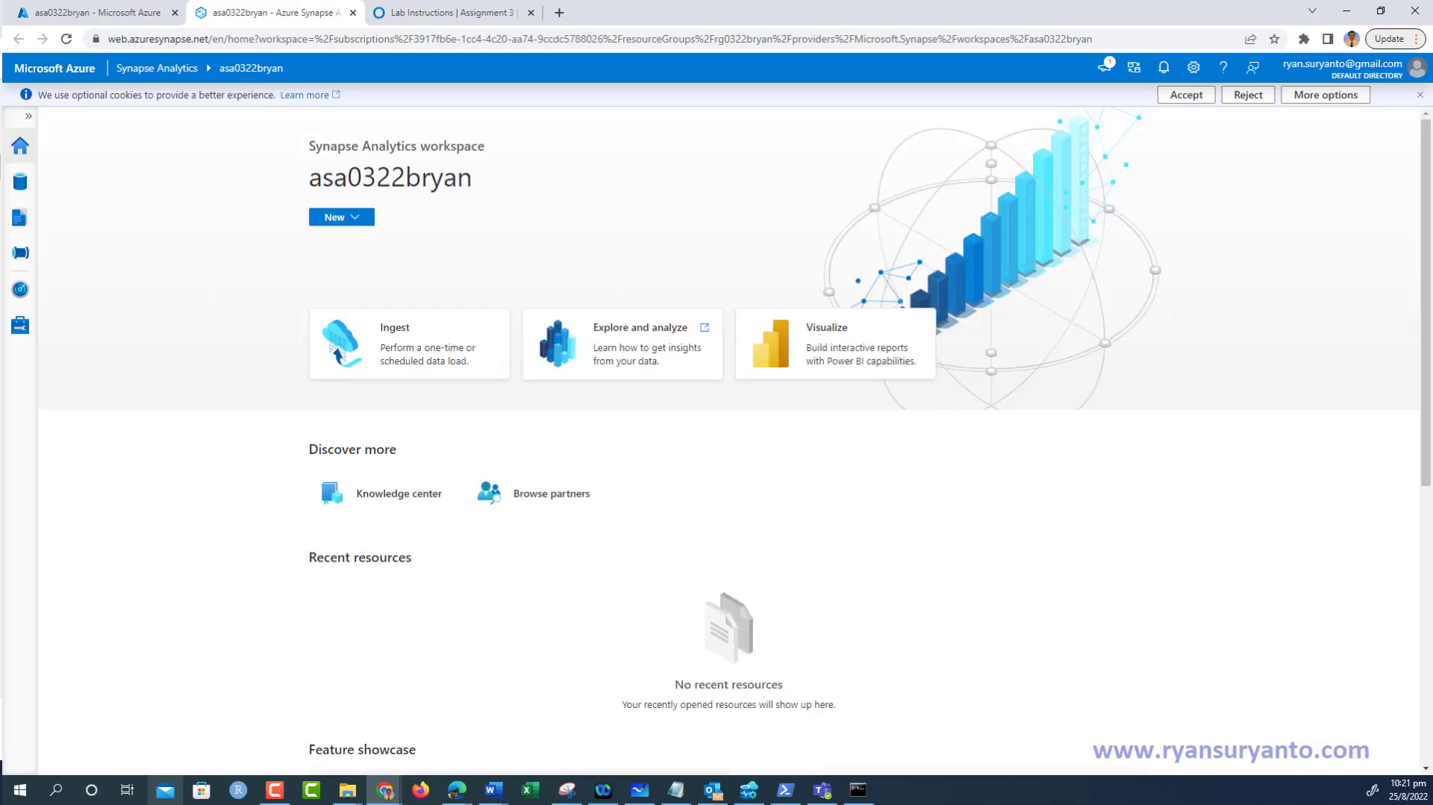